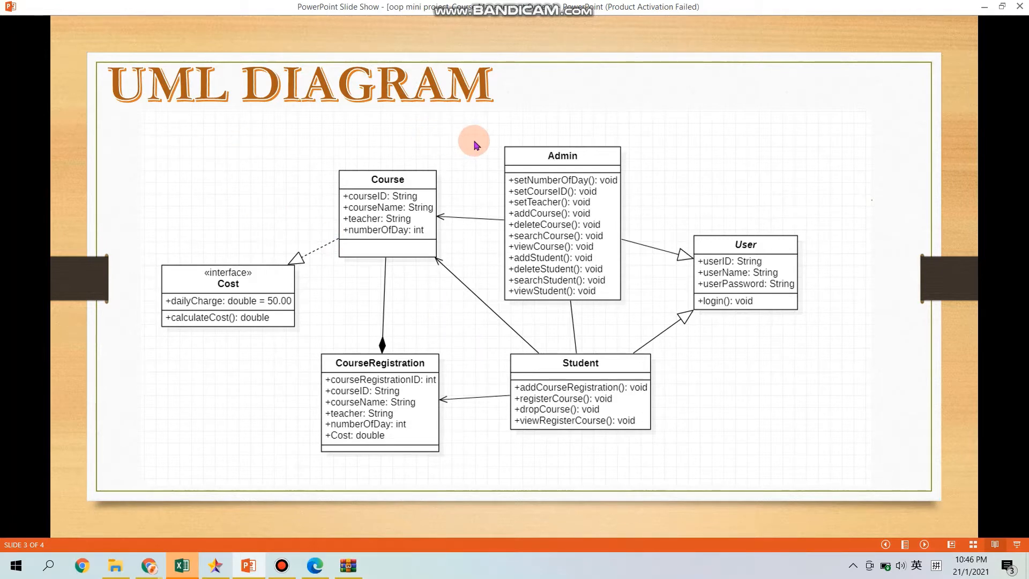
mouse_move(772, 469)
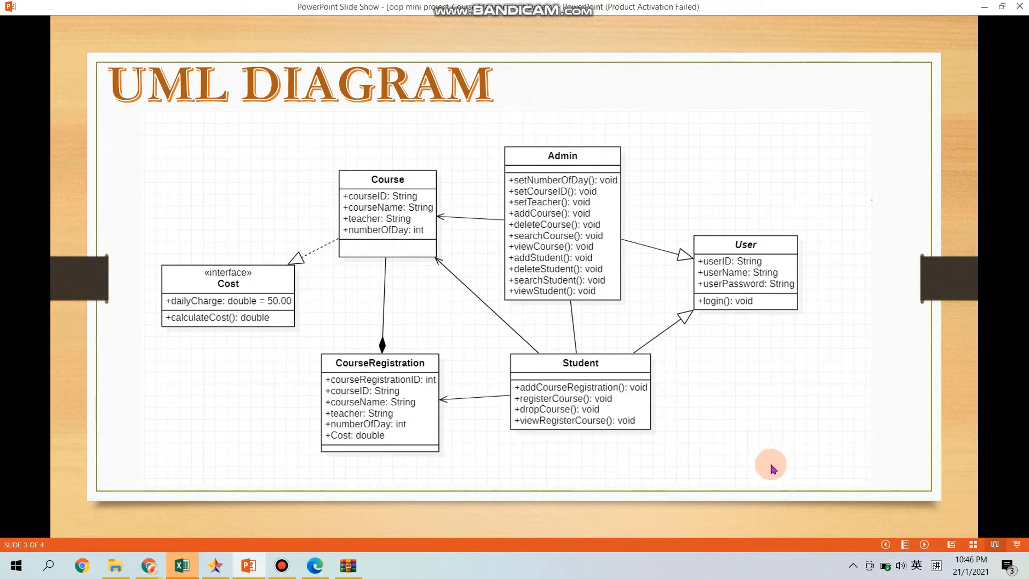
mouse_move(766, 449)
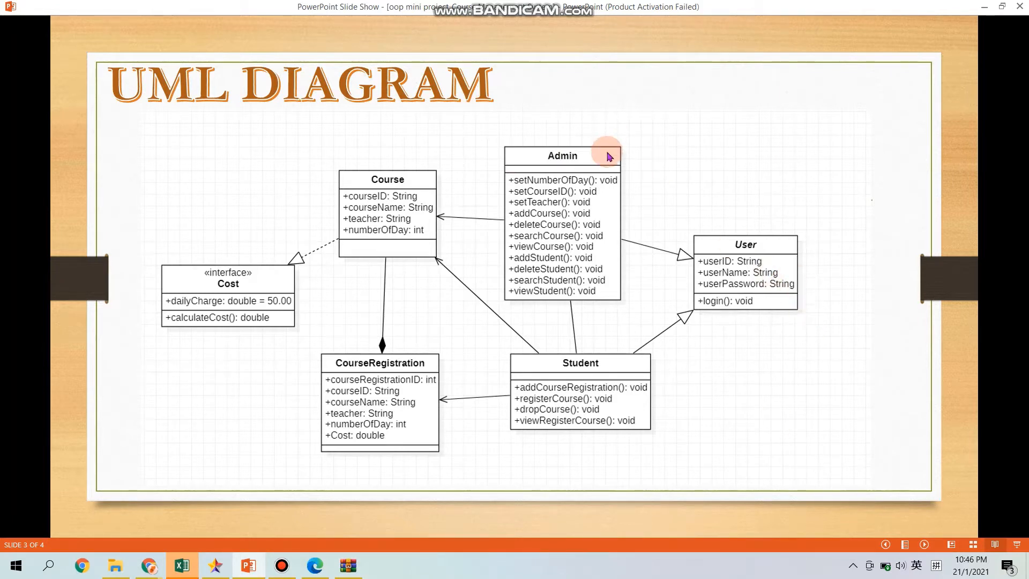
mouse_move(412, 313)
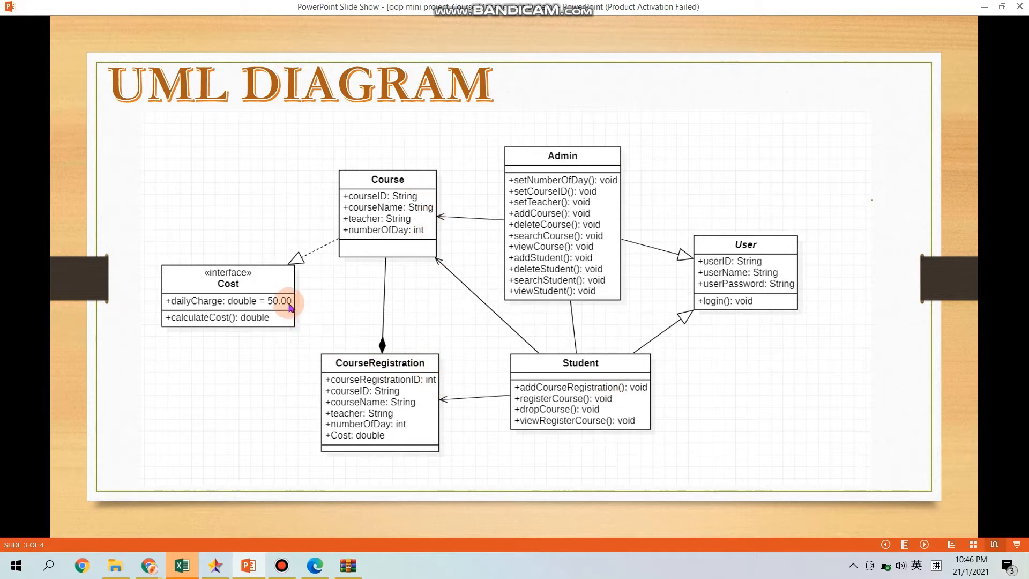
mouse_move(394, 380)
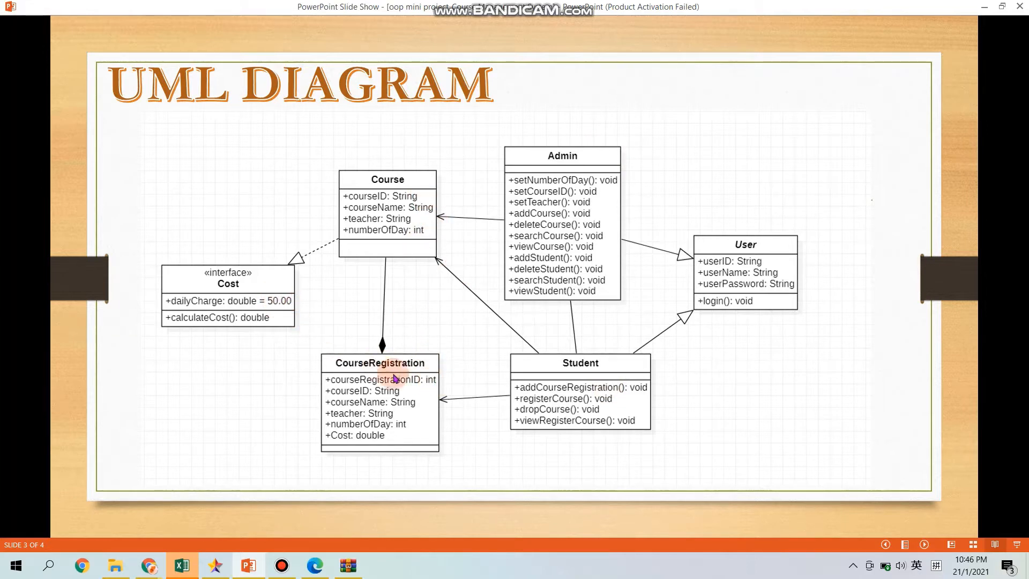
mouse_move(724, 464)
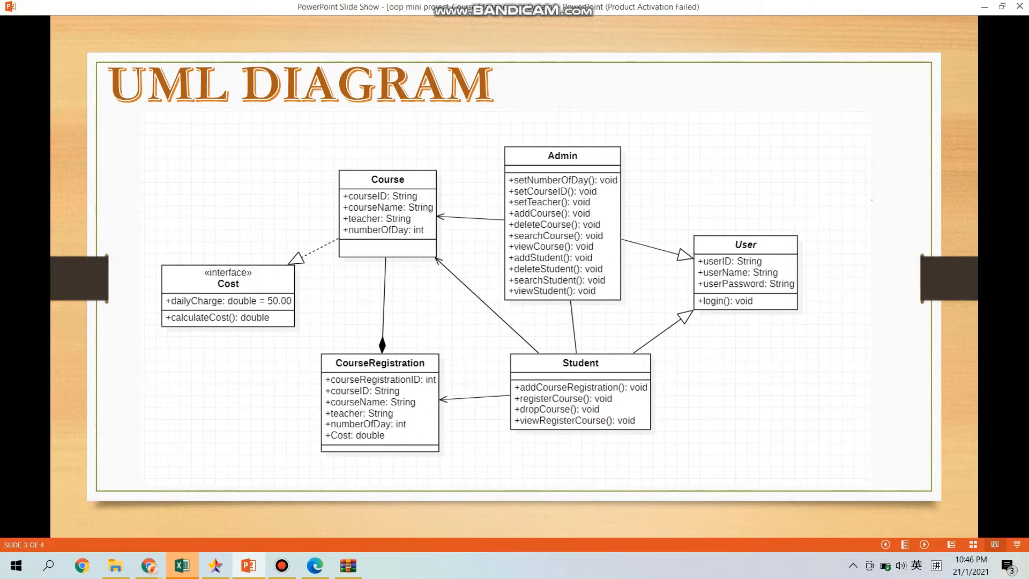
Log in with the admin credentials and pick Student Information in the Admin Main Menu.
left_click(517, 417)
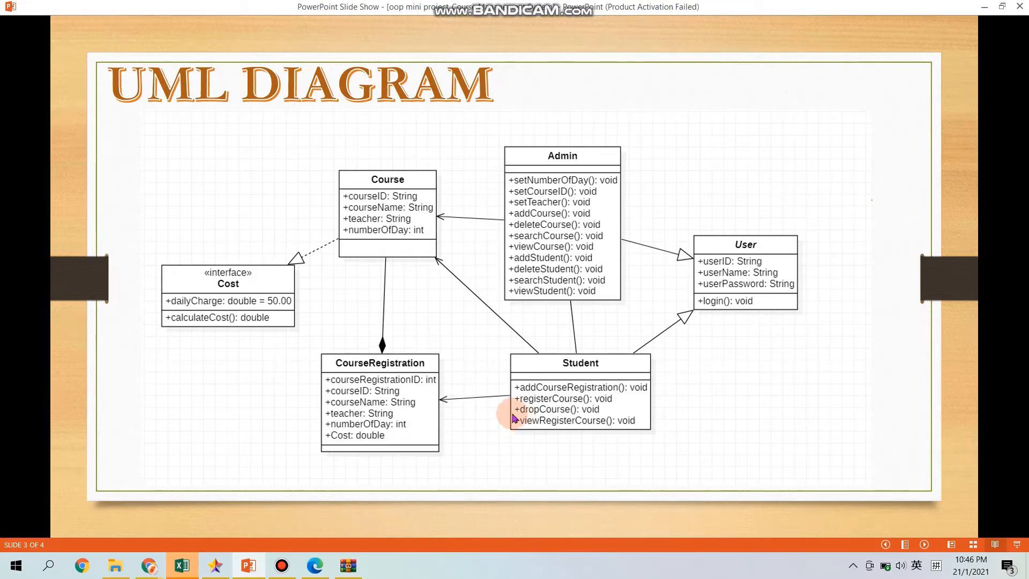
mouse_move(318, 430)
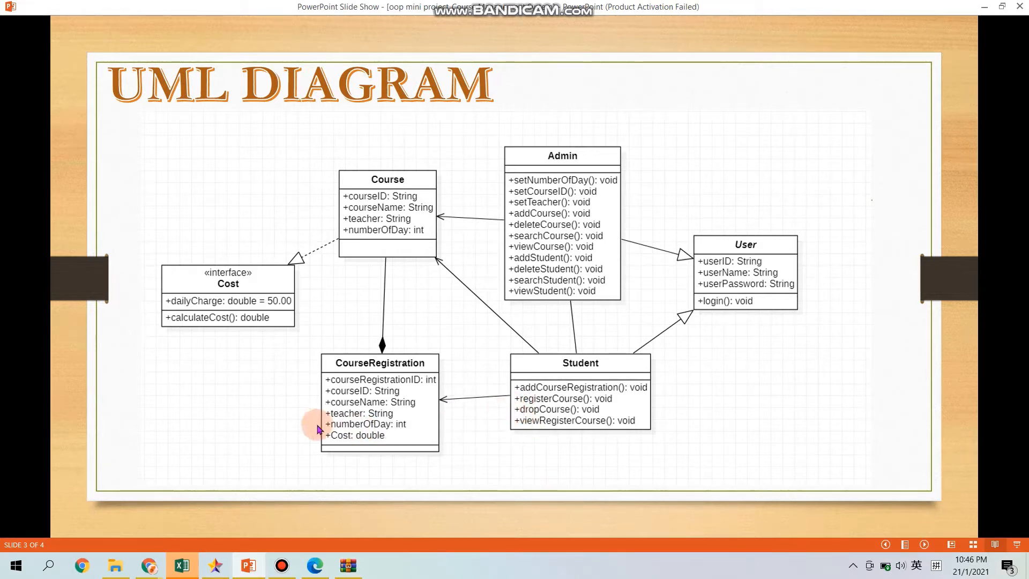
mouse_move(740, 516)
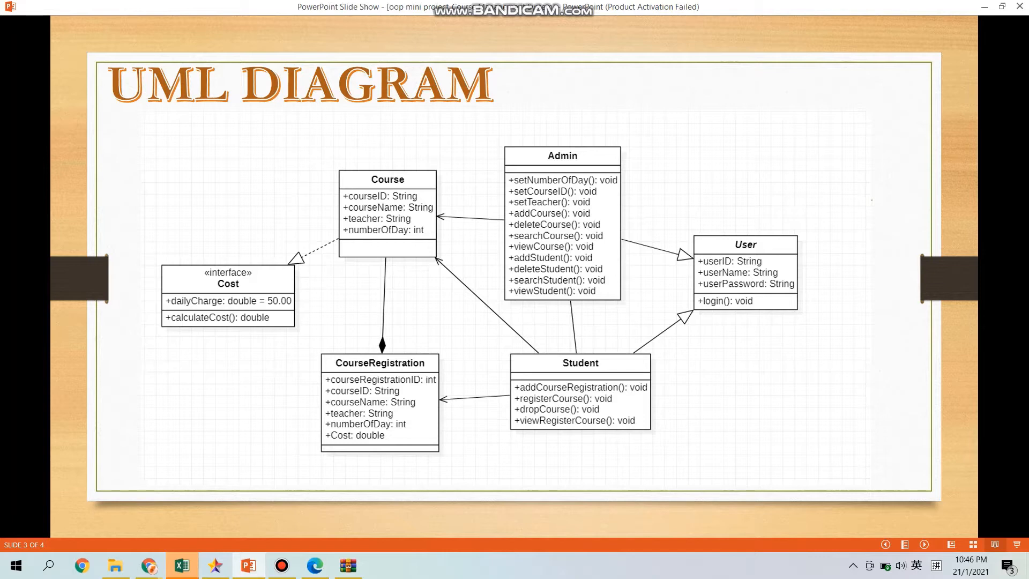
mouse_move(789, 344)
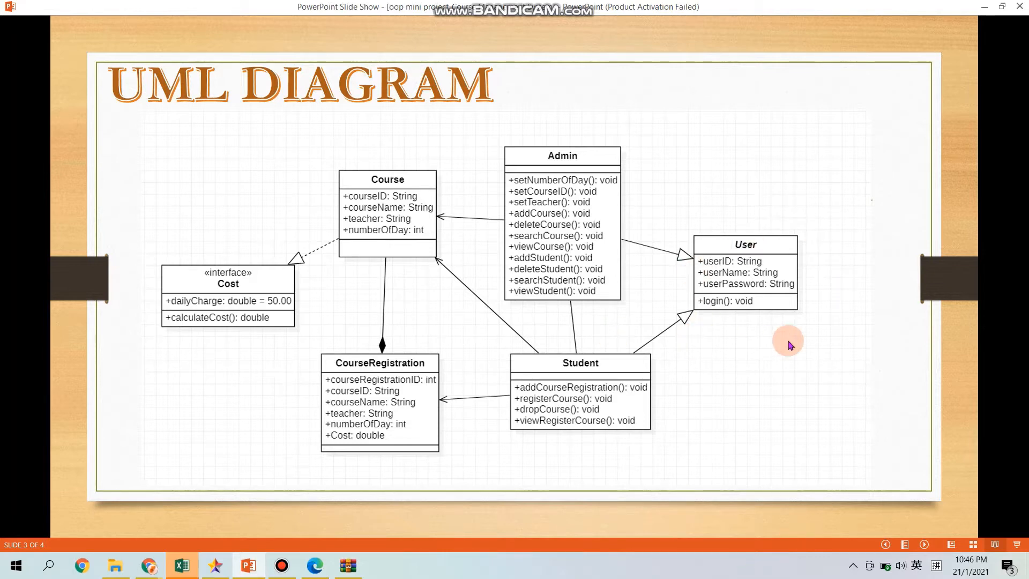
mouse_move(727, 301)
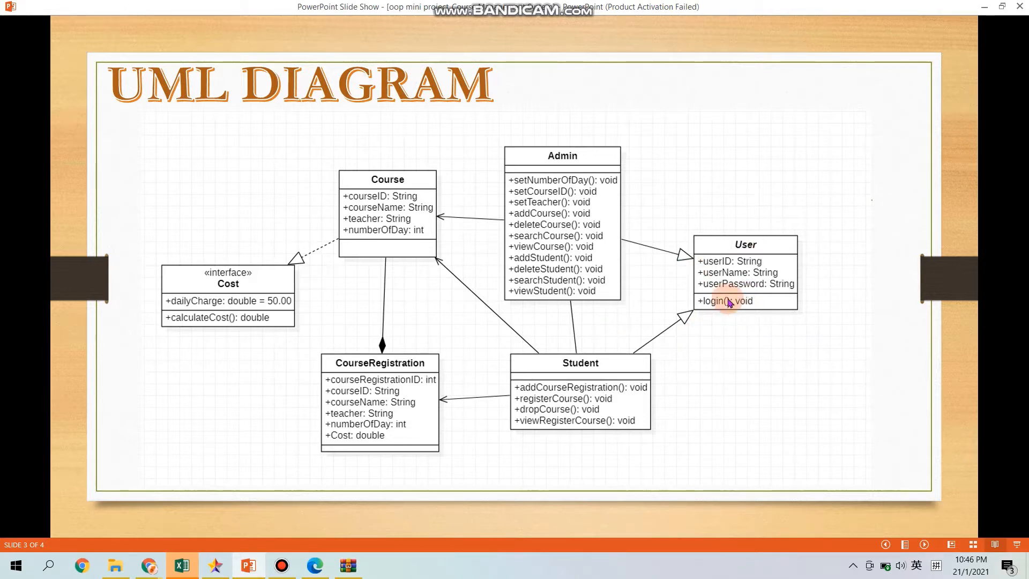
mouse_move(751, 302)
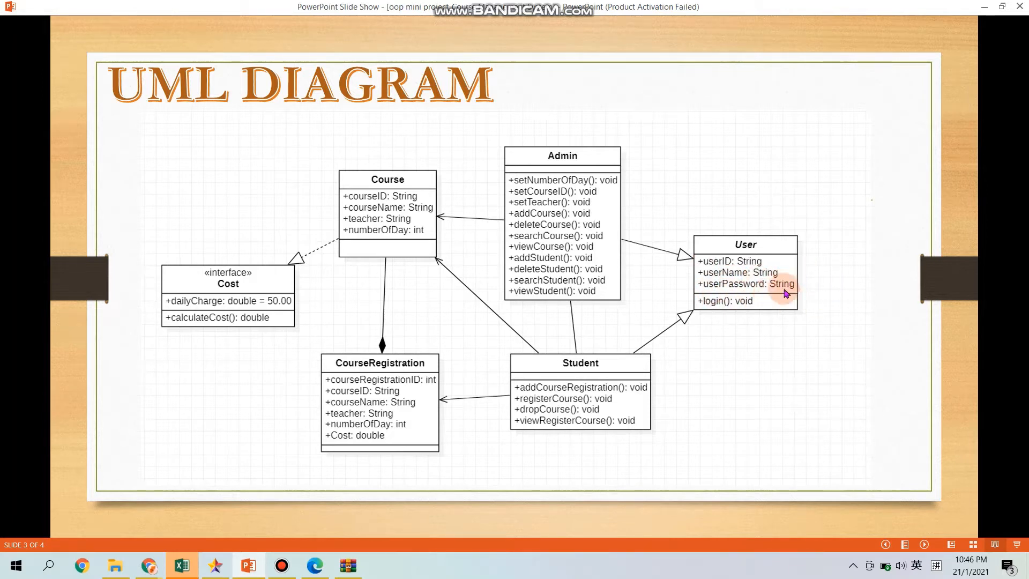
mouse_move(789, 354)
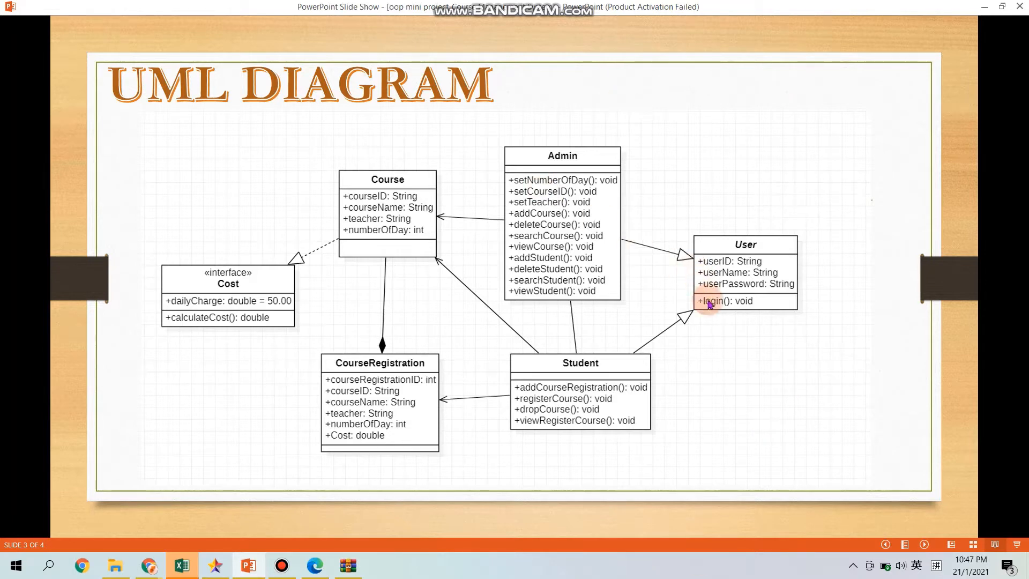
mouse_move(754, 372)
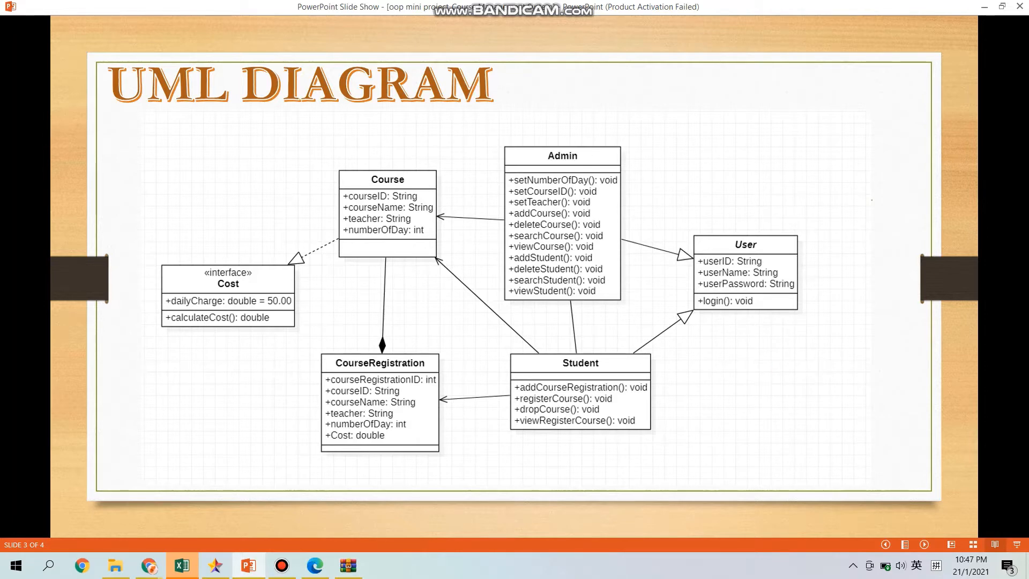
mouse_move(743, 348)
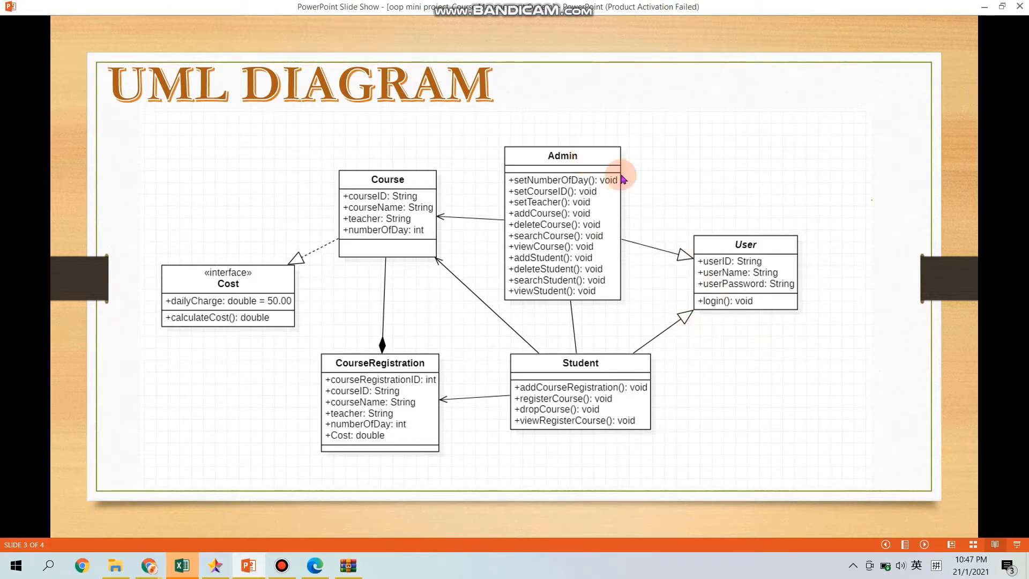
mouse_move(656, 421)
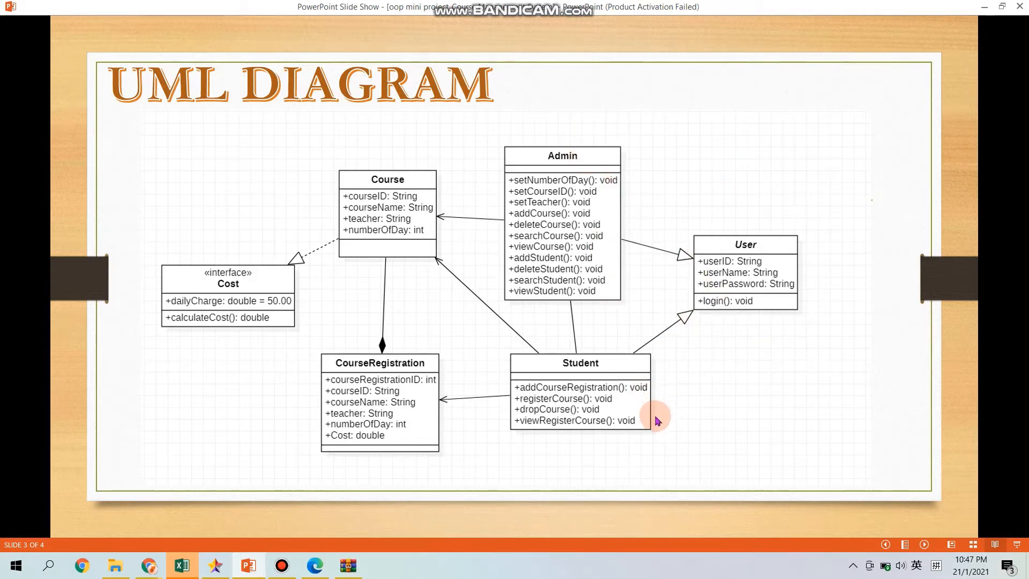
mouse_move(697, 337)
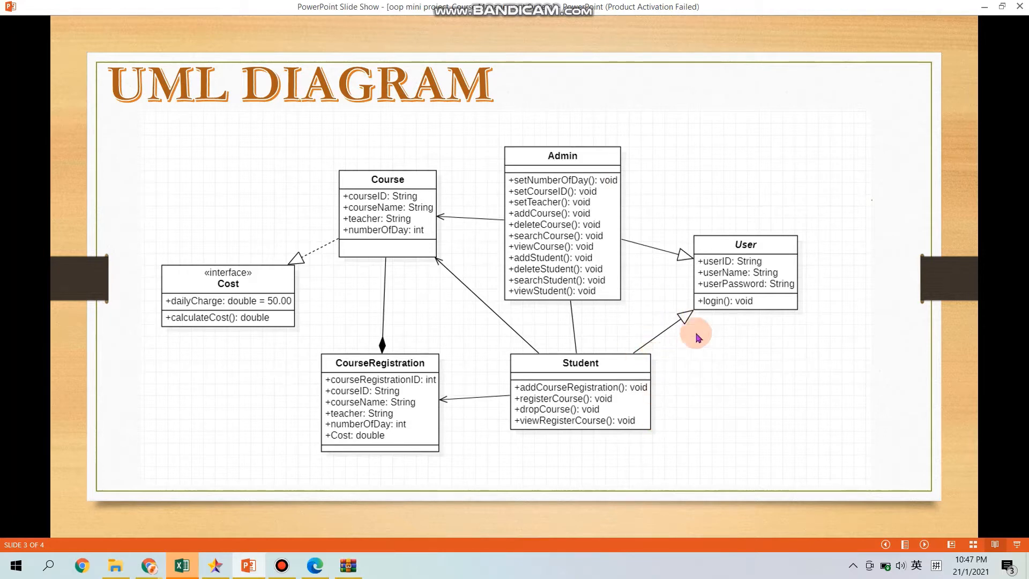
mouse_move(633, 335)
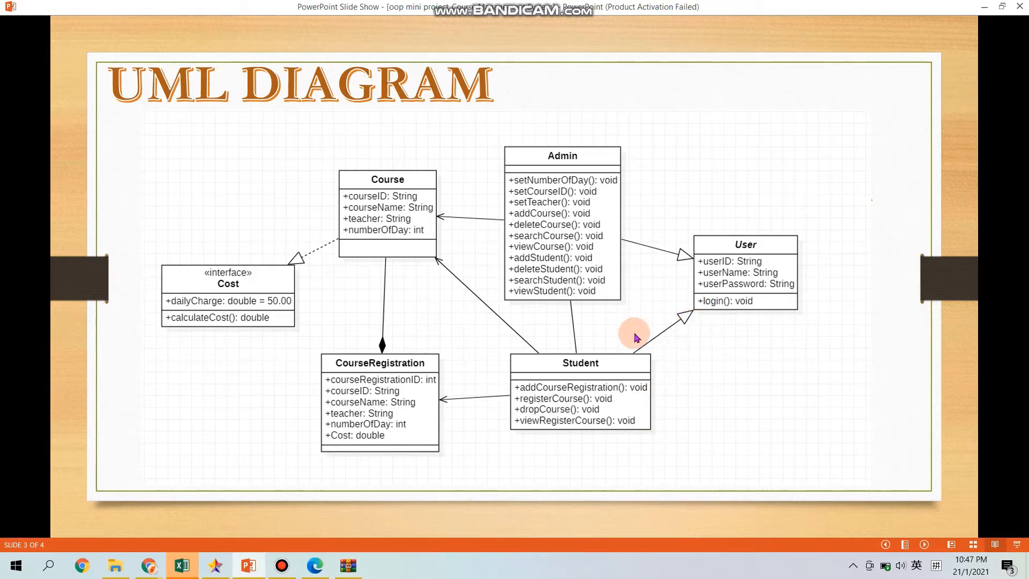
mouse_move(673, 352)
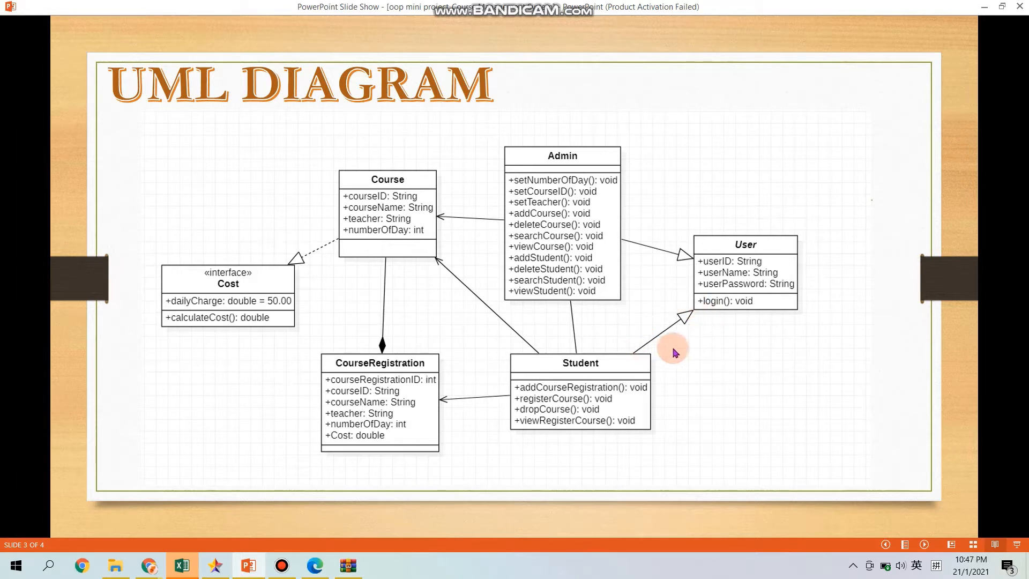
mouse_move(615, 226)
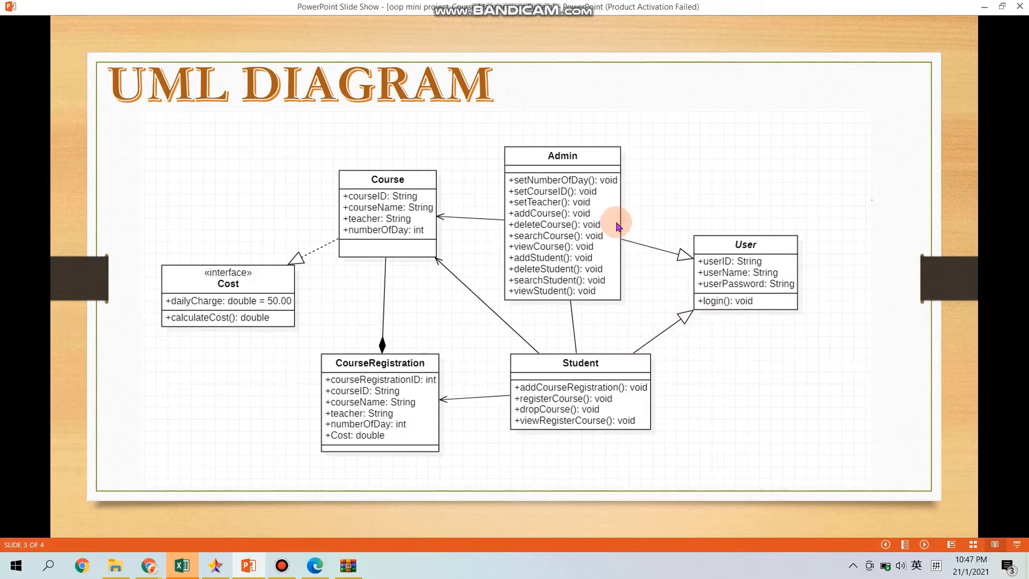
mouse_move(680, 370)
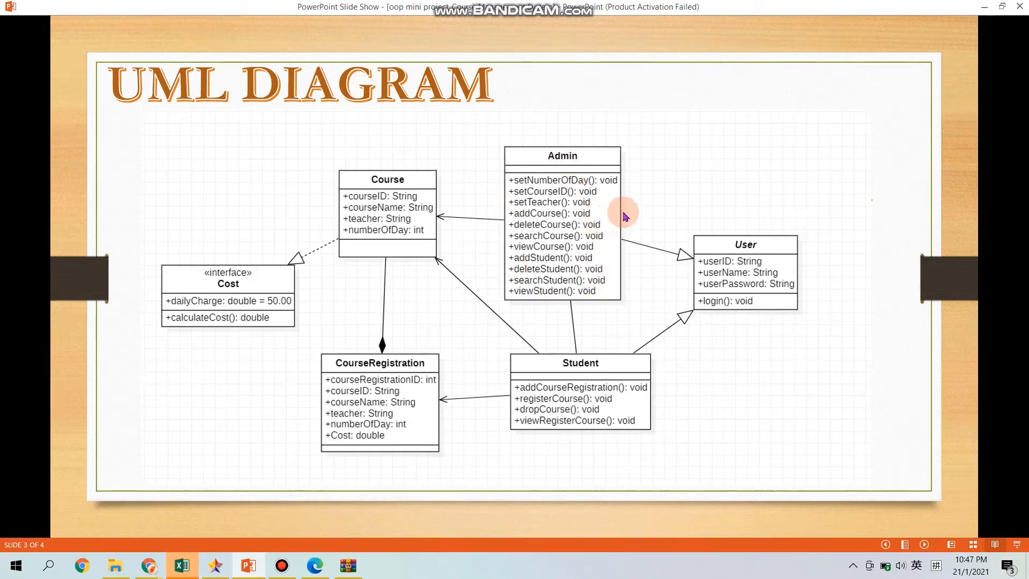
mouse_move(635, 211)
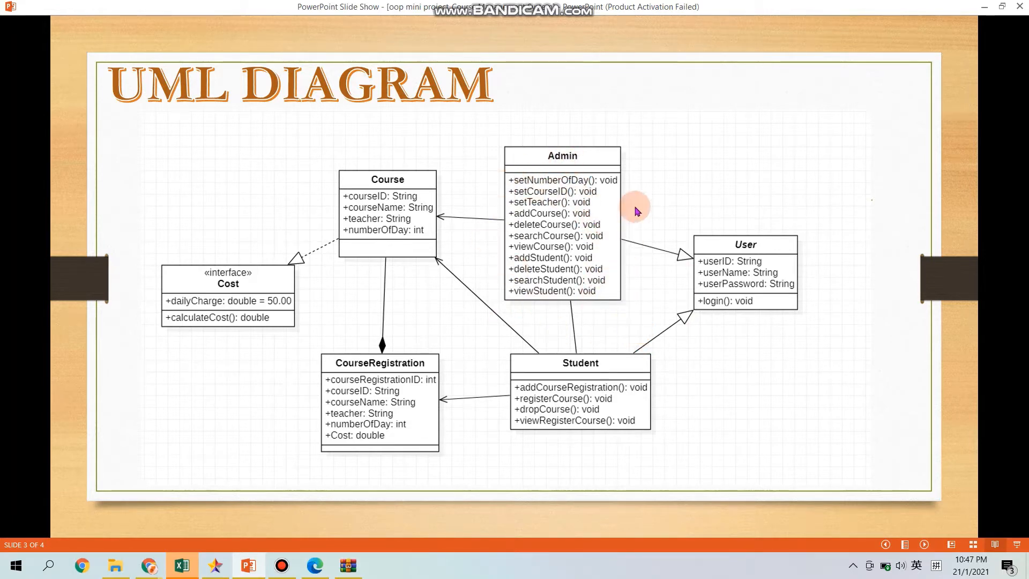
mouse_move(641, 169)
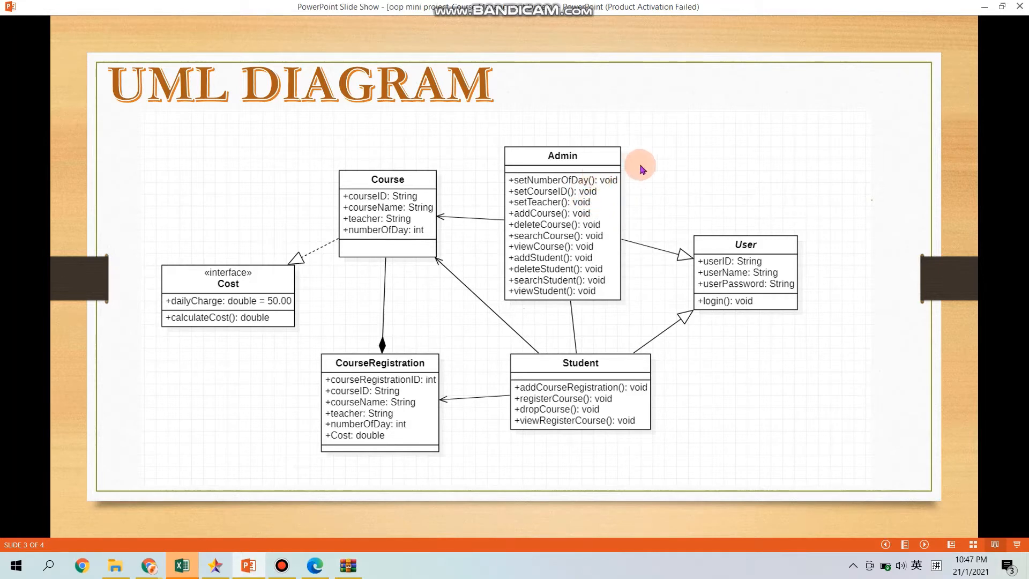
mouse_move(616, 286)
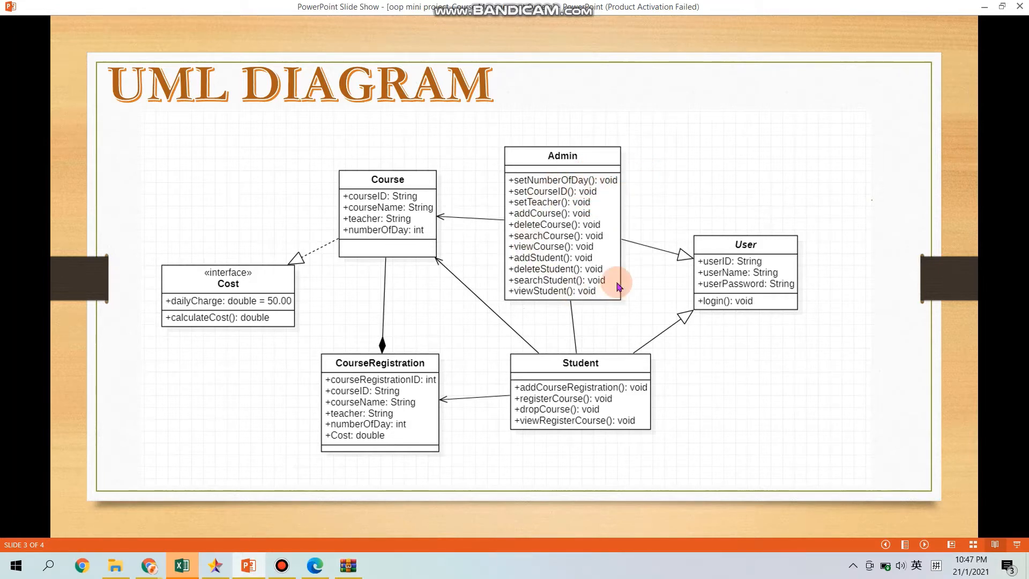
mouse_move(620, 268)
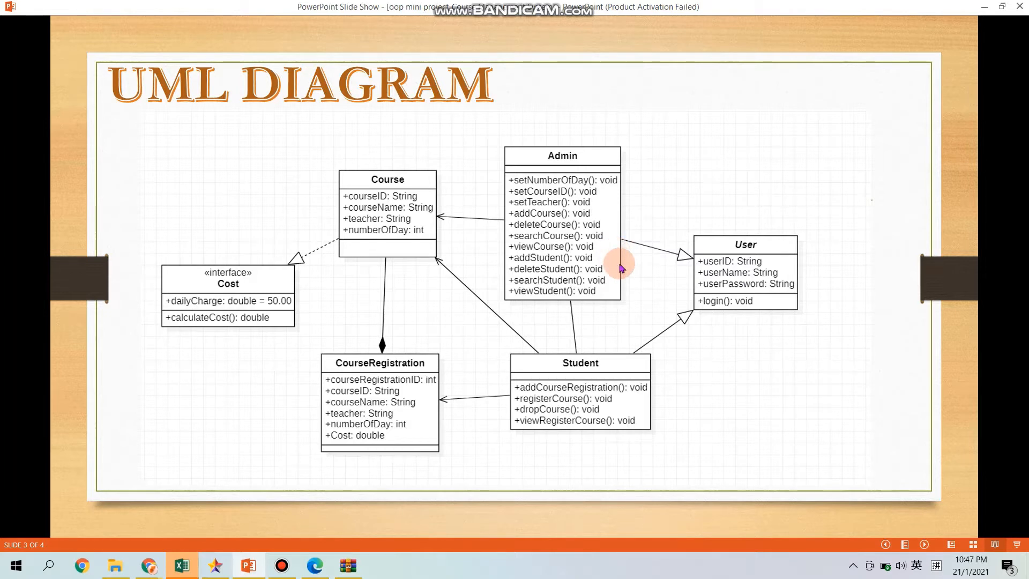
mouse_move(568, 195)
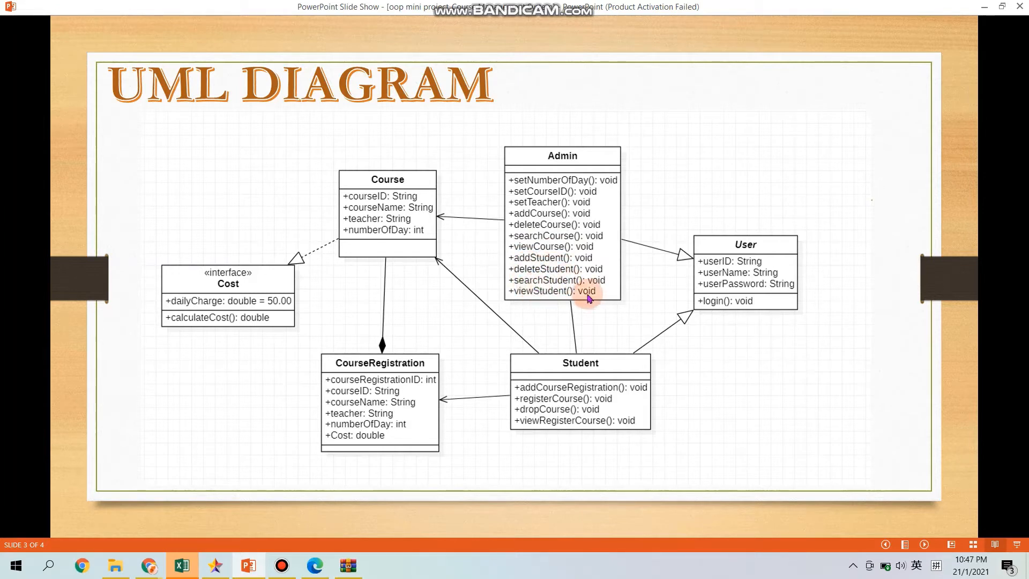
mouse_move(574, 308)
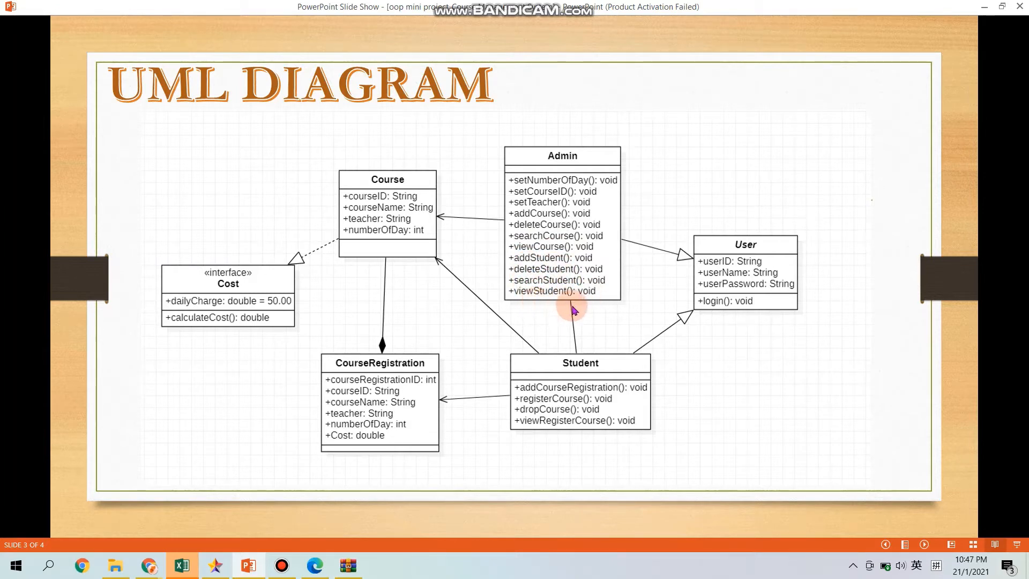
mouse_move(584, 312)
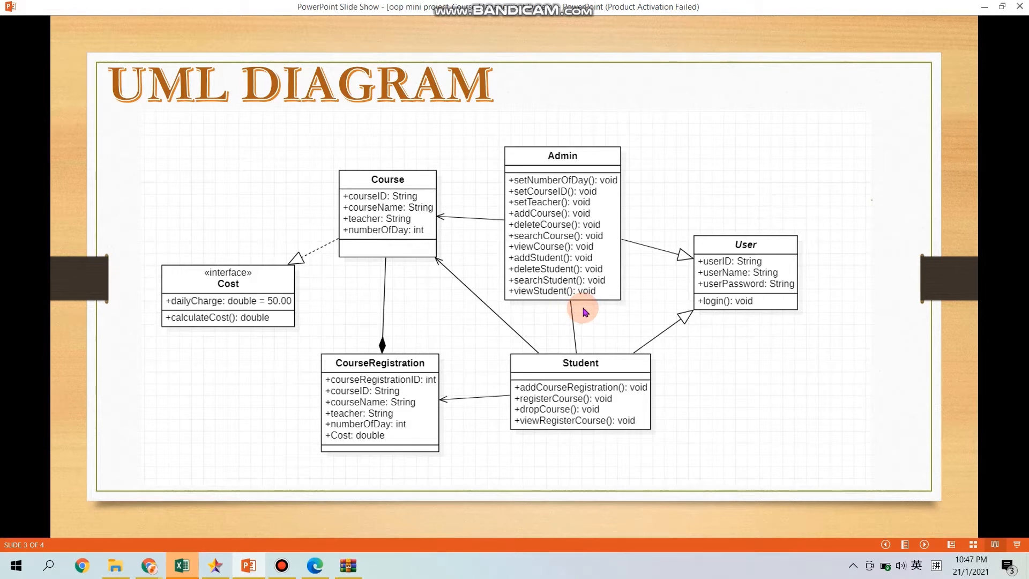
mouse_move(588, 438)
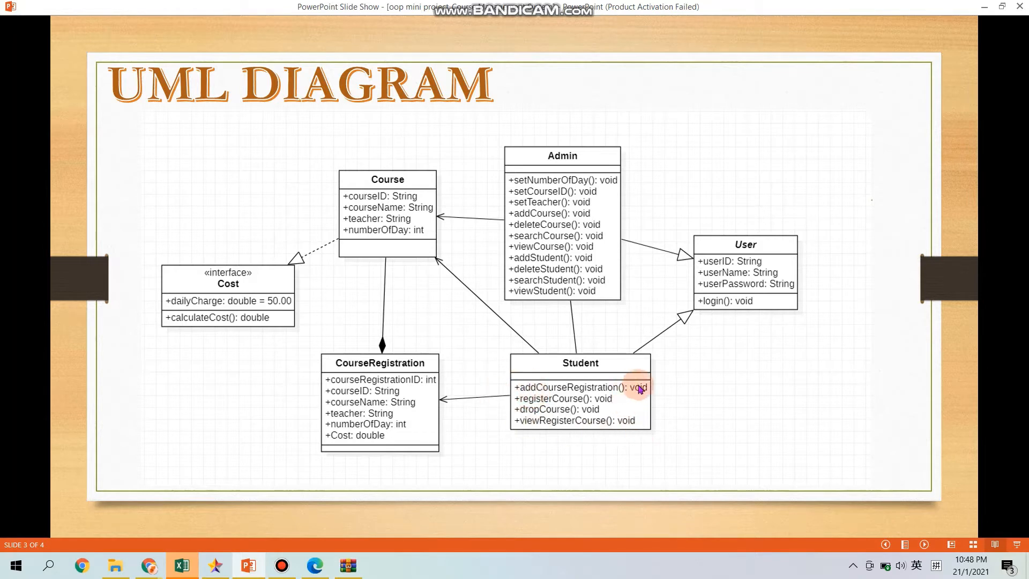
mouse_move(552, 430)
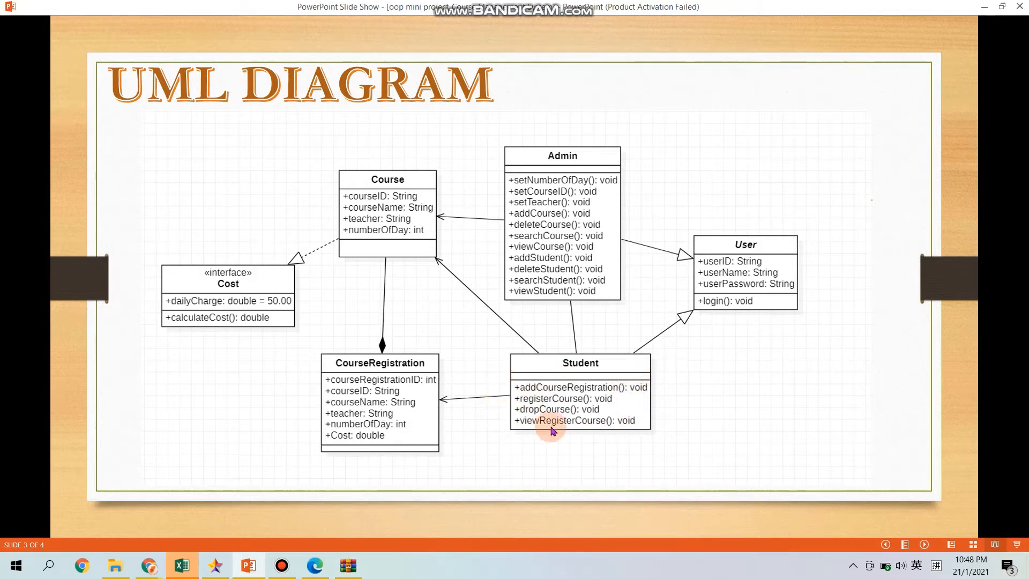
mouse_move(622, 445)
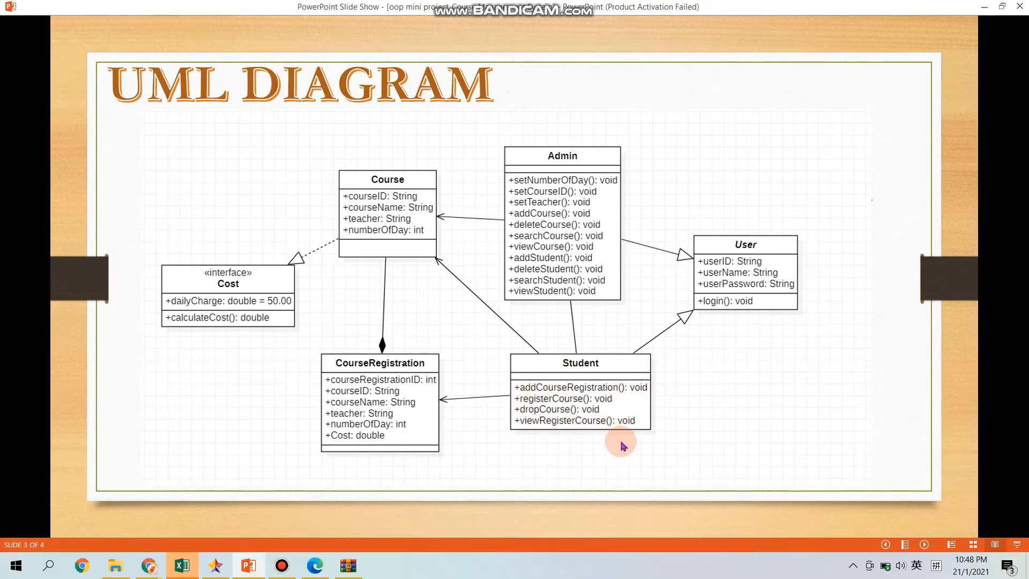
mouse_move(566, 401)
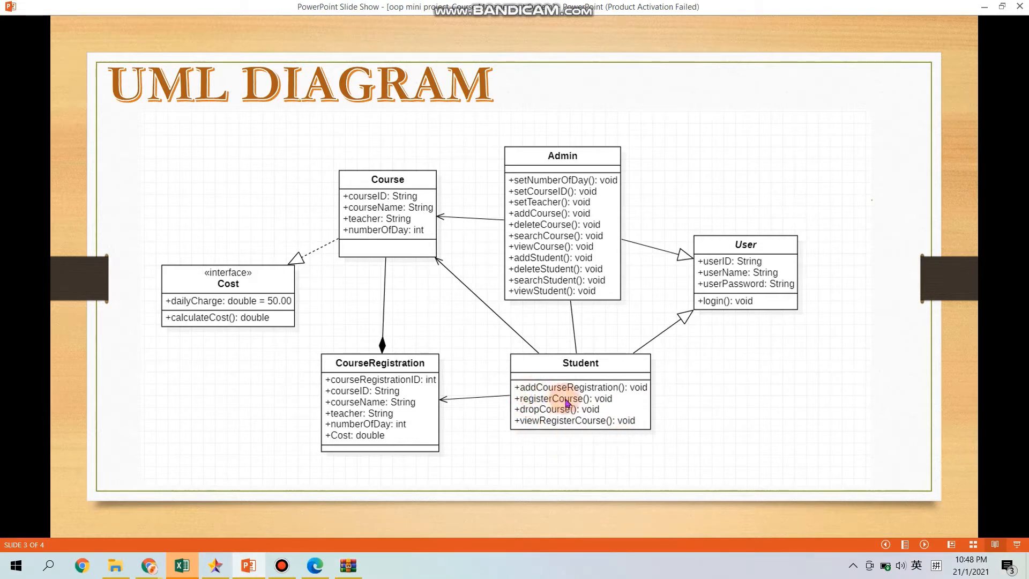
mouse_move(658, 420)
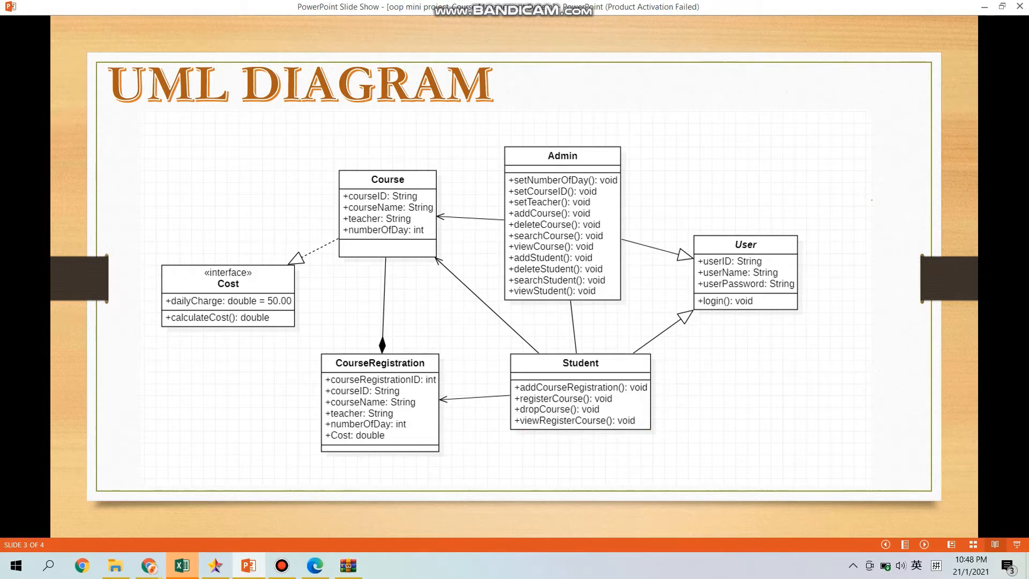
left_click(448, 342)
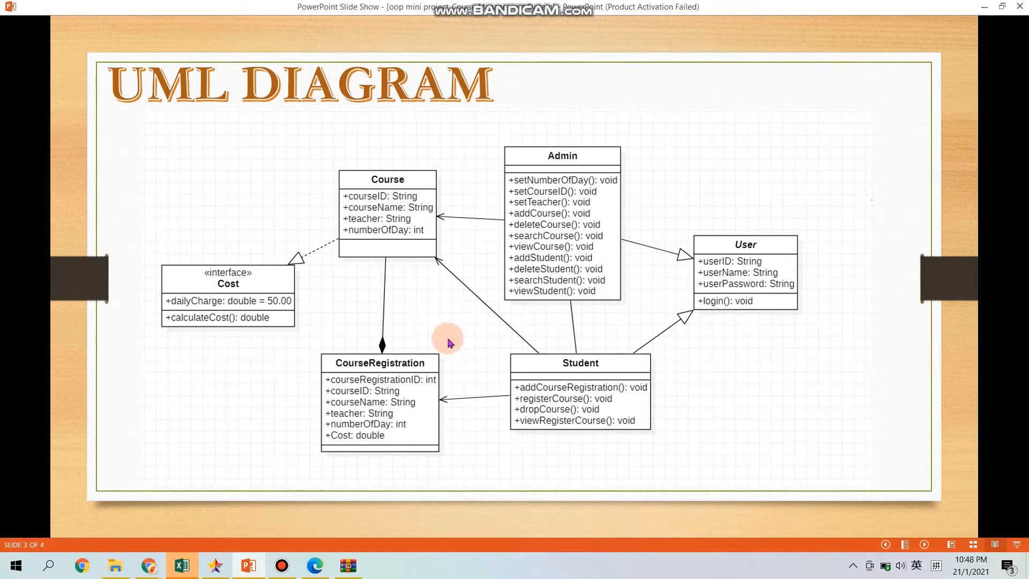
mouse_move(578, 303)
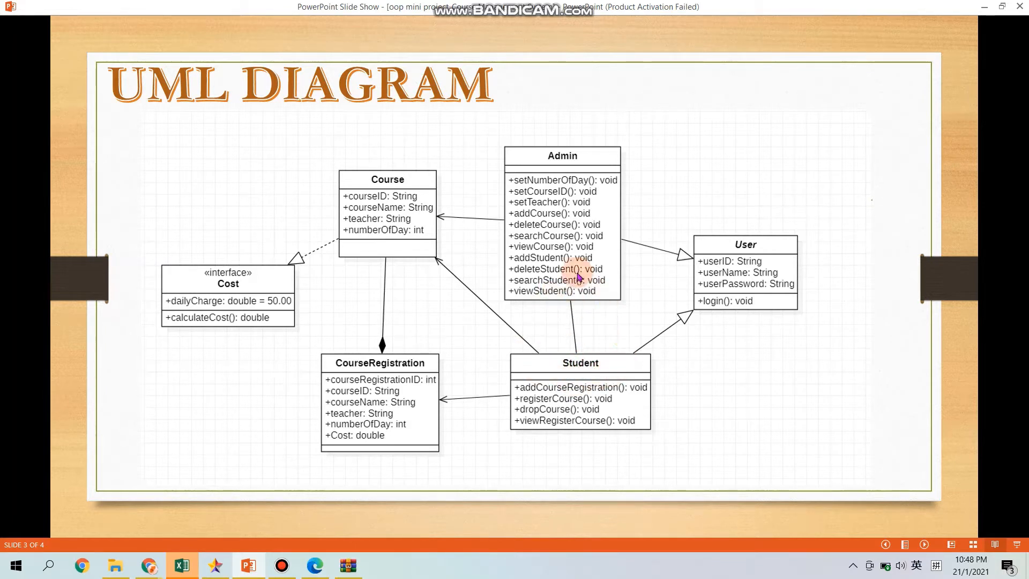
mouse_move(608, 334)
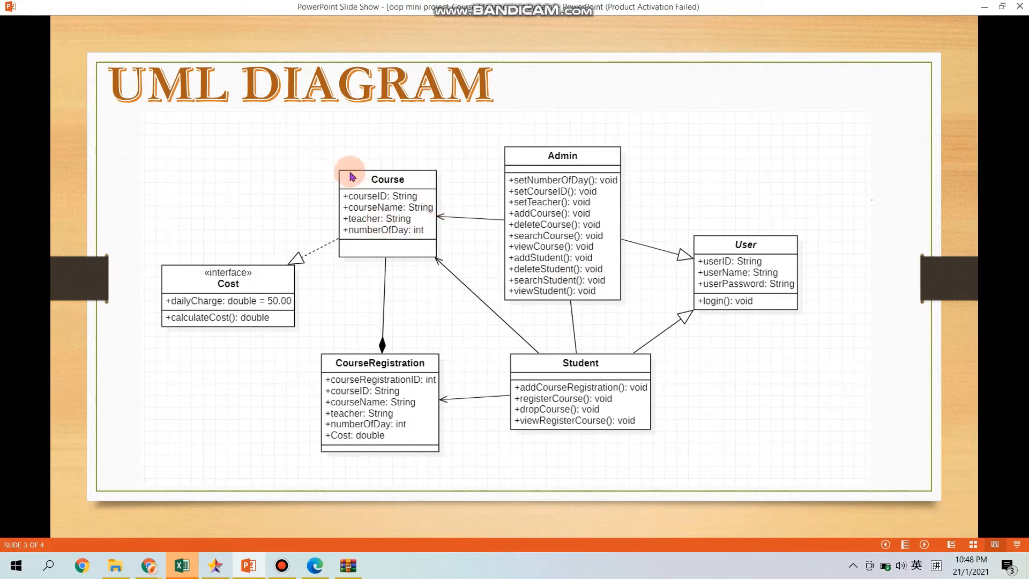
mouse_move(394, 238)
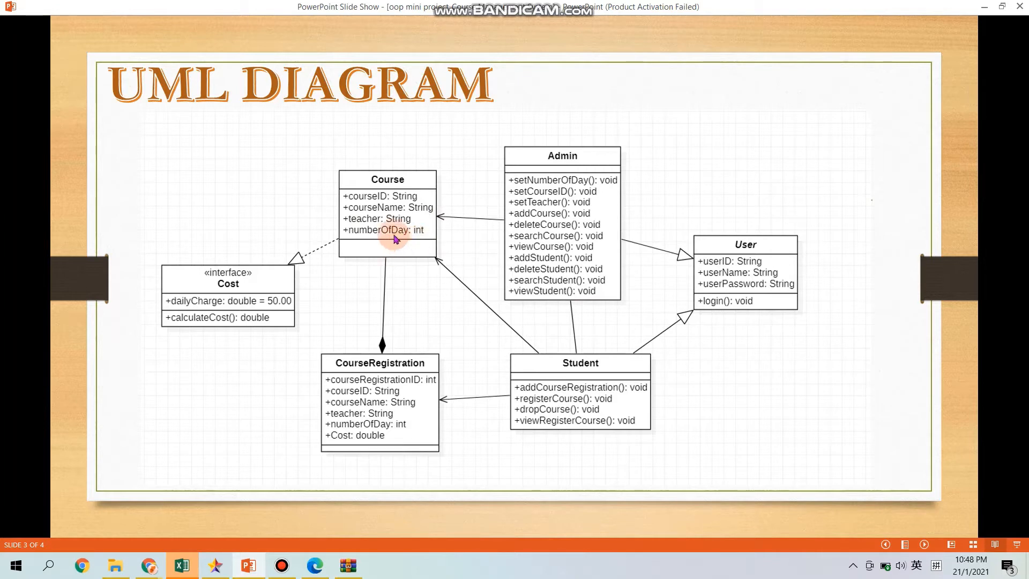
mouse_move(402, 258)
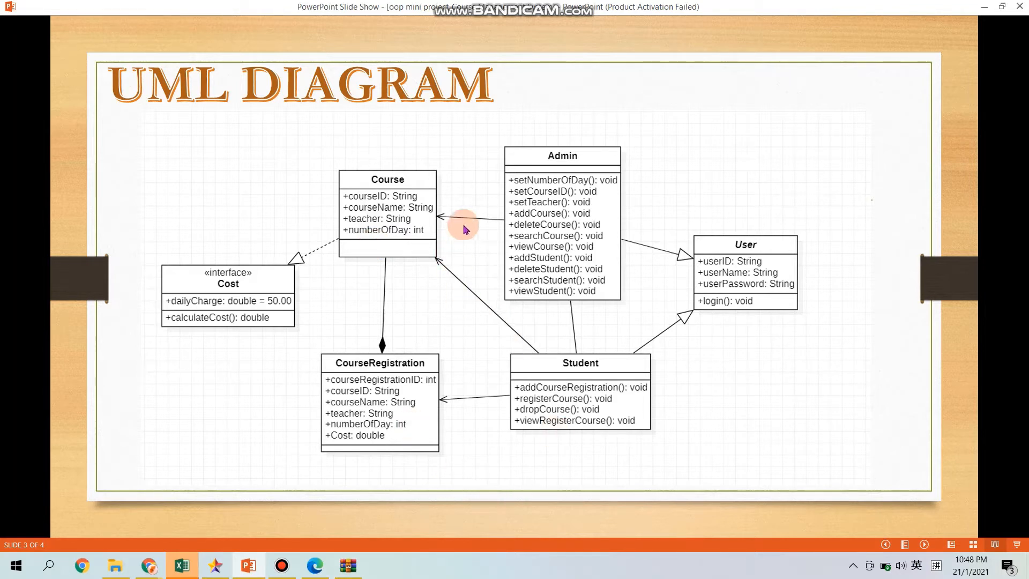
mouse_move(504, 380)
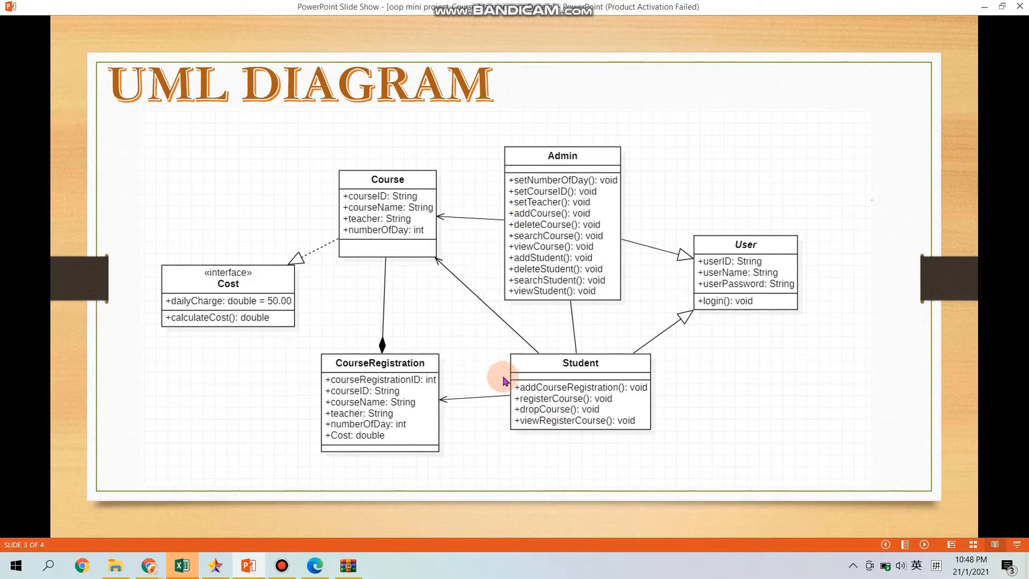
mouse_move(421, 296)
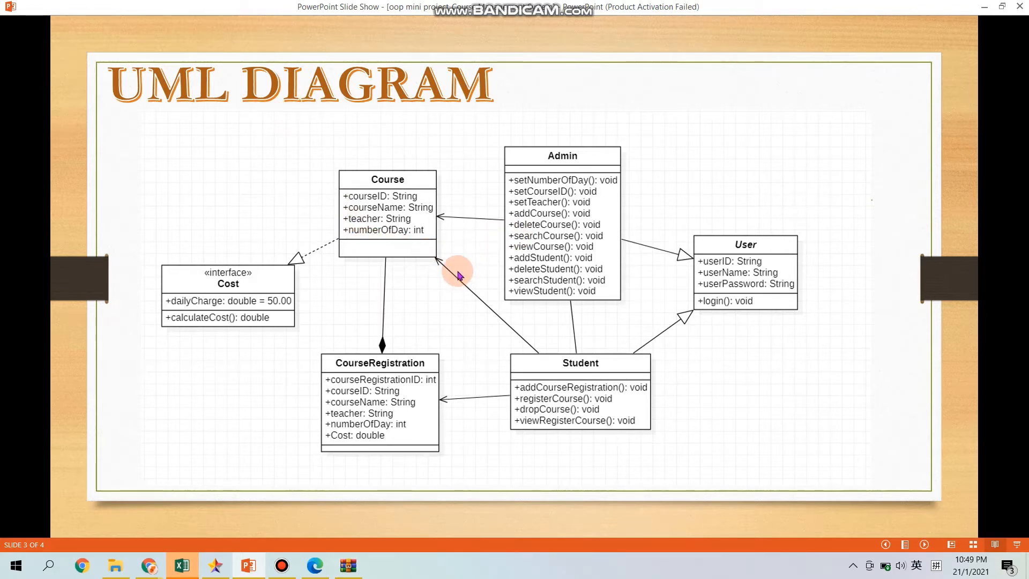
mouse_move(339, 370)
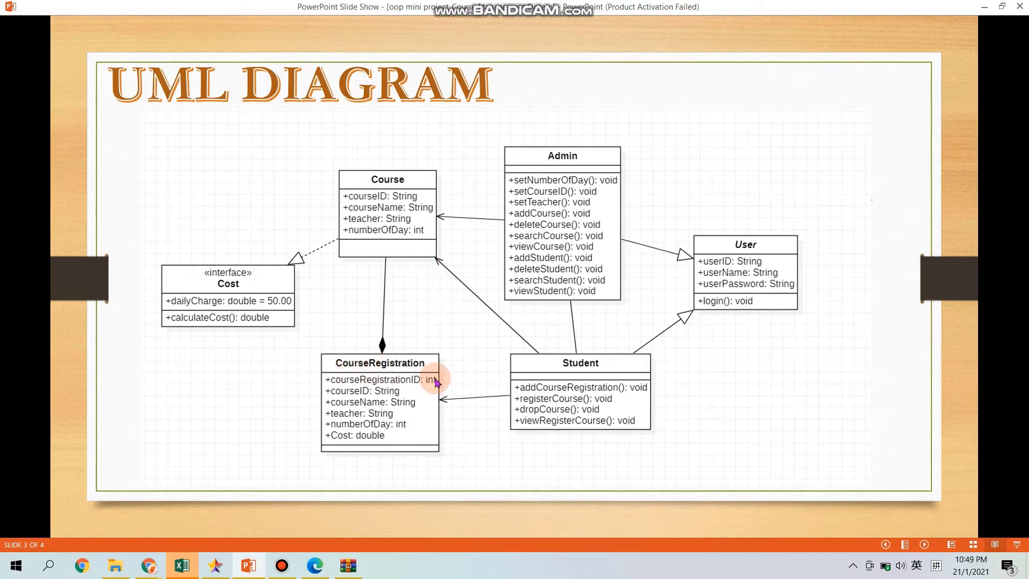
mouse_move(430, 399)
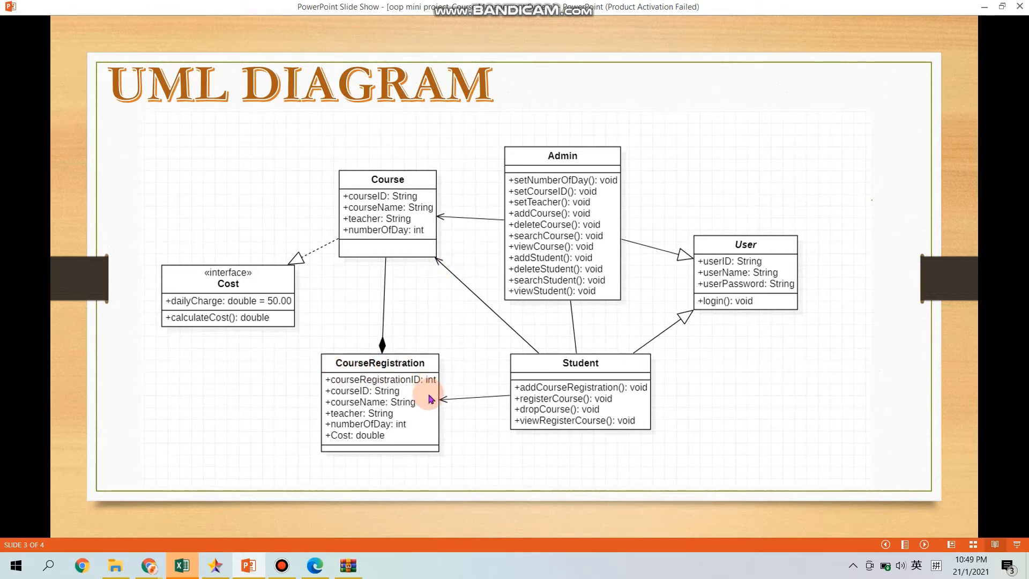
mouse_move(395, 260)
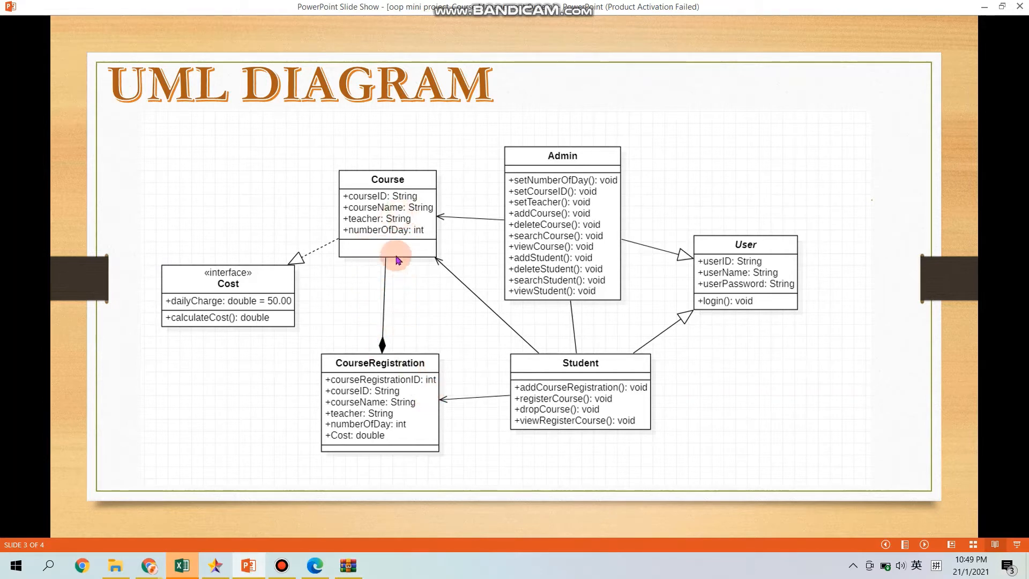
mouse_move(405, 318)
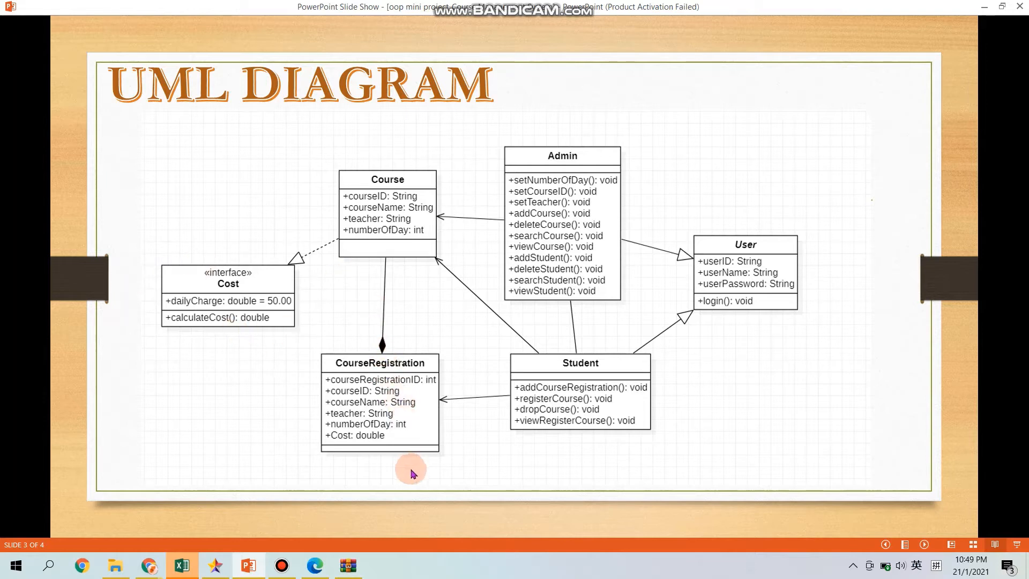
mouse_move(414, 475)
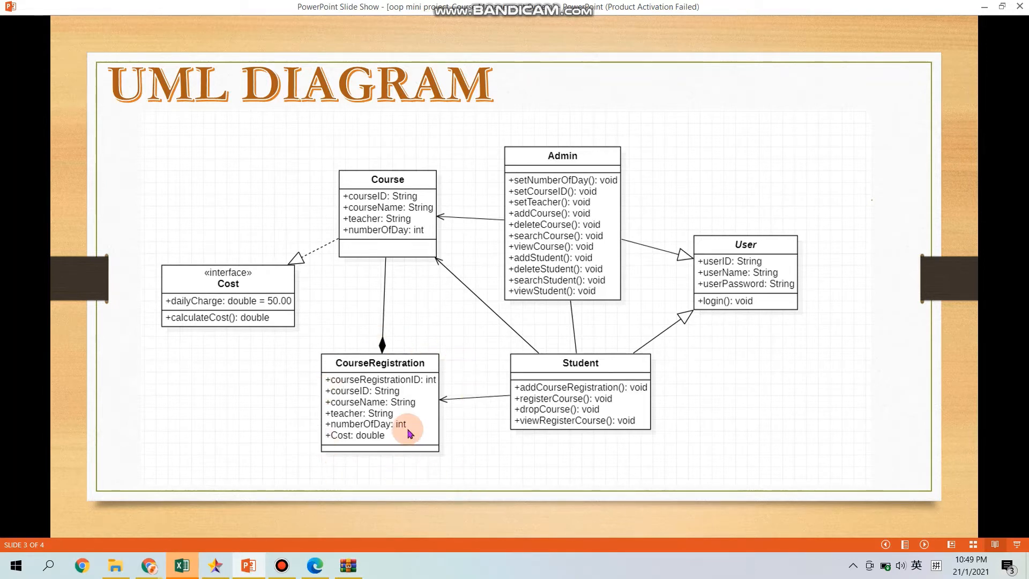
mouse_move(354, 249)
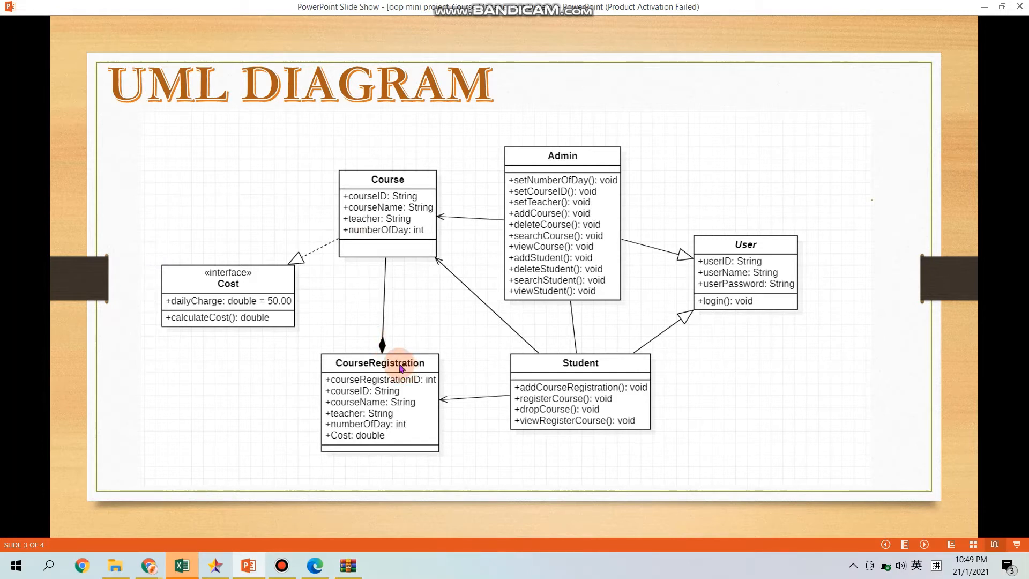
mouse_move(309, 307)
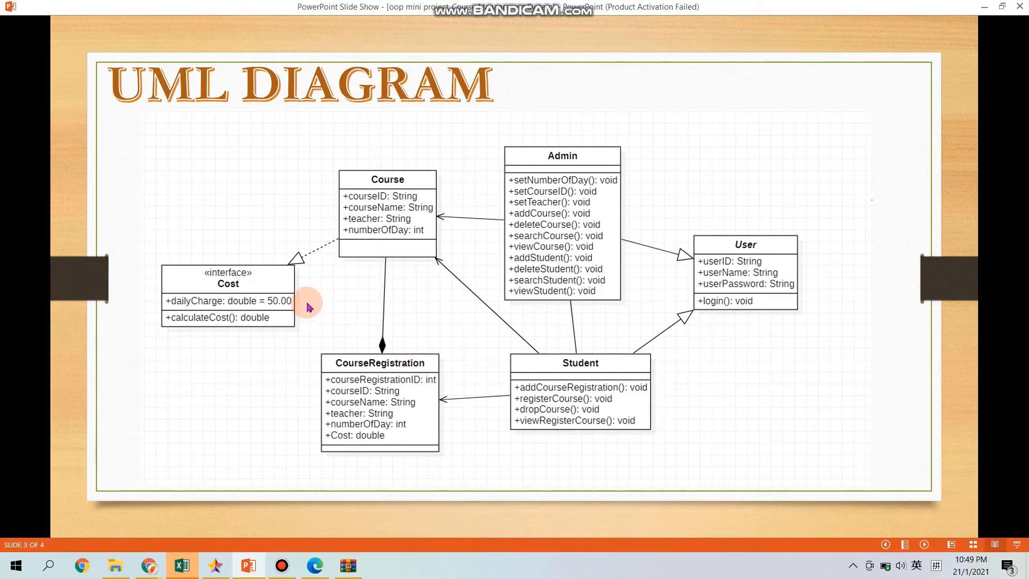
mouse_move(285, 354)
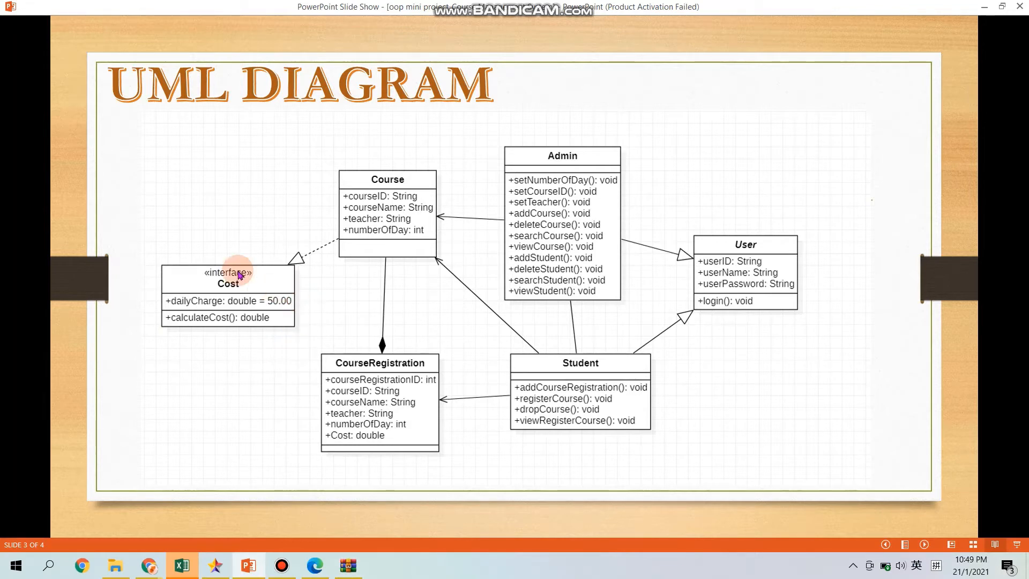
mouse_move(286, 328)
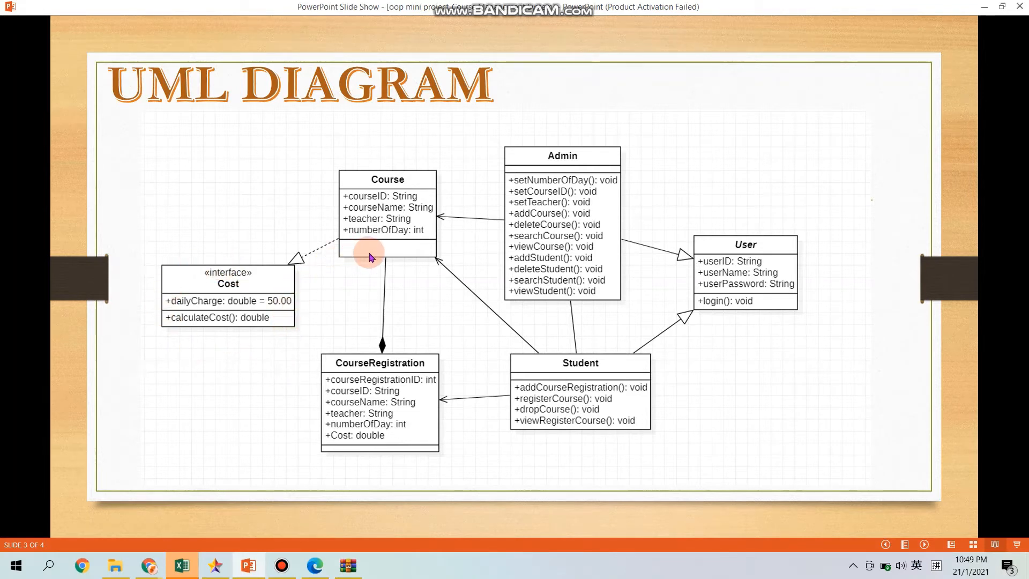
mouse_move(269, 307)
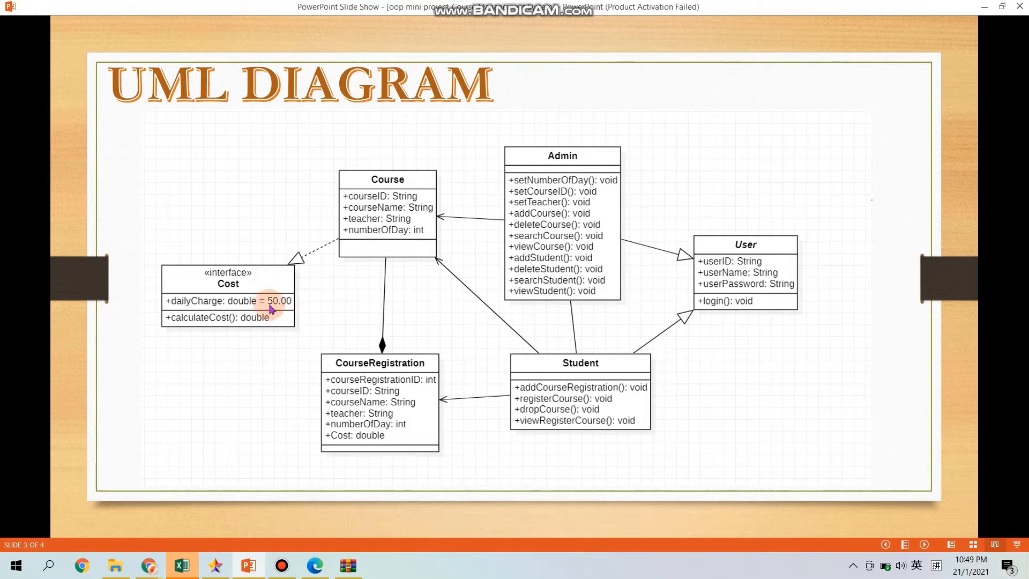
mouse_move(187, 312)
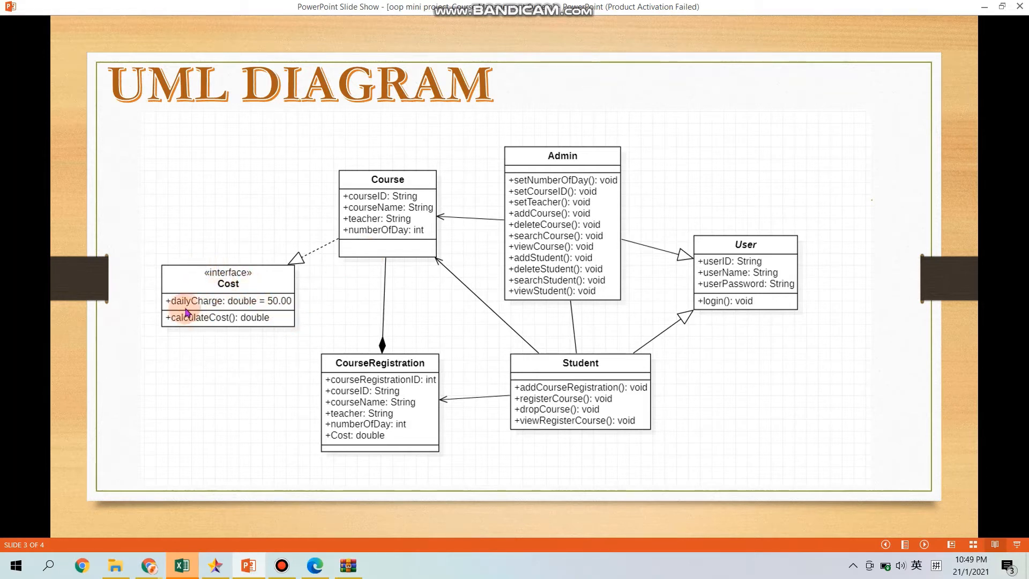
mouse_move(226, 318)
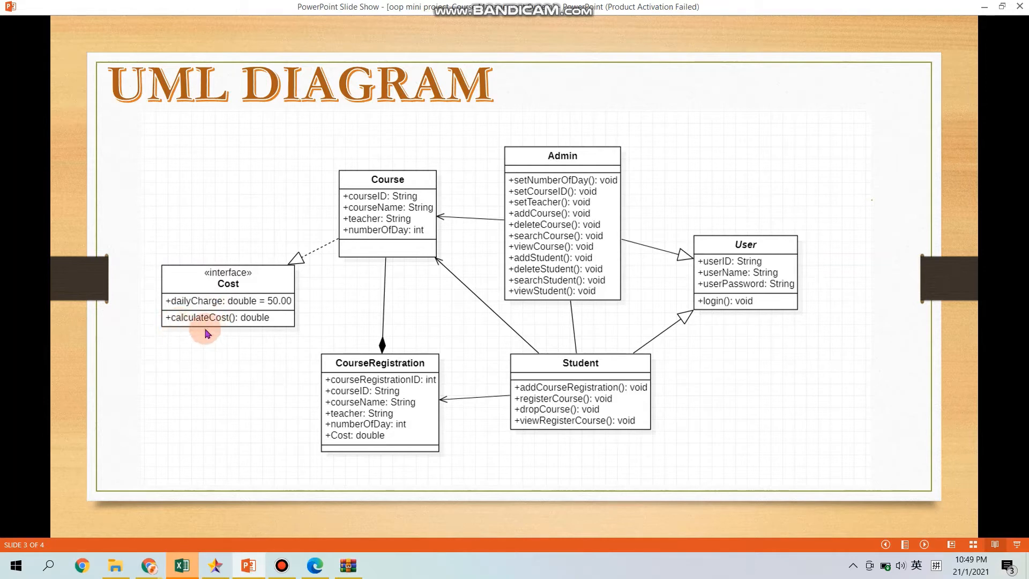
mouse_move(266, 338)
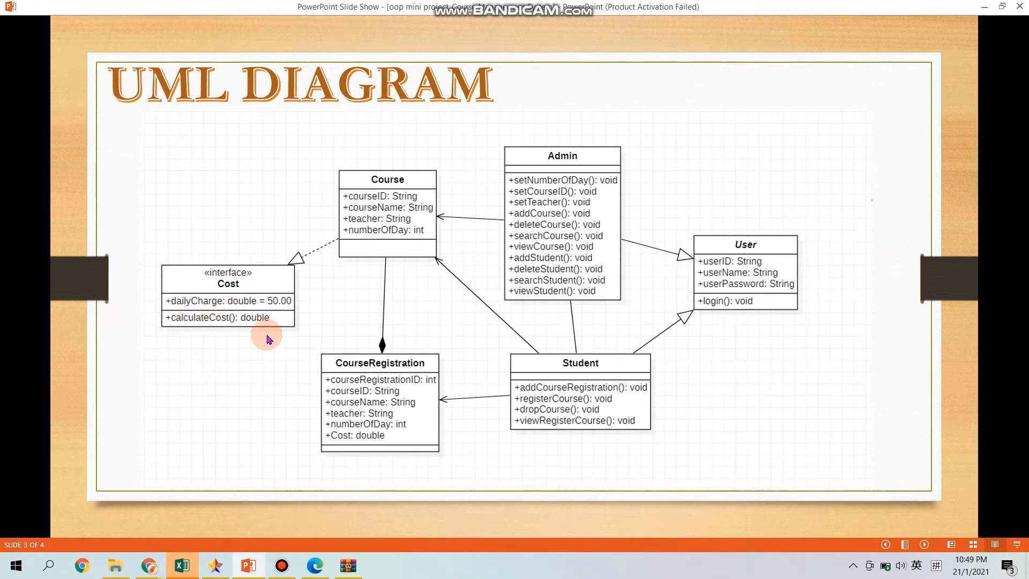
mouse_move(293, 338)
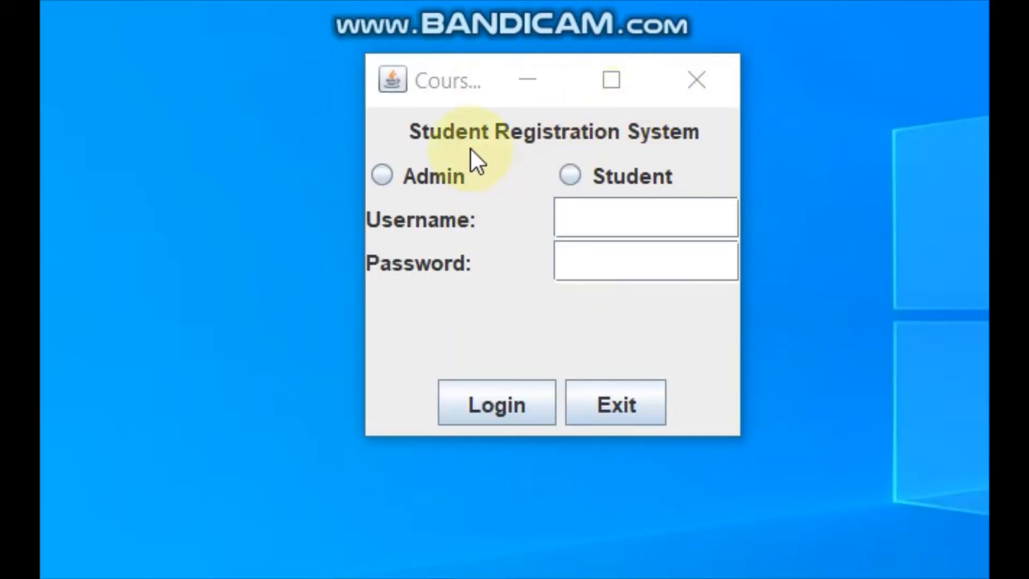
mouse_move(689, 172)
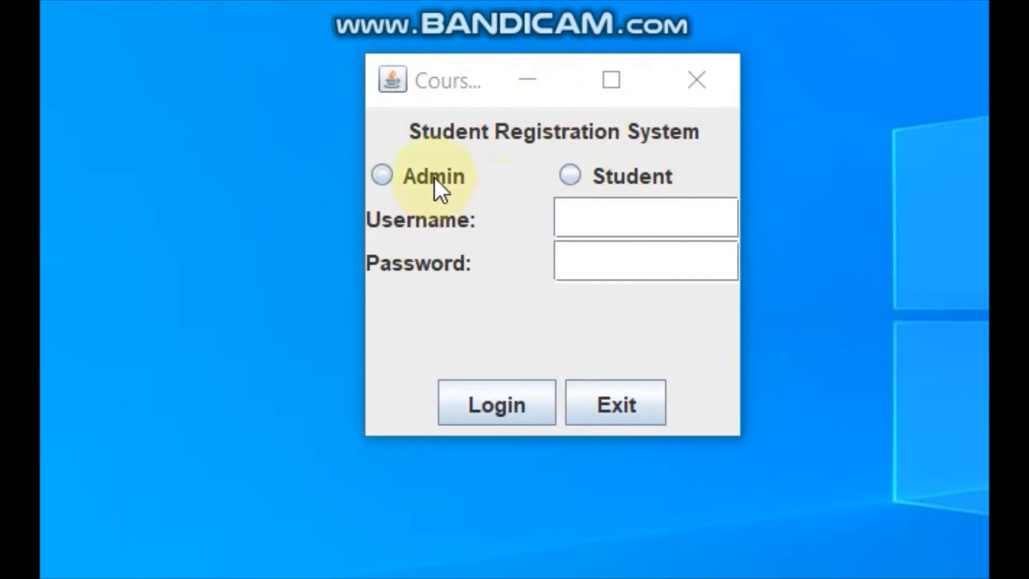
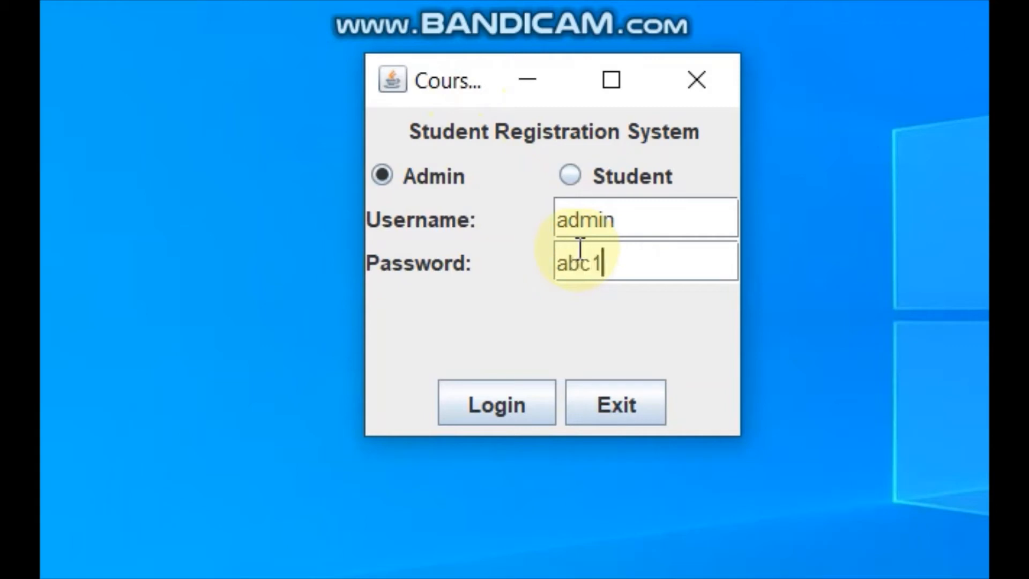
left_click(495, 402)
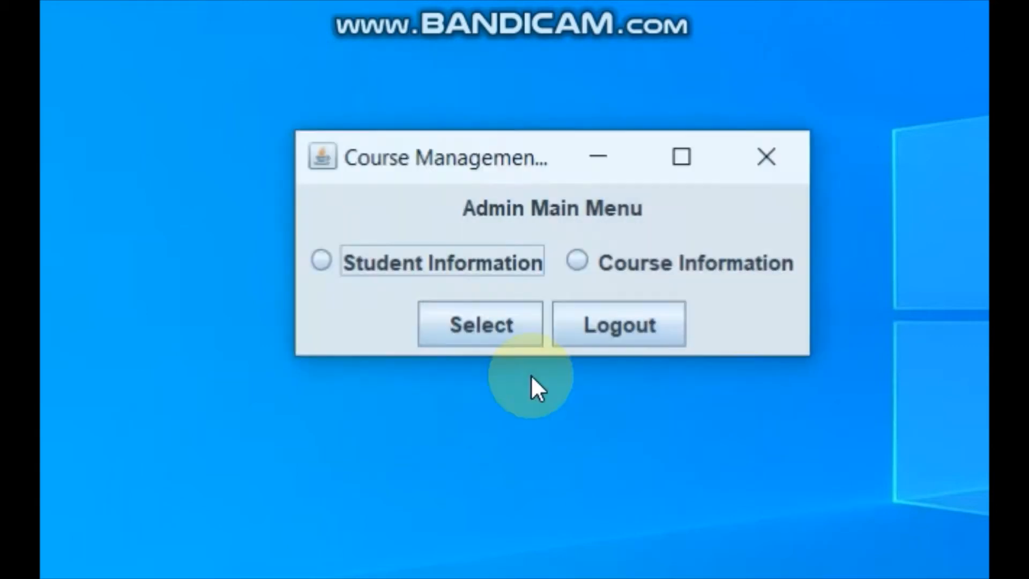
mouse_move(473, 266)
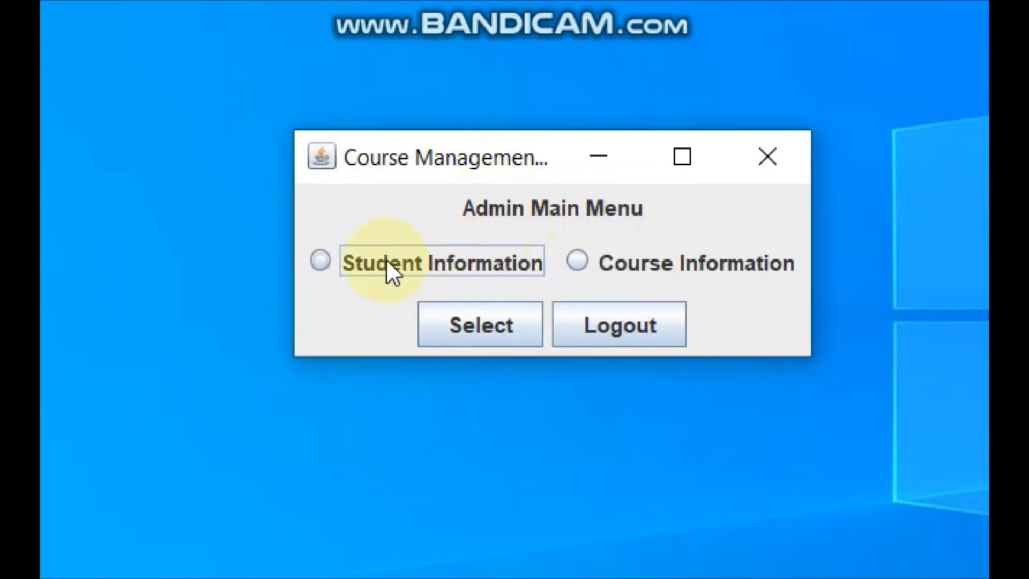
left_click(320, 261)
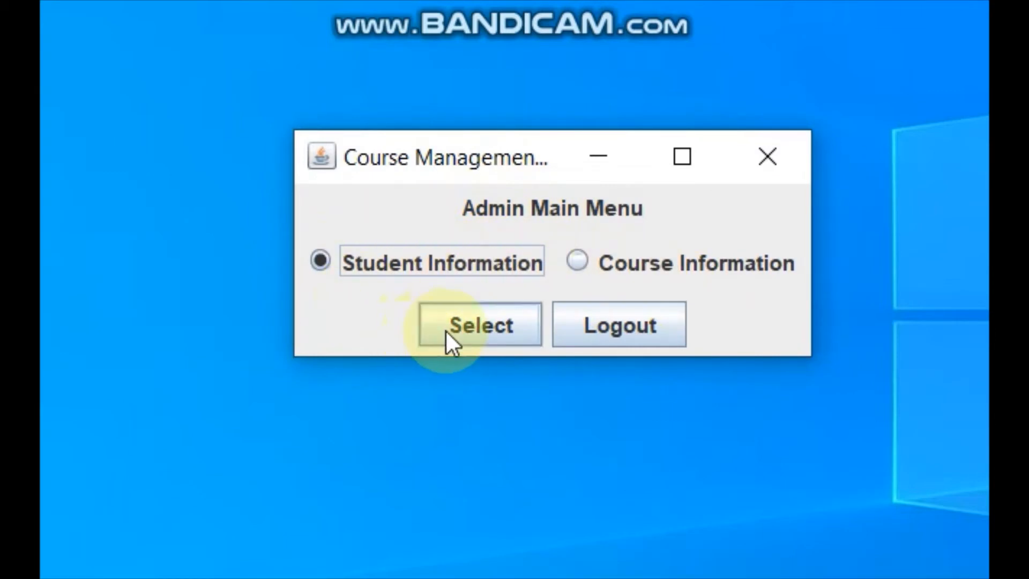
left_click(479, 324)
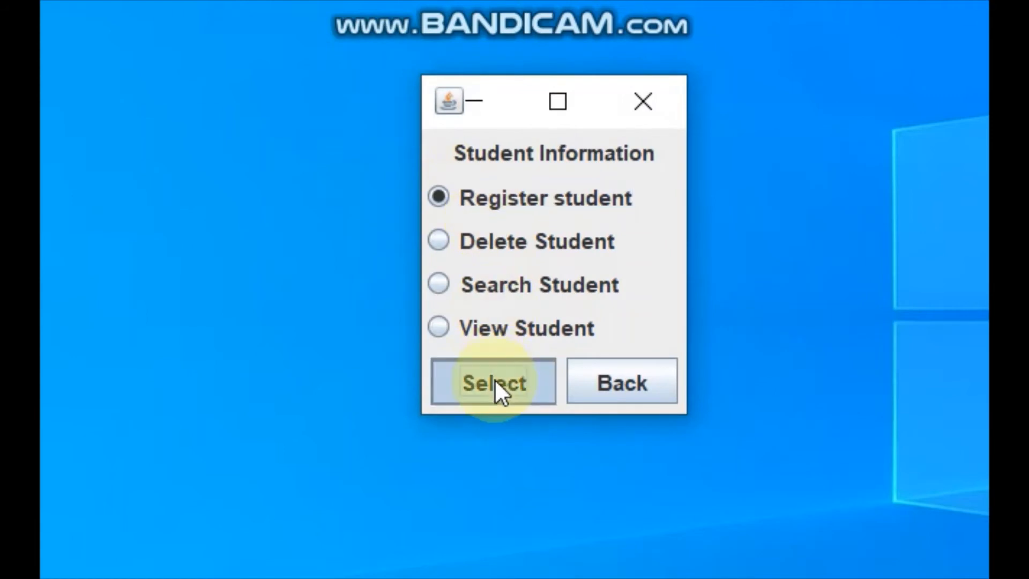
left_click(494, 382)
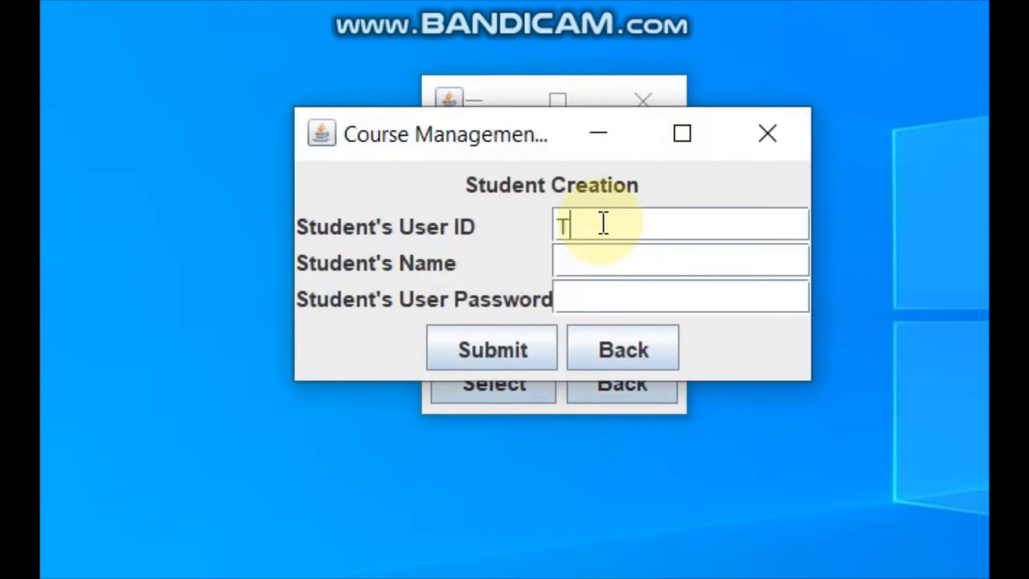
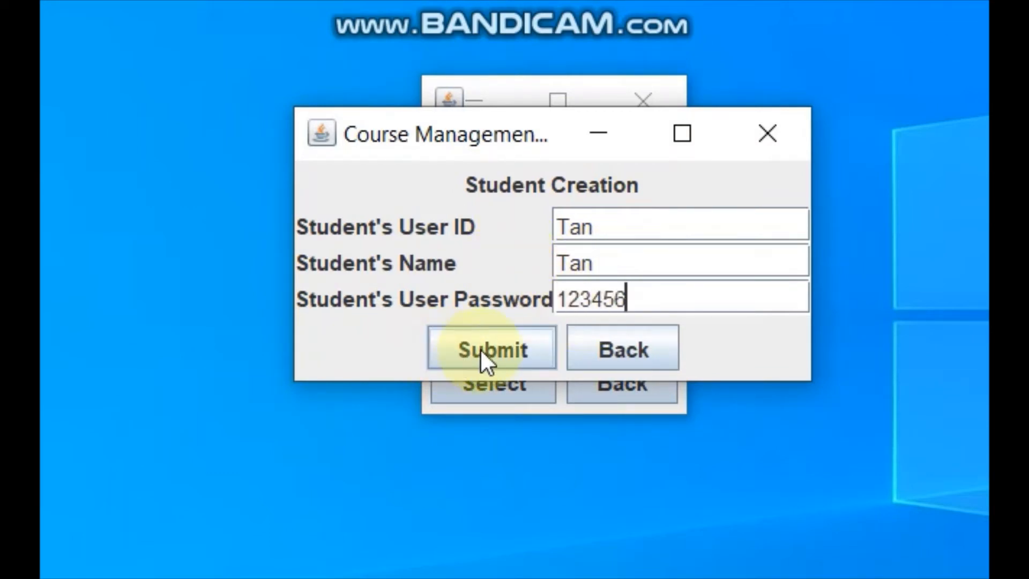
left_click(491, 347)
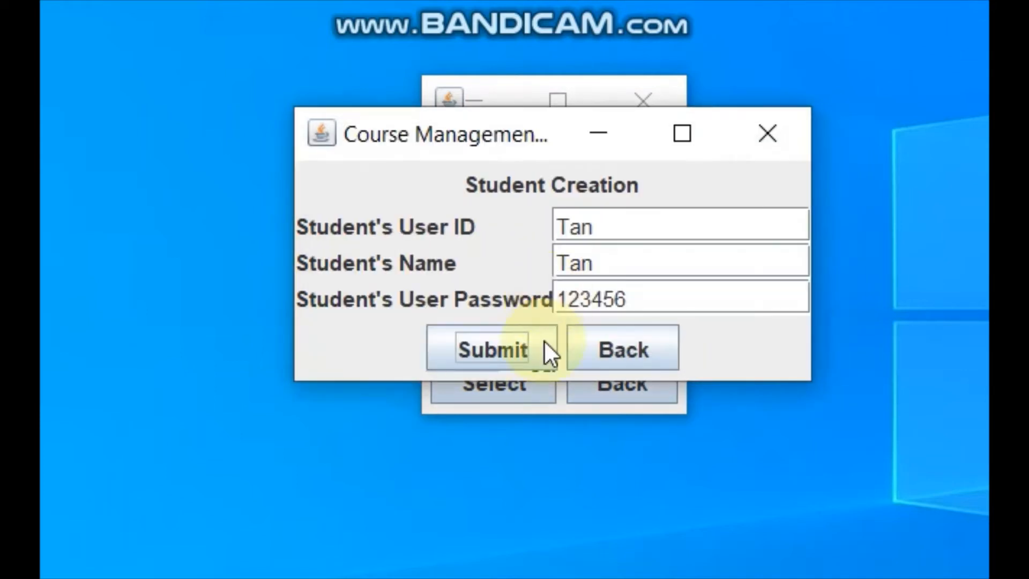
left_click(491, 348)
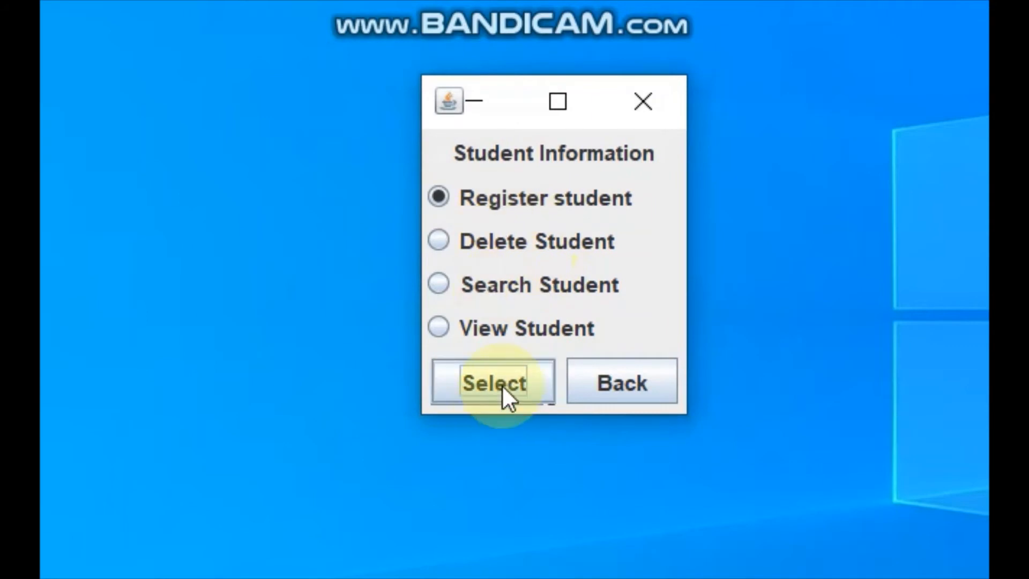
Submit a blank student registration form and dismiss the fill-all-fields warning.
left_click(493, 383)
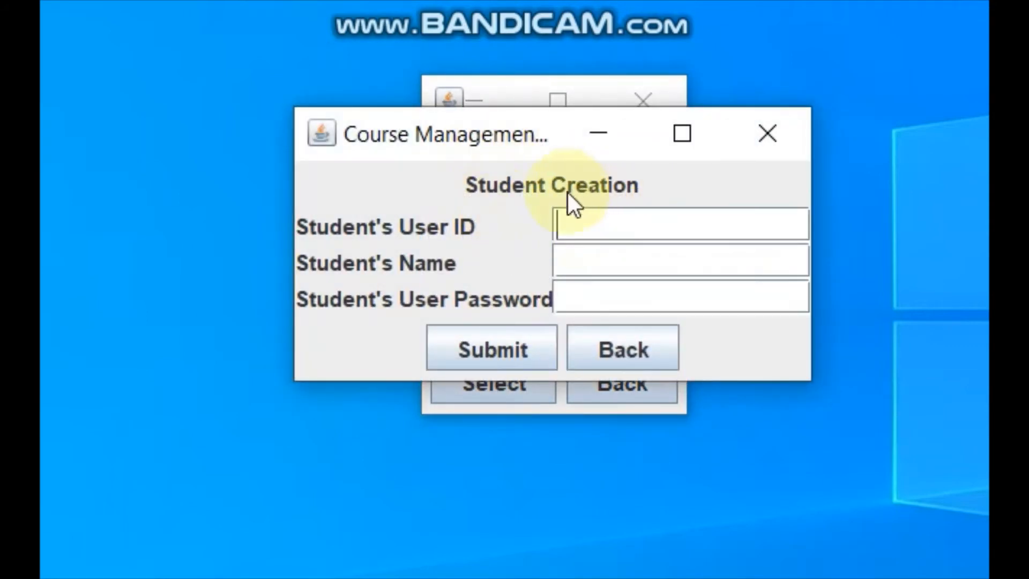
left_click(491, 347)
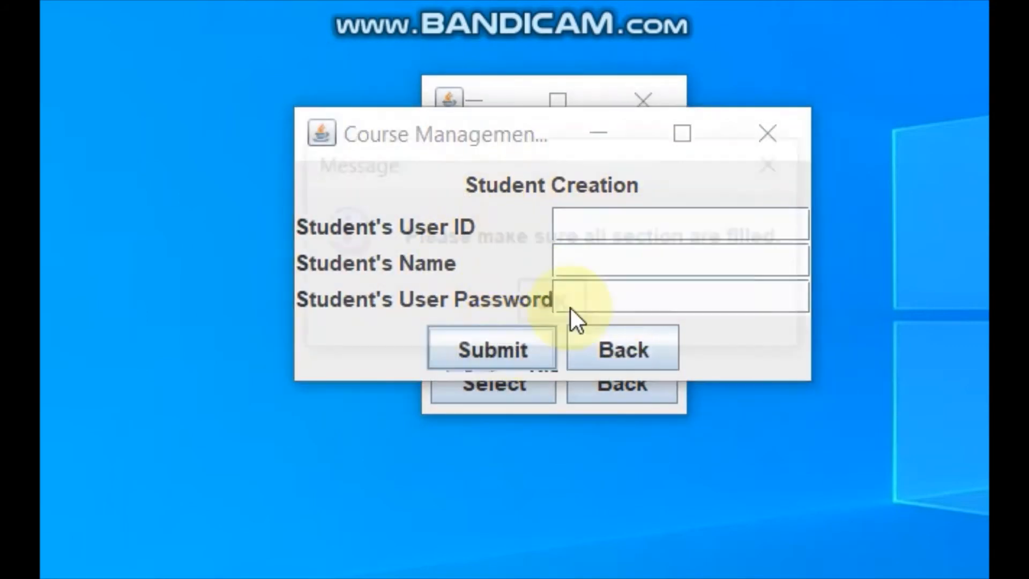
left_click(492, 348)
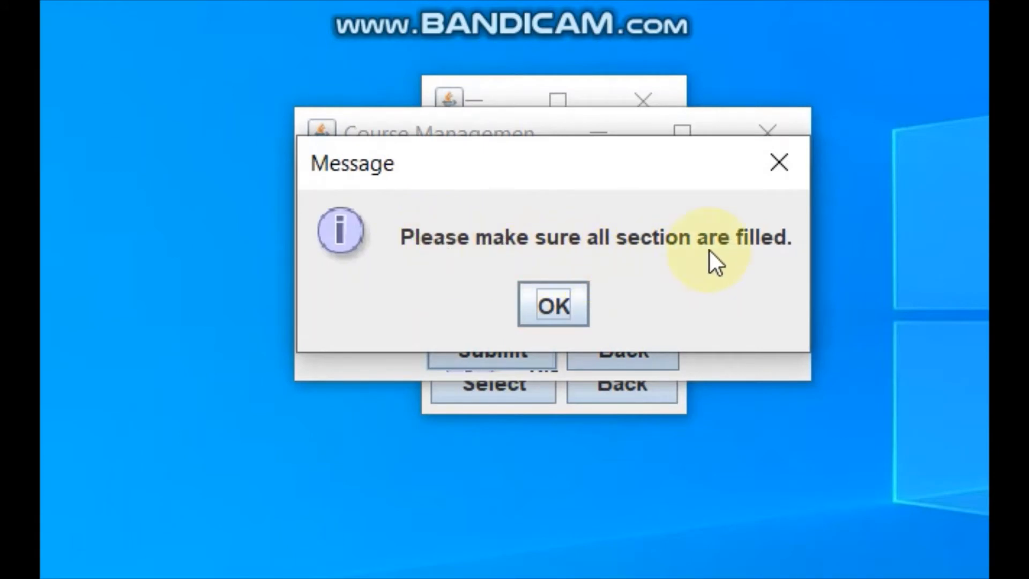
left_click(552, 305)
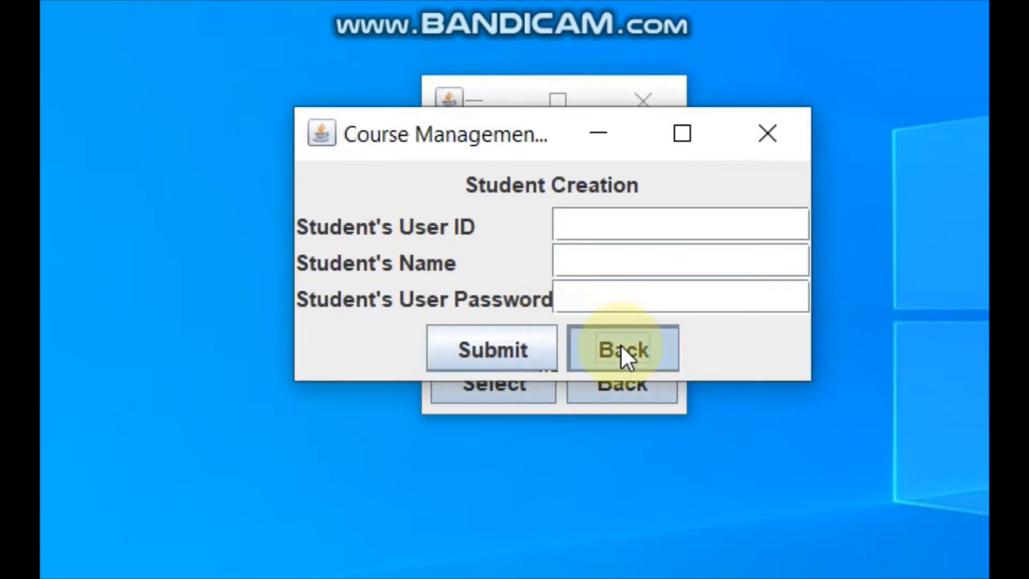
Open the delete-student form and try deleting Adrian, dismissing the not-found error.
left_click(620, 348)
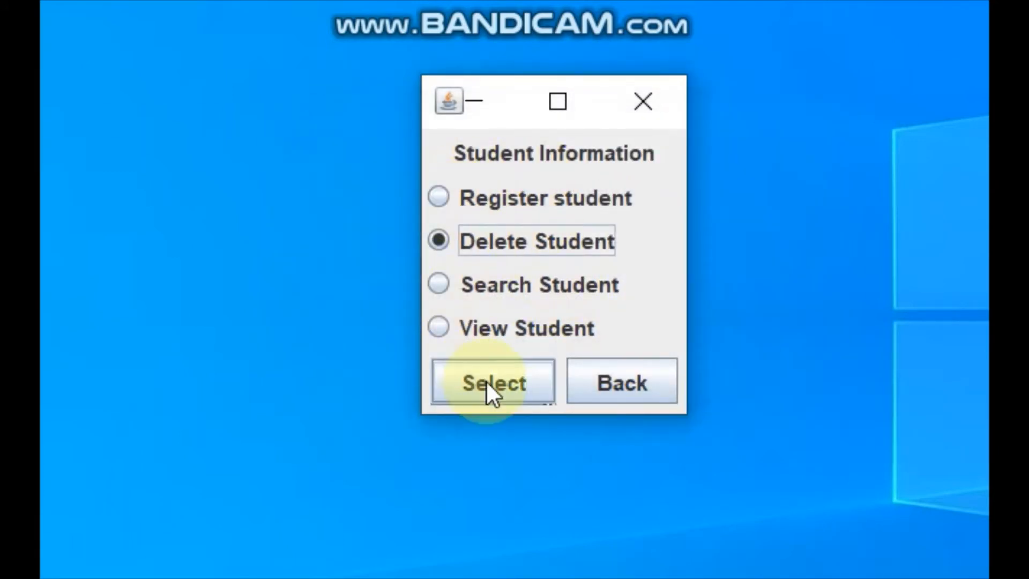
left_click(492, 382)
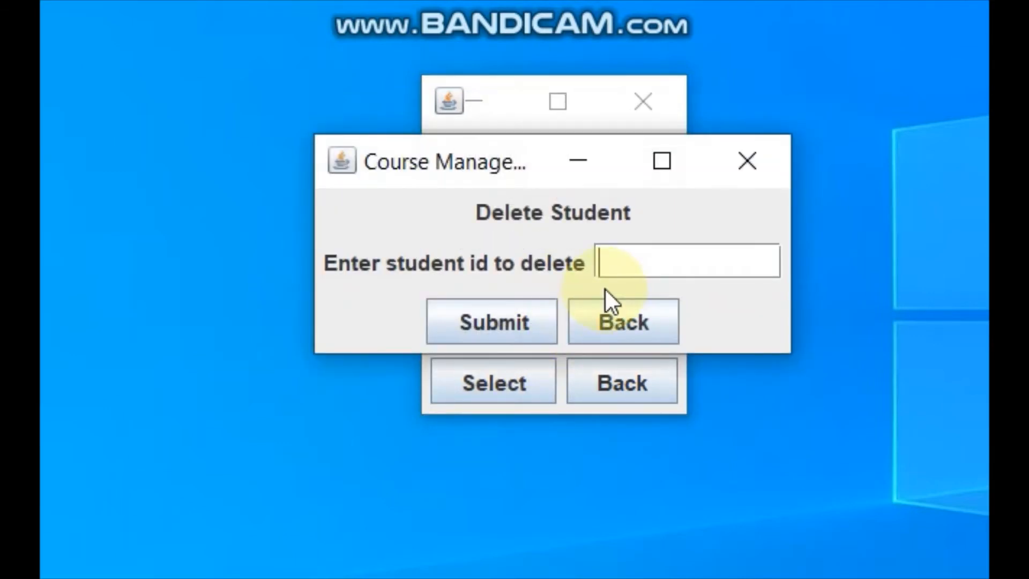
type("Adrian")
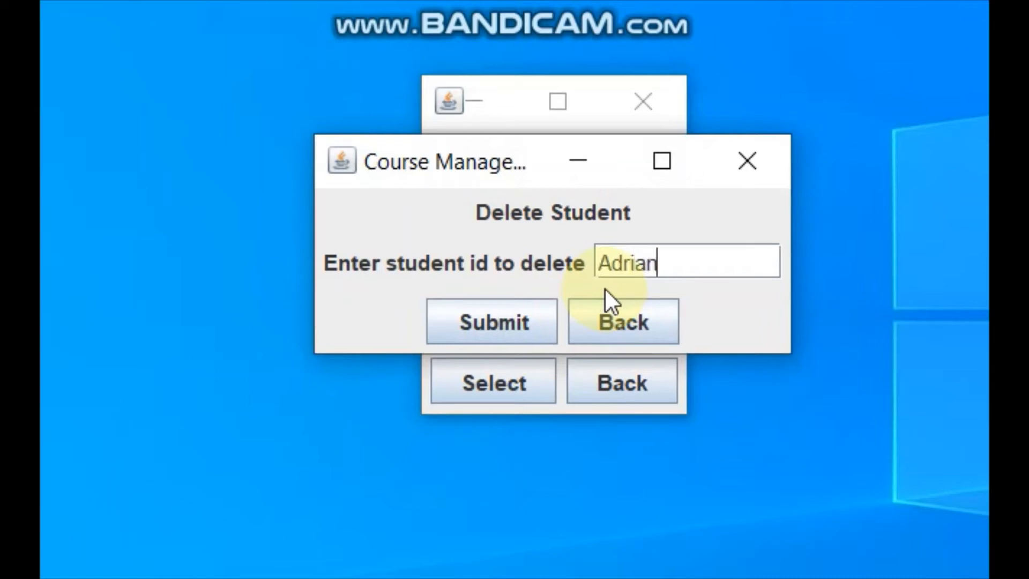
left_click(492, 322)
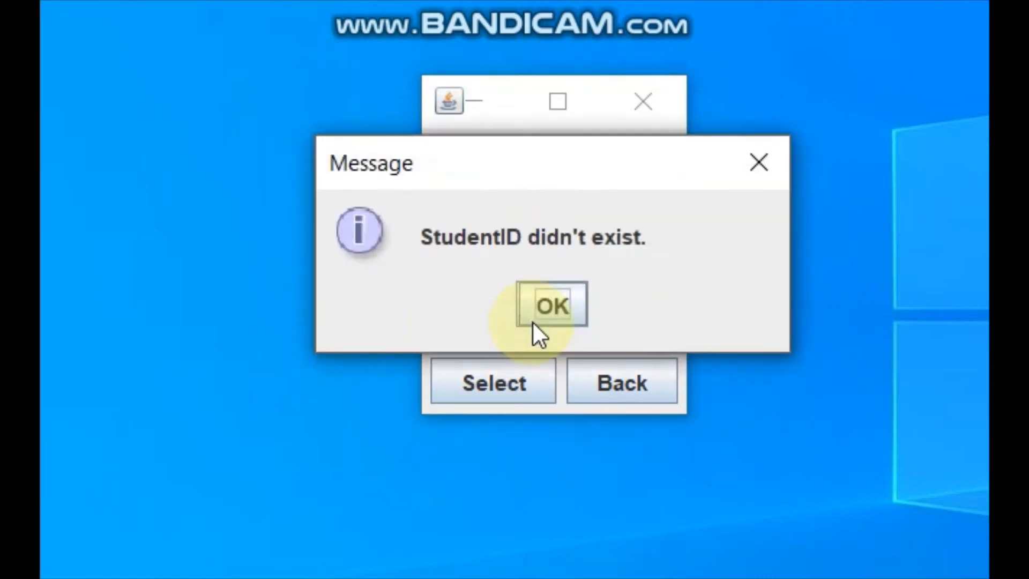
left_click(552, 306)
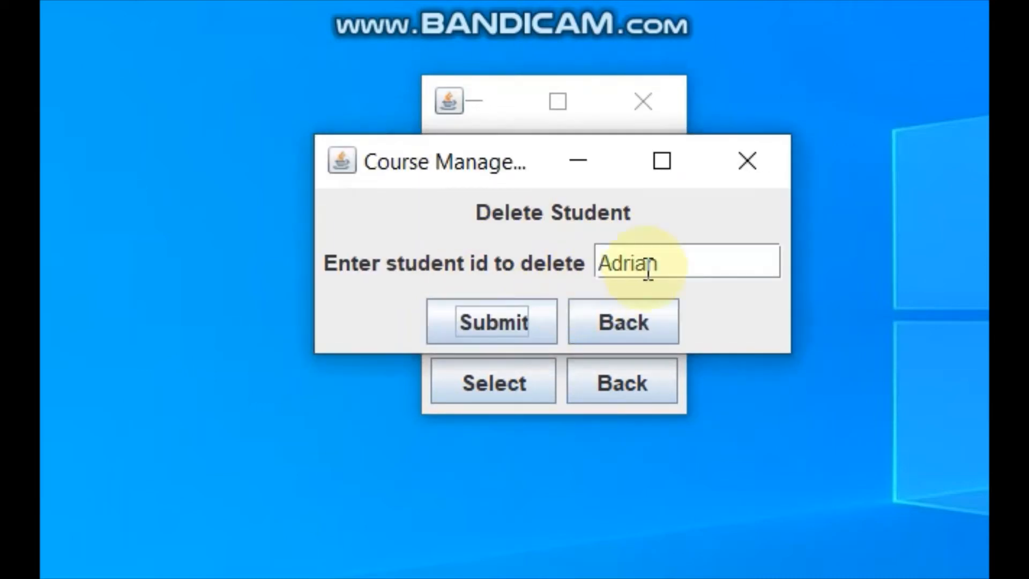
Try deleting Marry, then successfully delete student Kah and confirm.
key("ctrl+a")
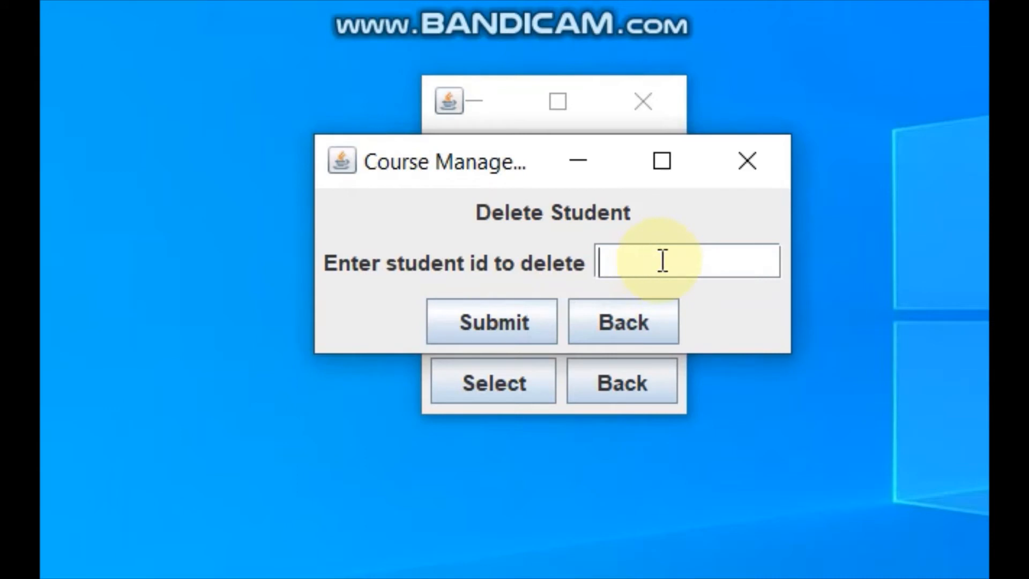
type("Marry")
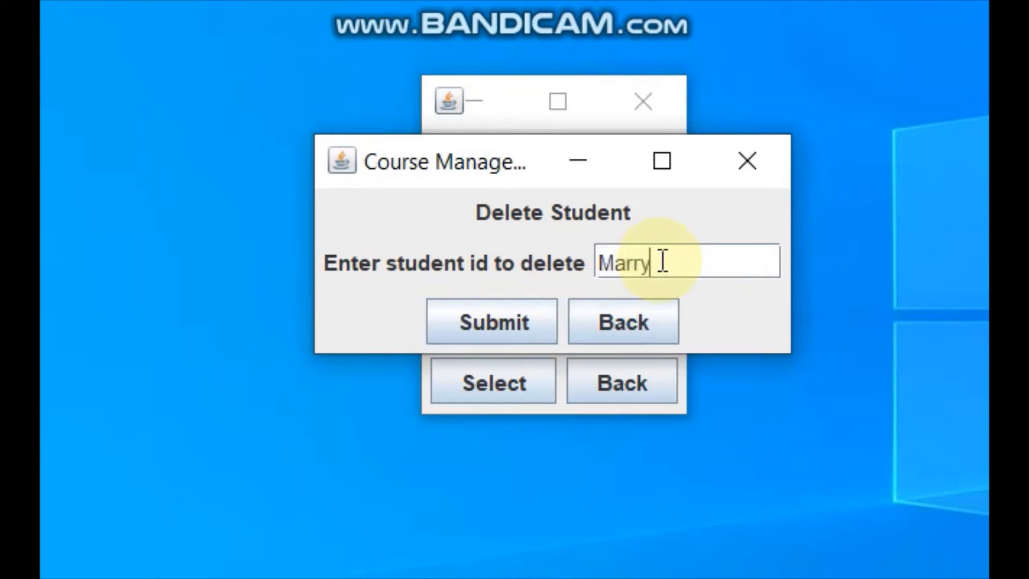
left_click(491, 321)
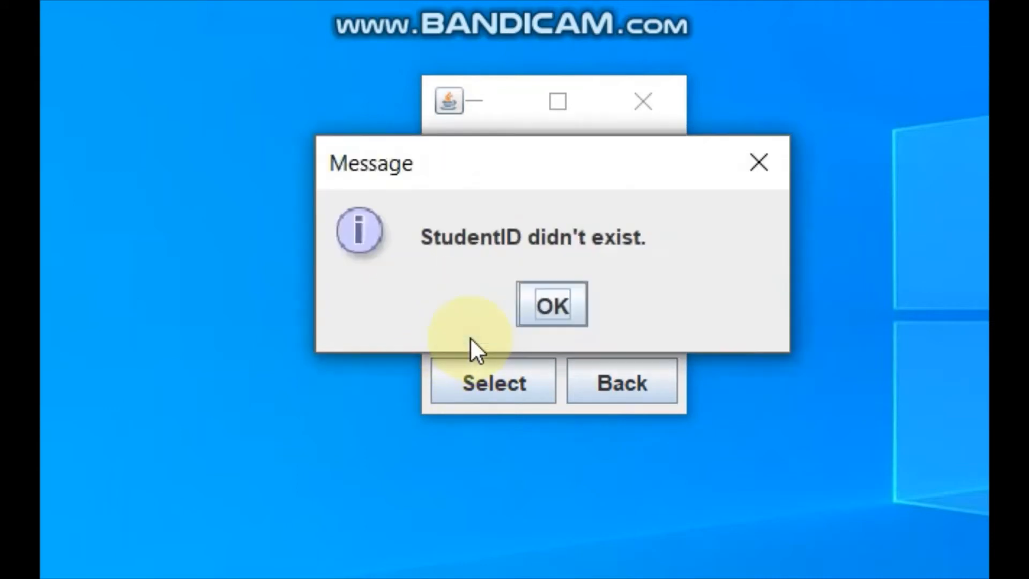
left_click(551, 305)
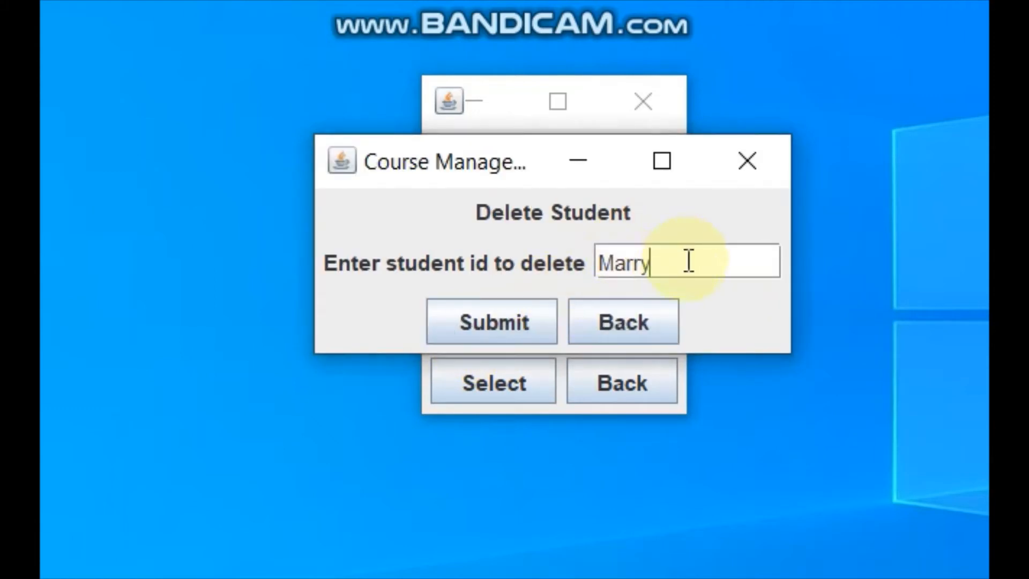
left_click(687, 262)
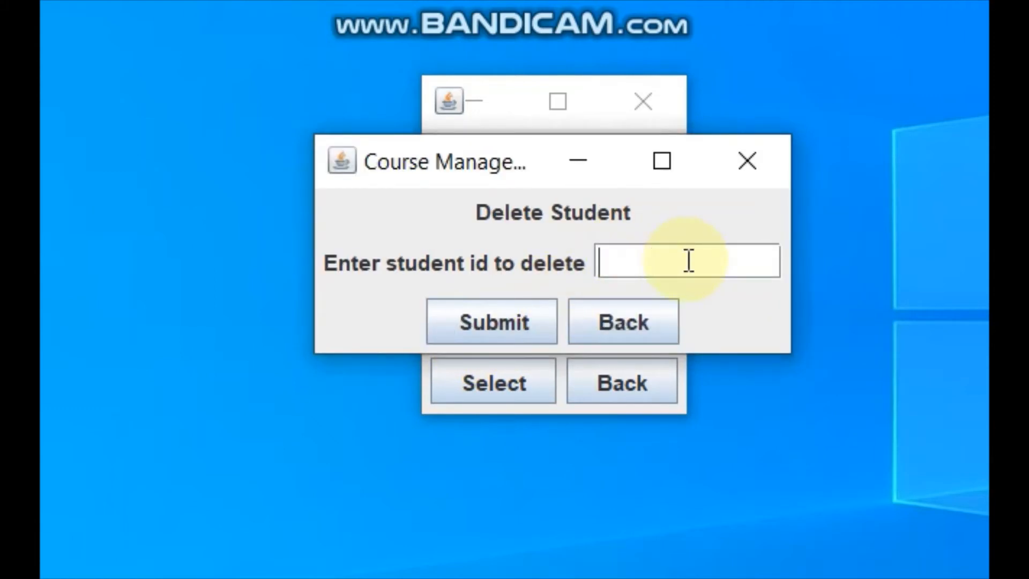
type("Kah")
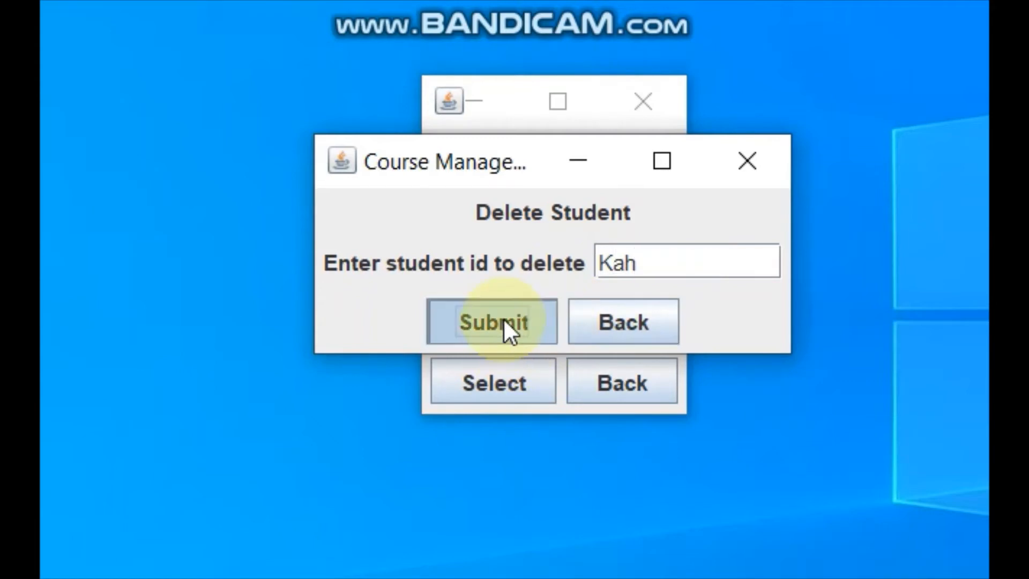
left_click(493, 321)
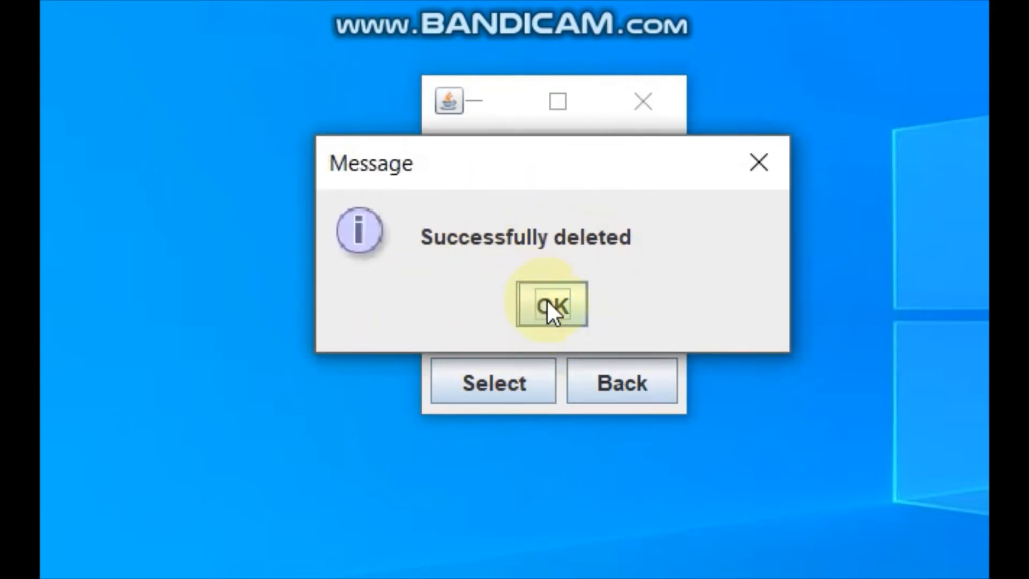
left_click(552, 305)
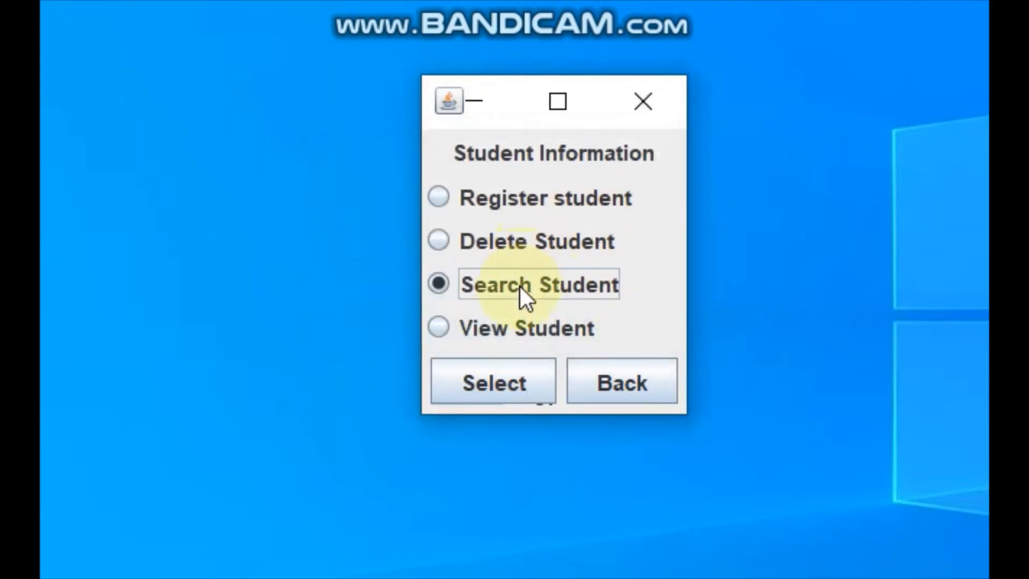
Search for student ID Tan, then go back to the student options.
left_click(491, 382)
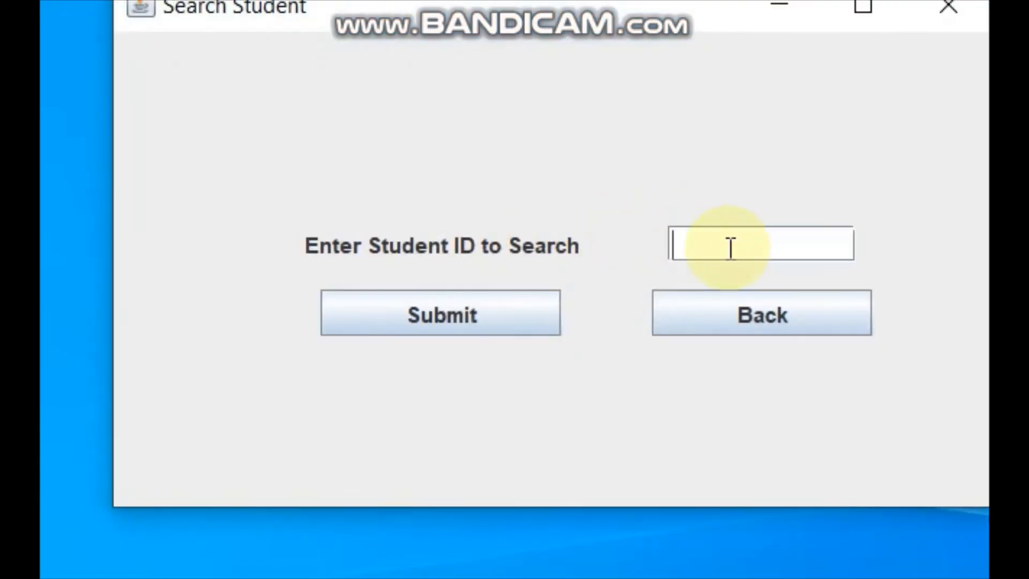
type("Tan")
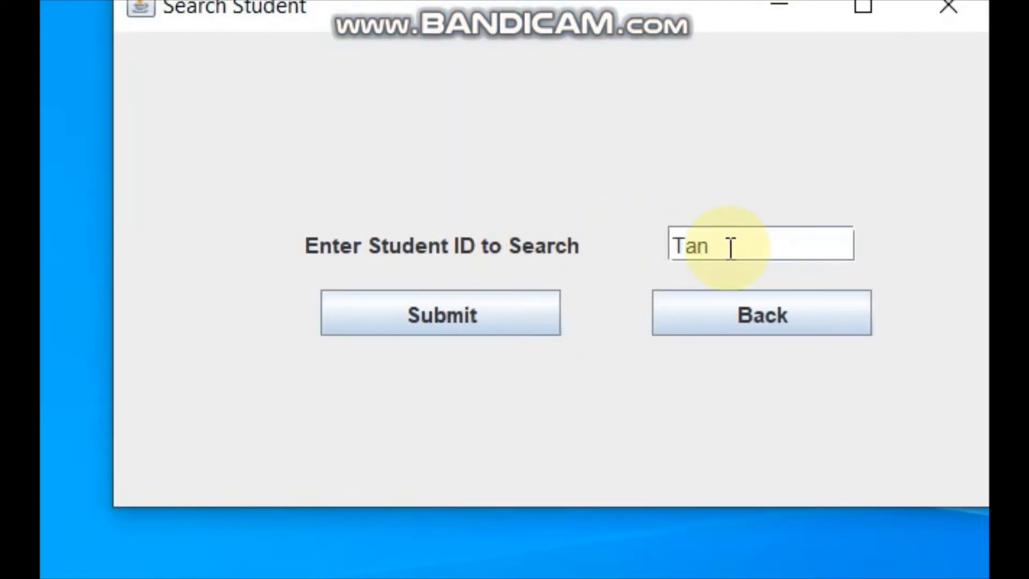
left_click(440, 313)
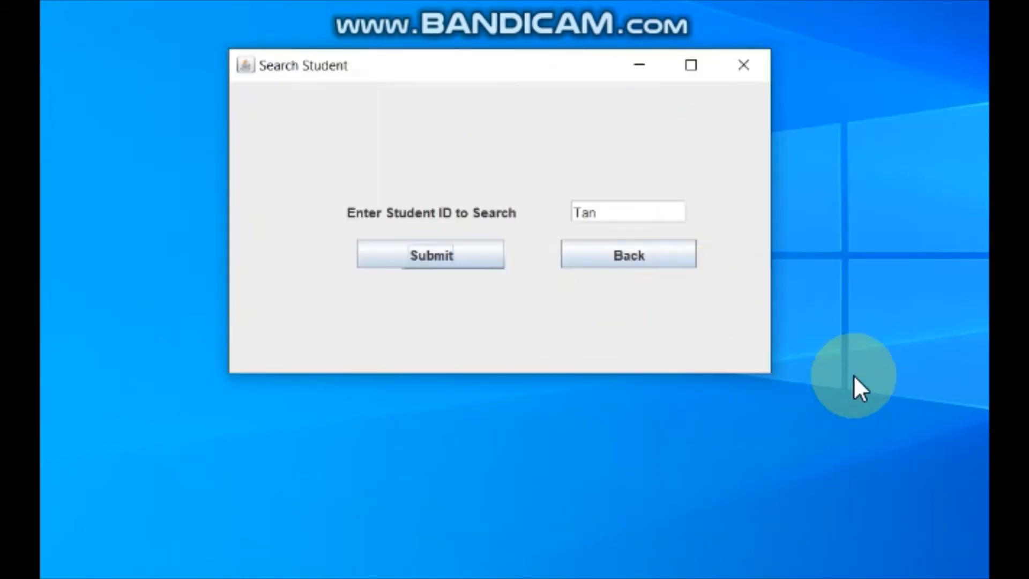
left_click(627, 255)
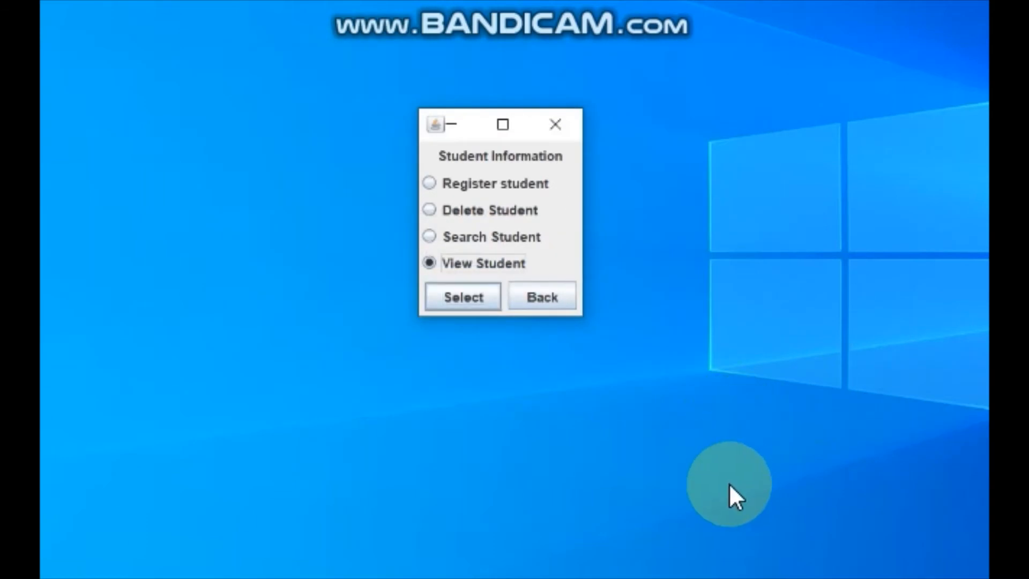
Open the Student Review list showing all six registered students.
left_click(461, 297)
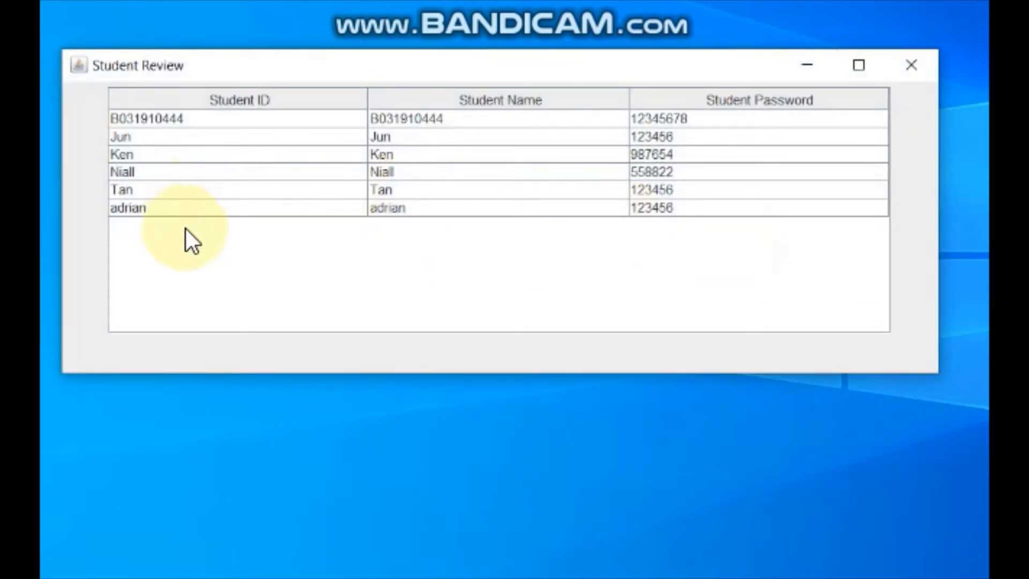
mouse_move(223, 309)
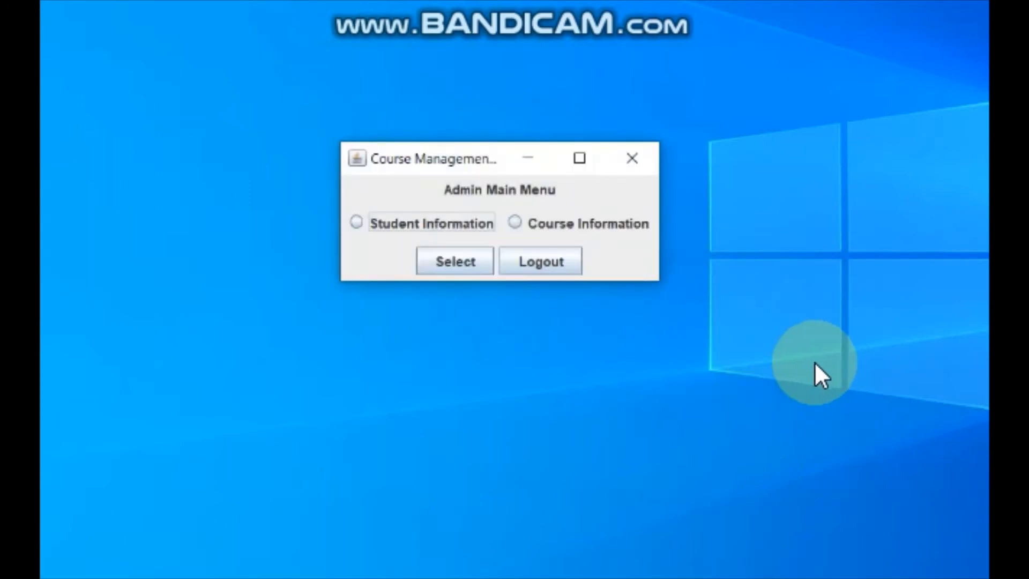
Select Course Information, then Register new course to open the Course Creation form.
left_click(514, 222)
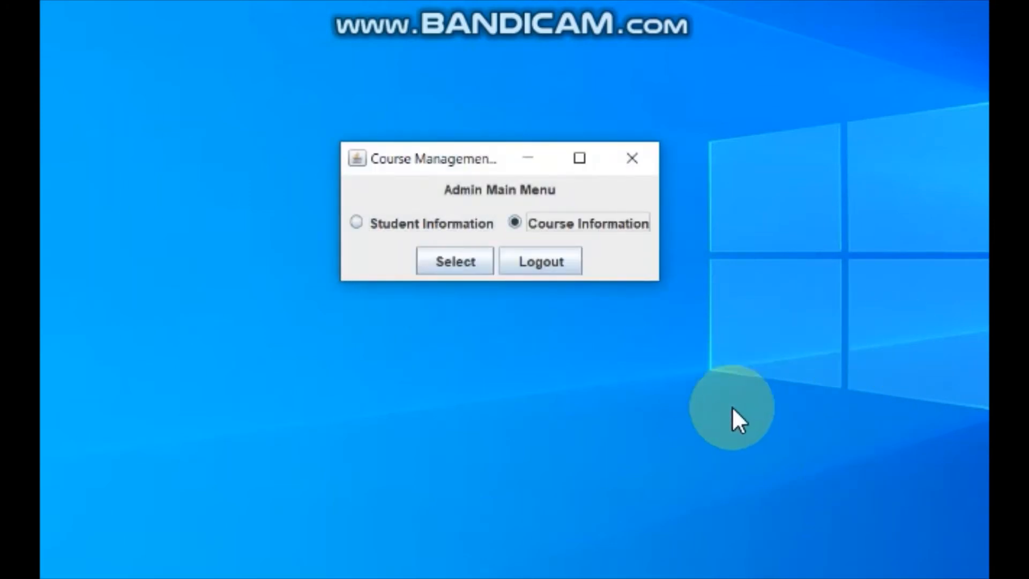
left_click(454, 261)
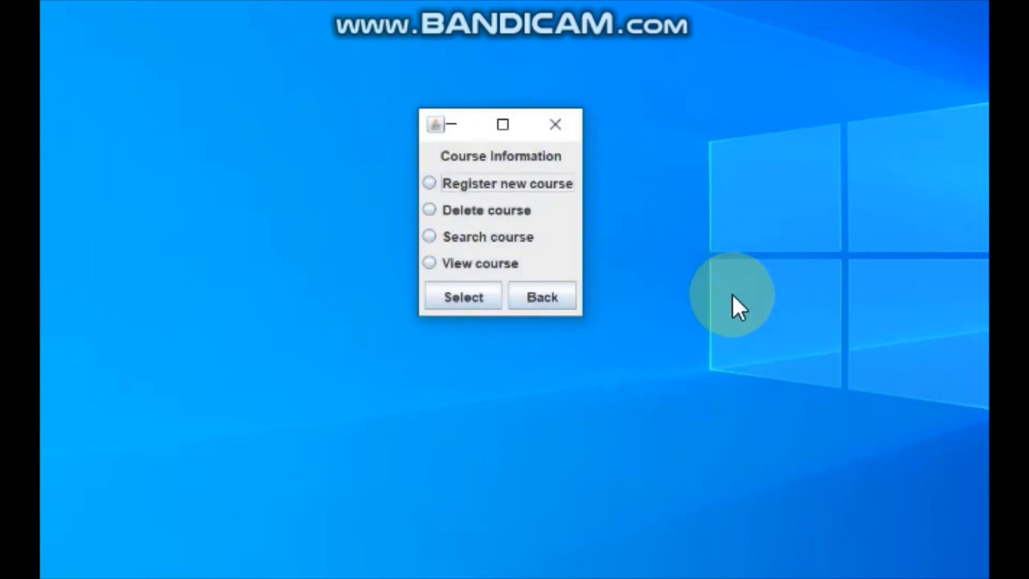
left_click(429, 183)
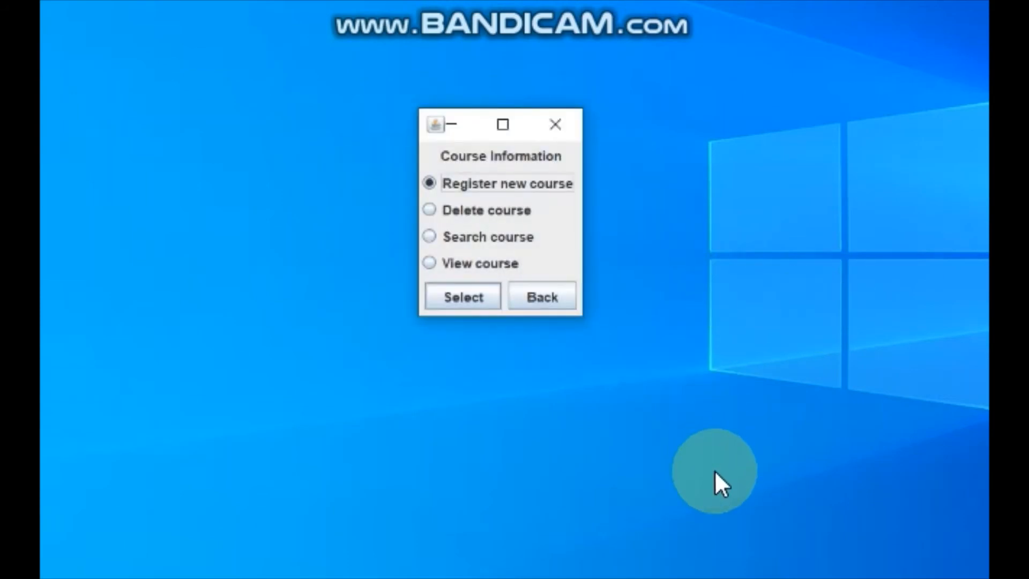
left_click(462, 296)
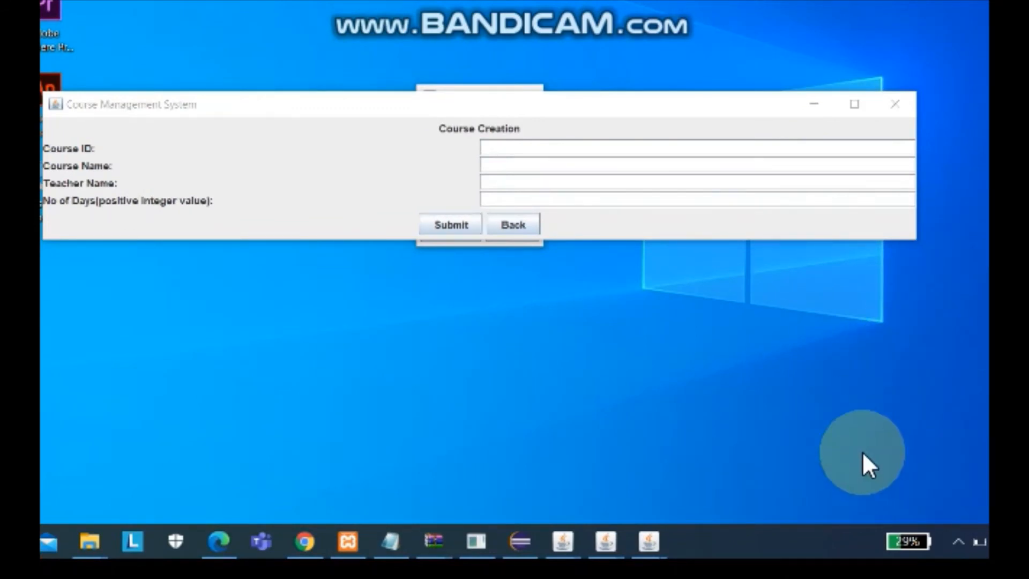
After an empty-form warning, submit course BITD1313 DATABASE taught by DR HUANG for 7 days.
left_click(450, 225)
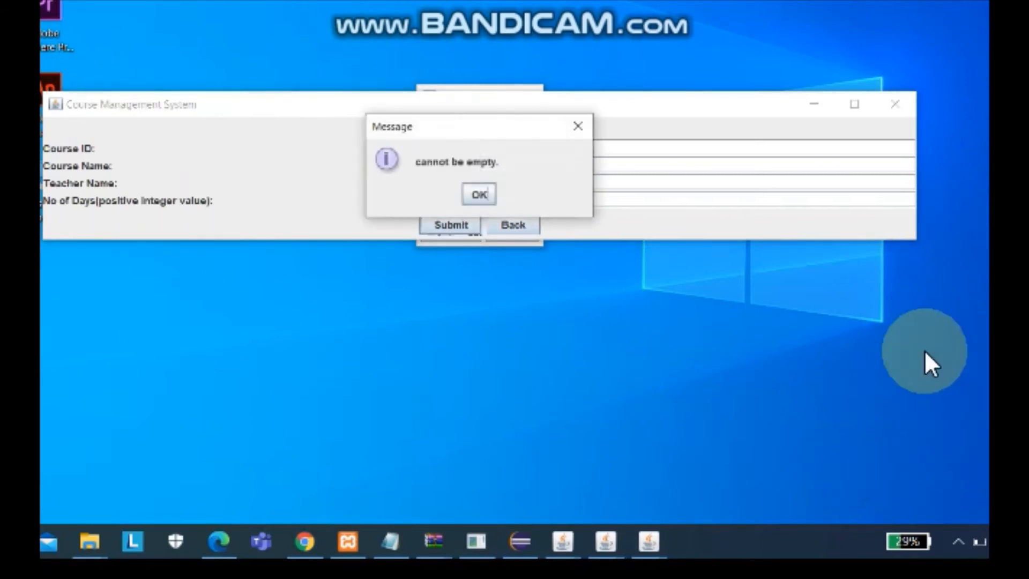
left_click(478, 193)
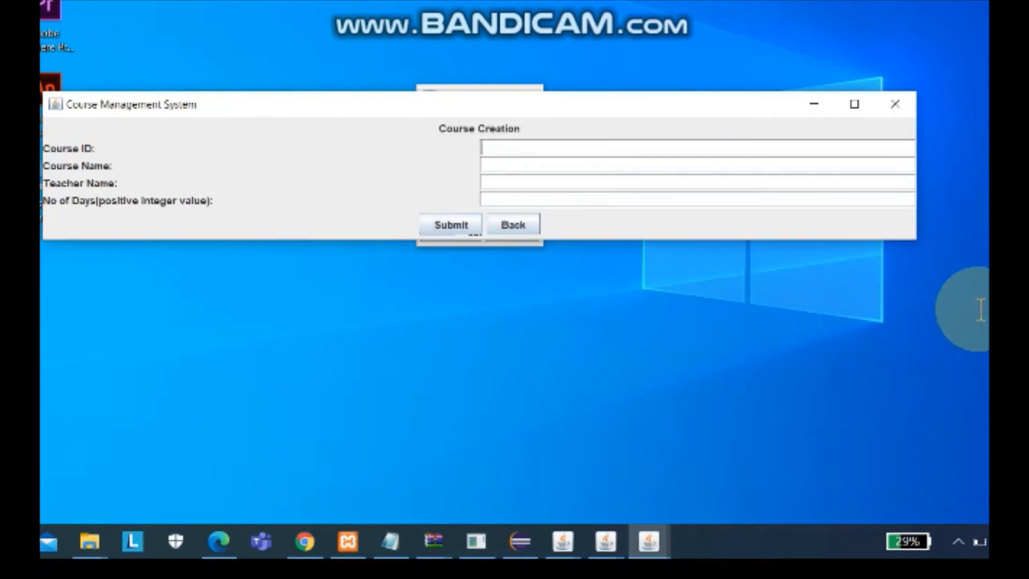
type("RITD1313")
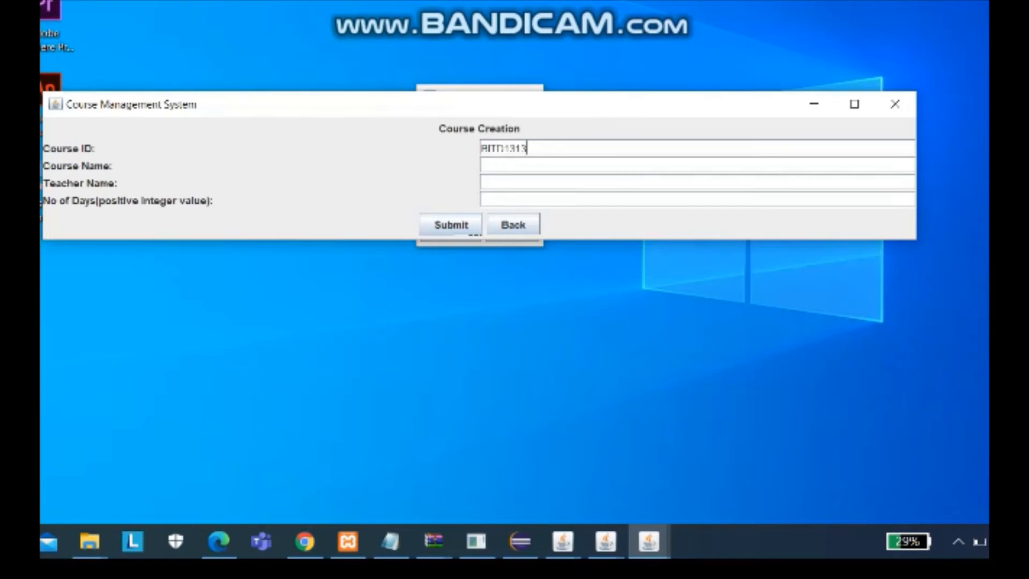
type("A")
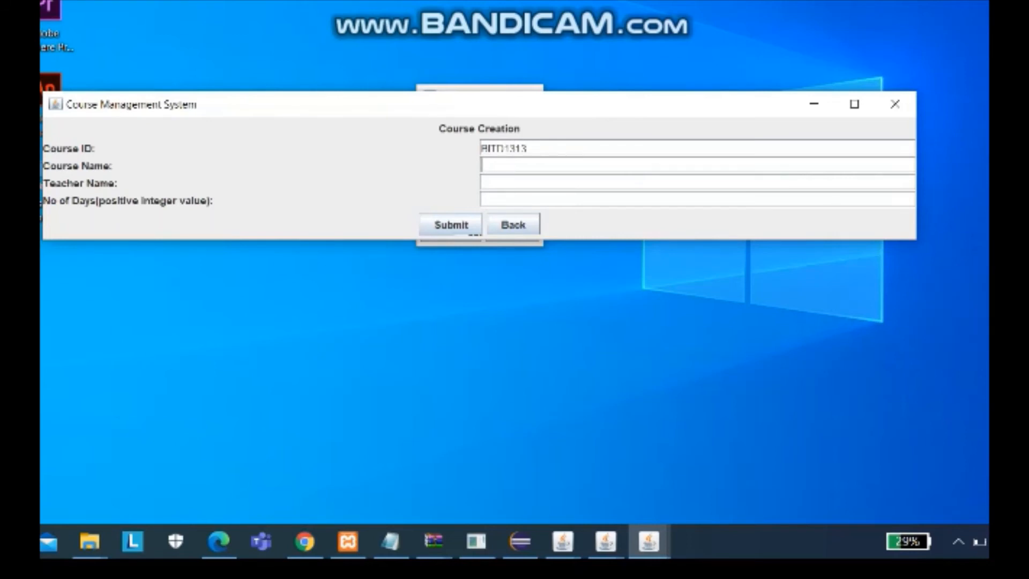
type("DATABASE")
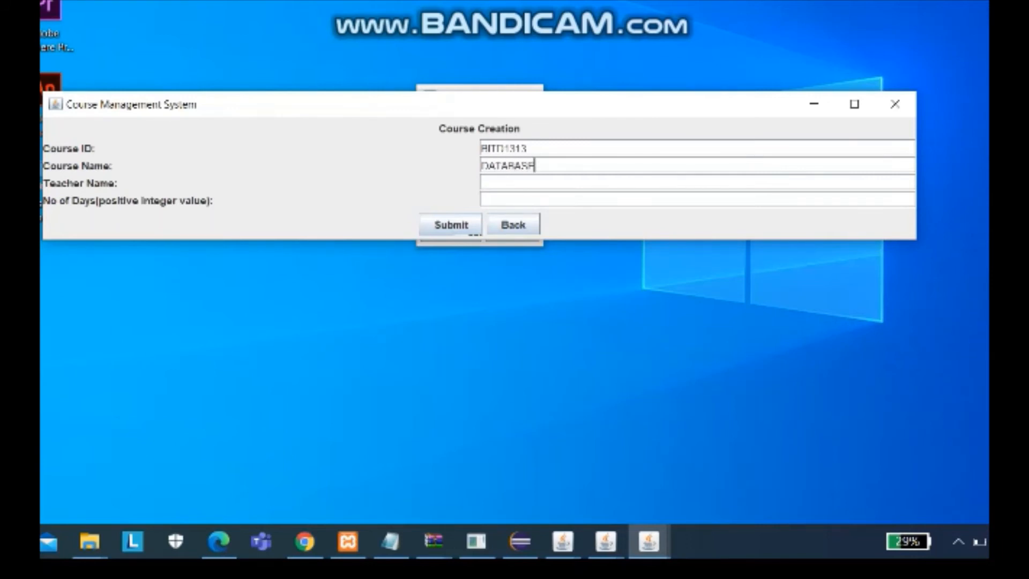
type("M")
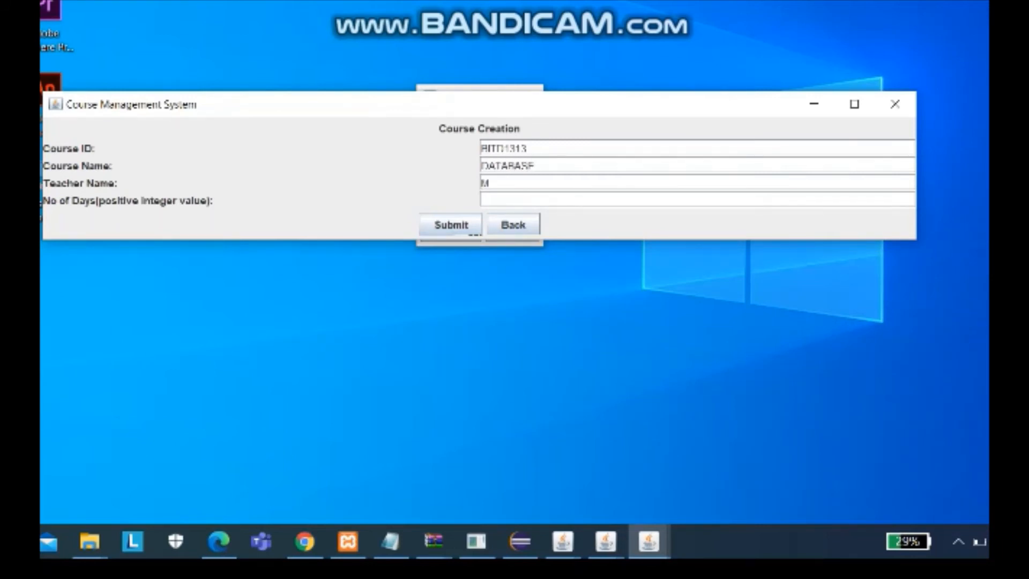
type("DR")
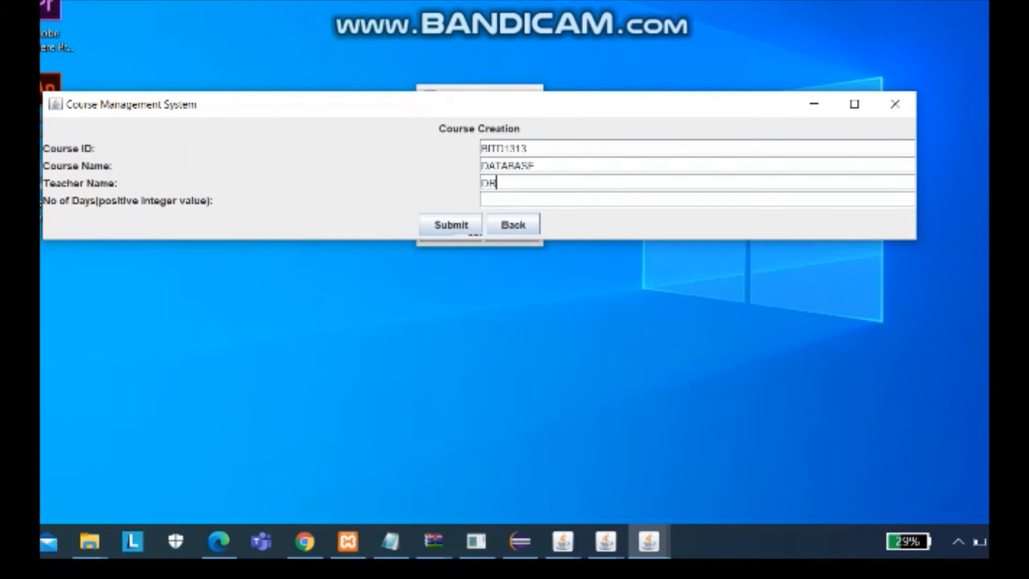
type("HI")
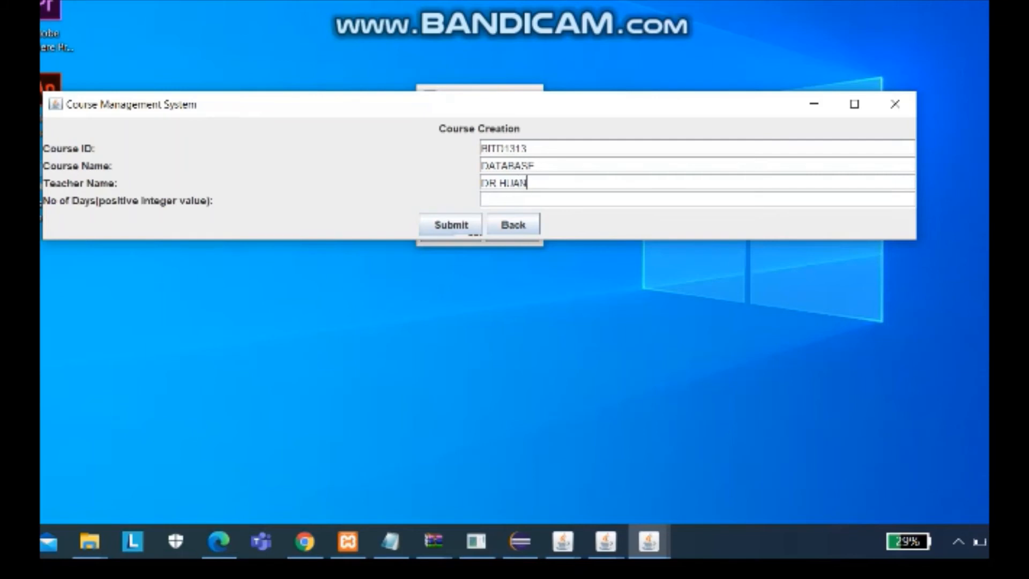
type("G")
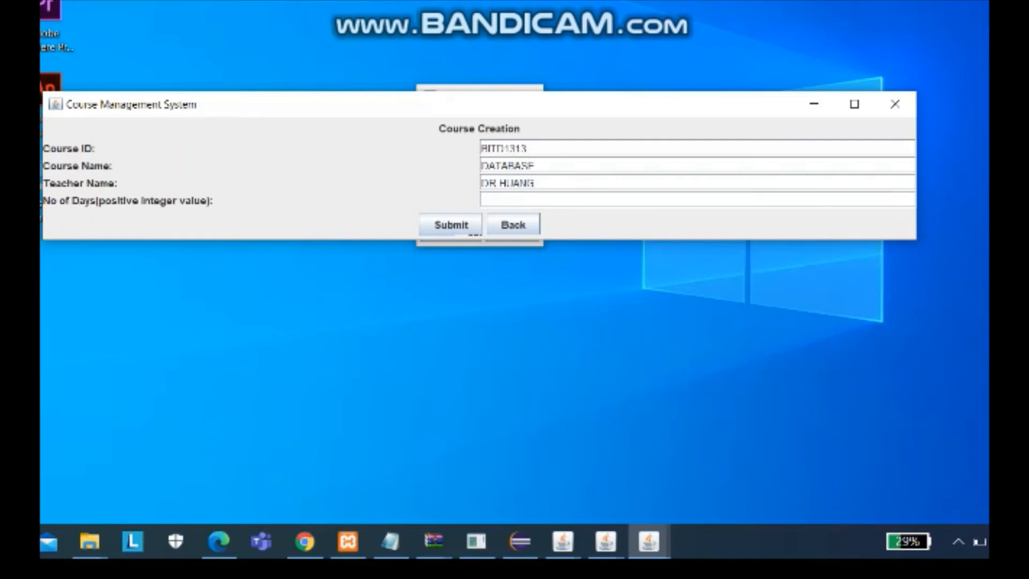
type("7")
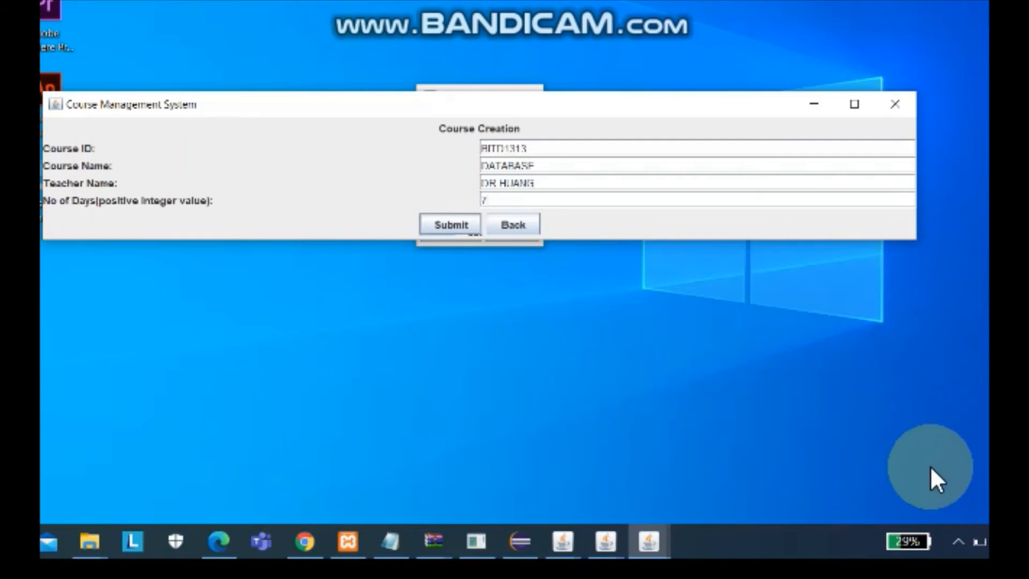
left_click(450, 224)
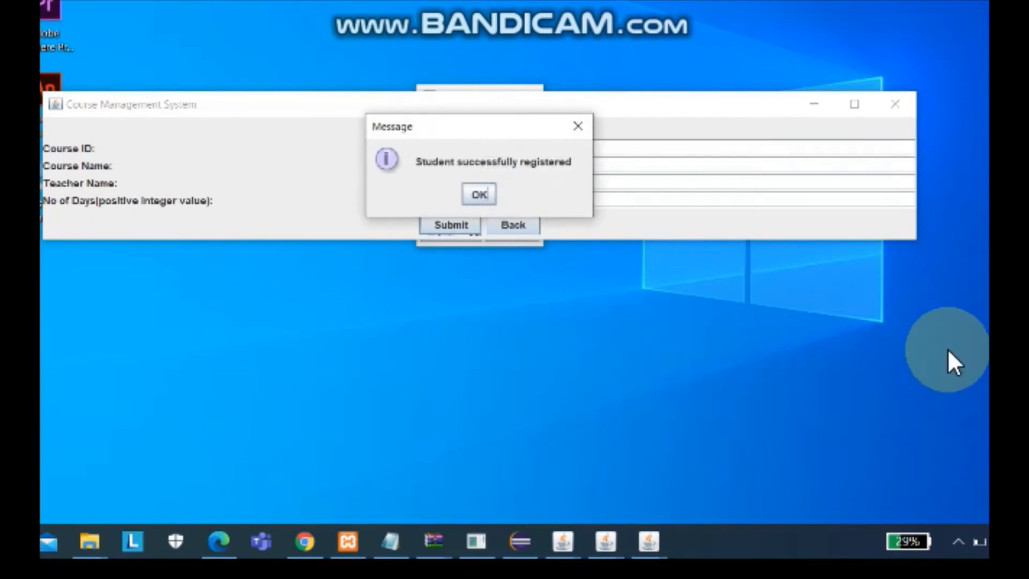
Delete course BITD1313 by its ID and open the Search Course form.
left_click(477, 193)
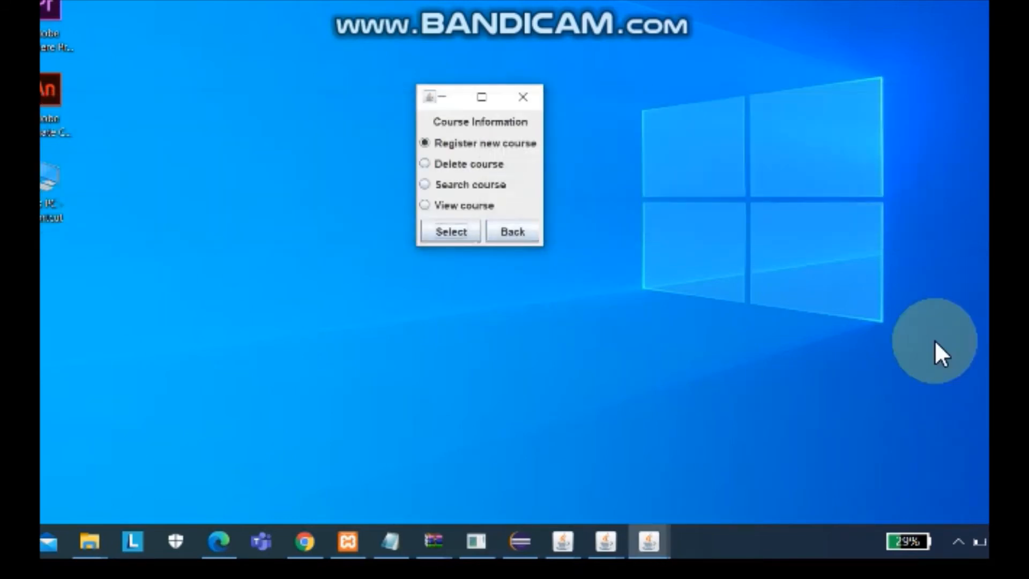
left_click(424, 164)
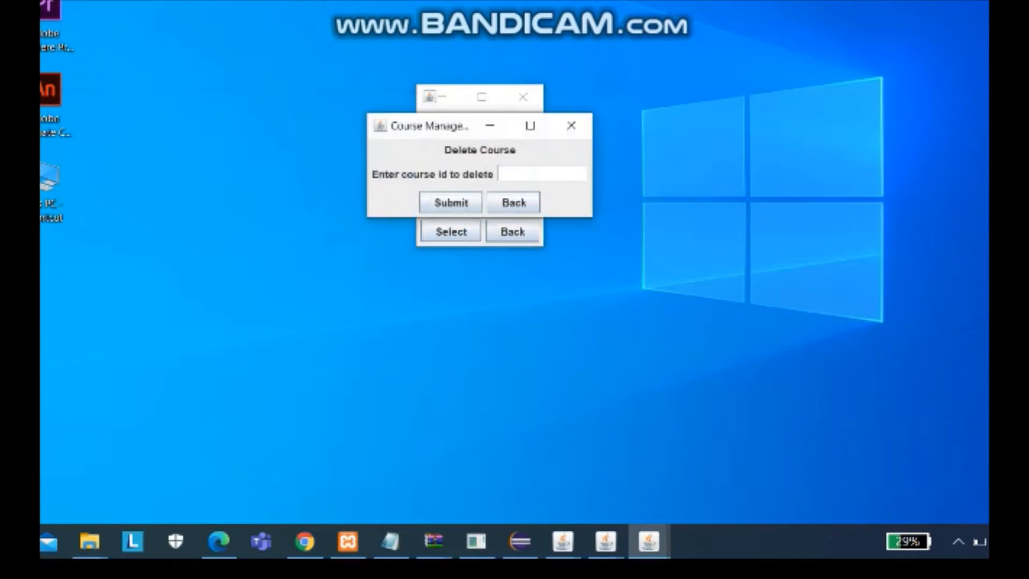
type("411")
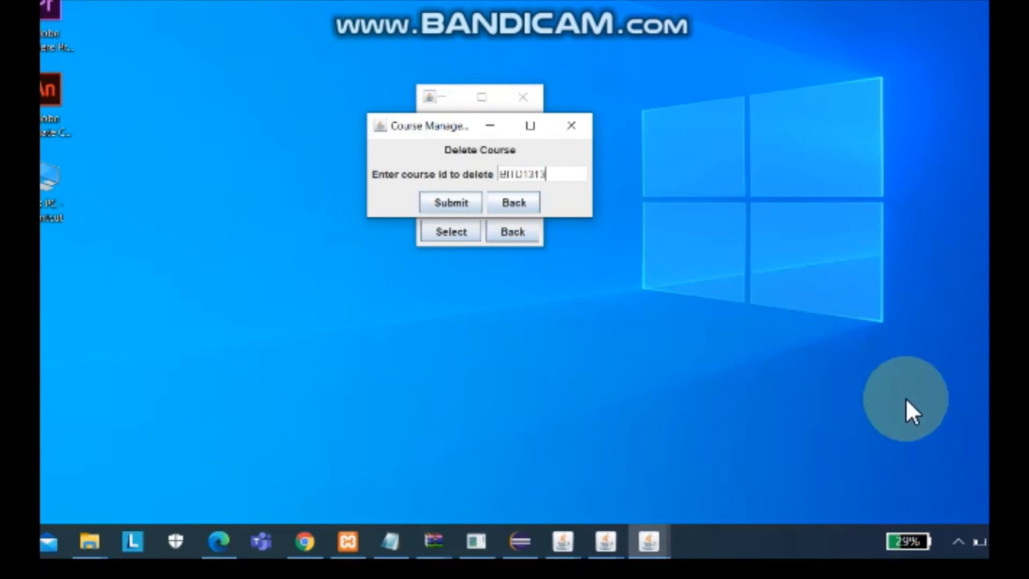
left_click(450, 202)
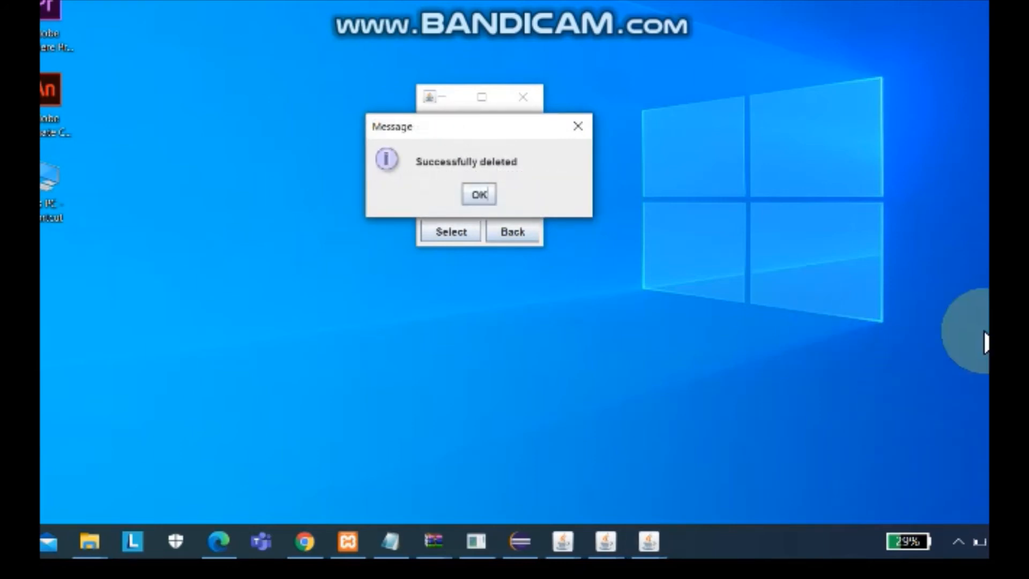
left_click(479, 193)
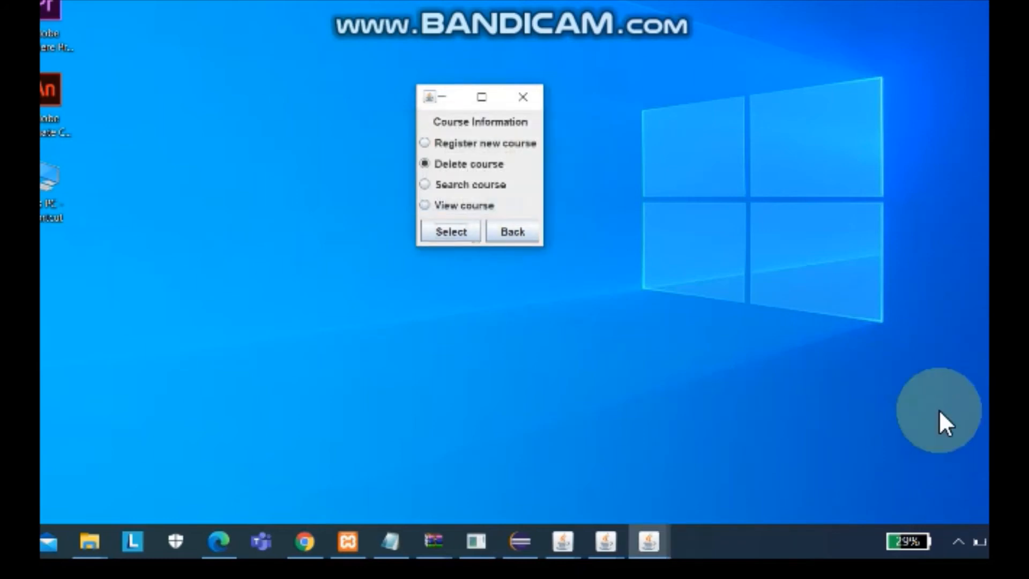
left_click(450, 231)
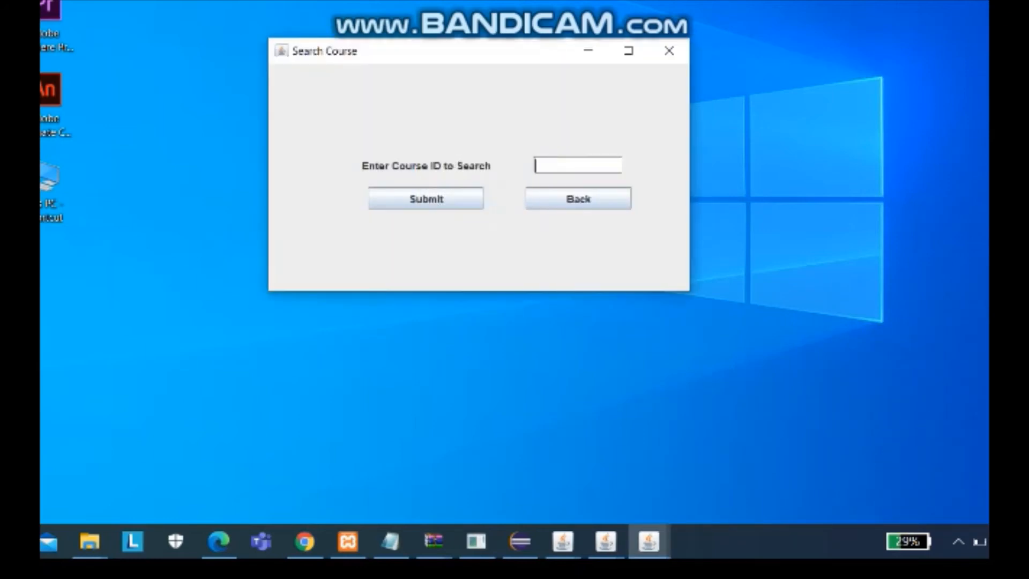
Search for course ID BITP3113, correcting typing mistakes along the way.
type("R")
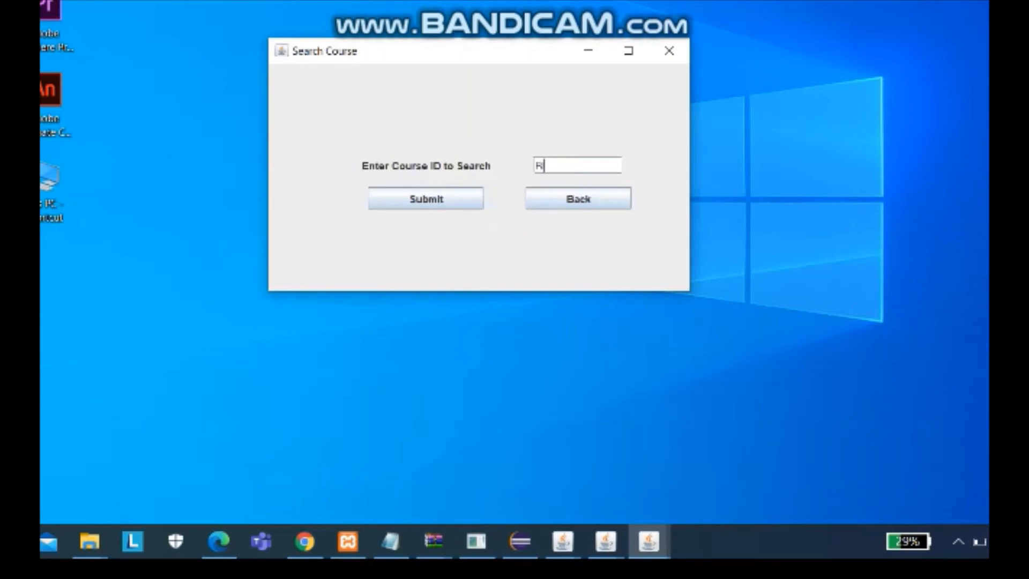
type("ITI")
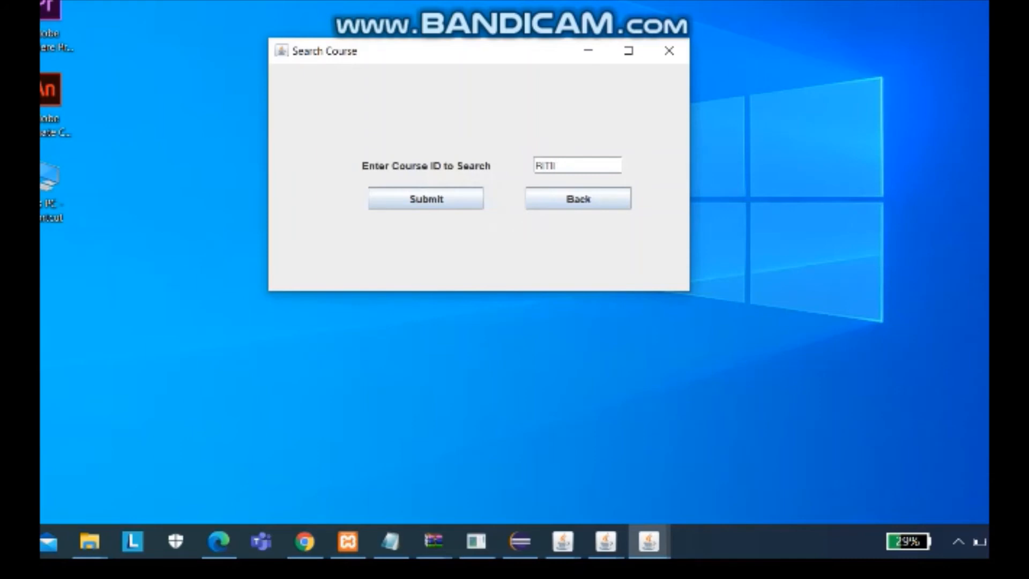
key("Backspace")
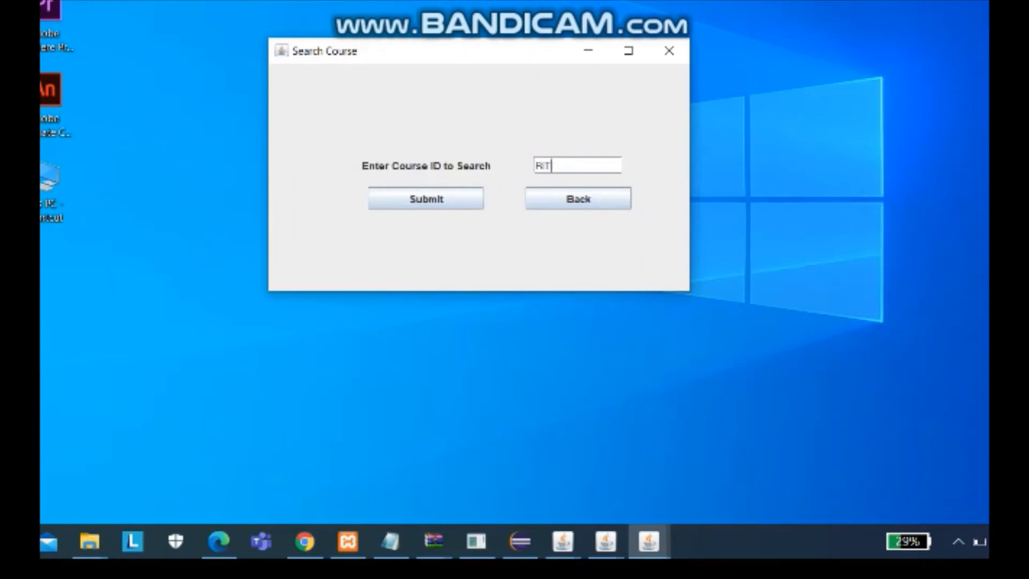
type("I2233")
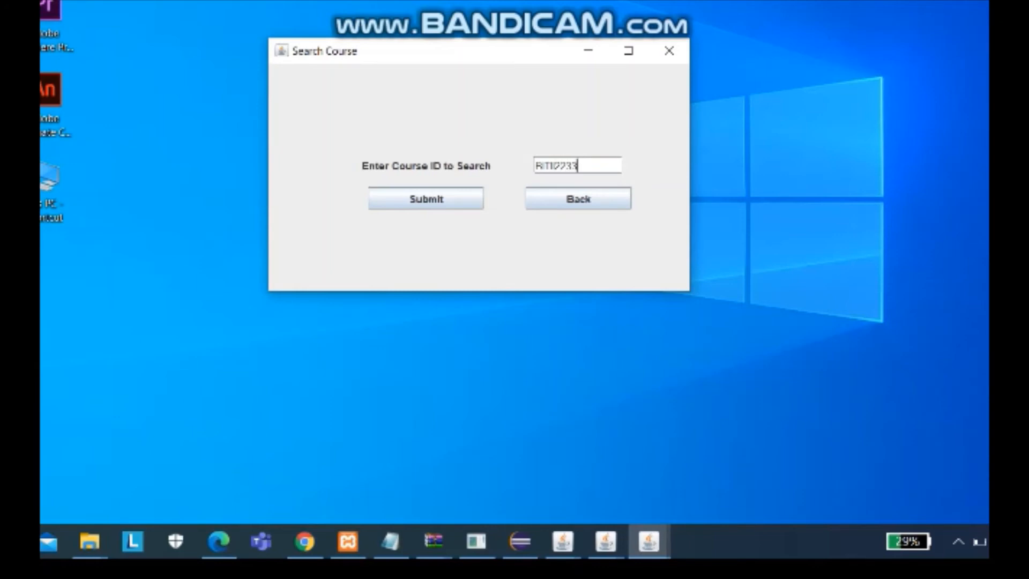
key("BackSpace")
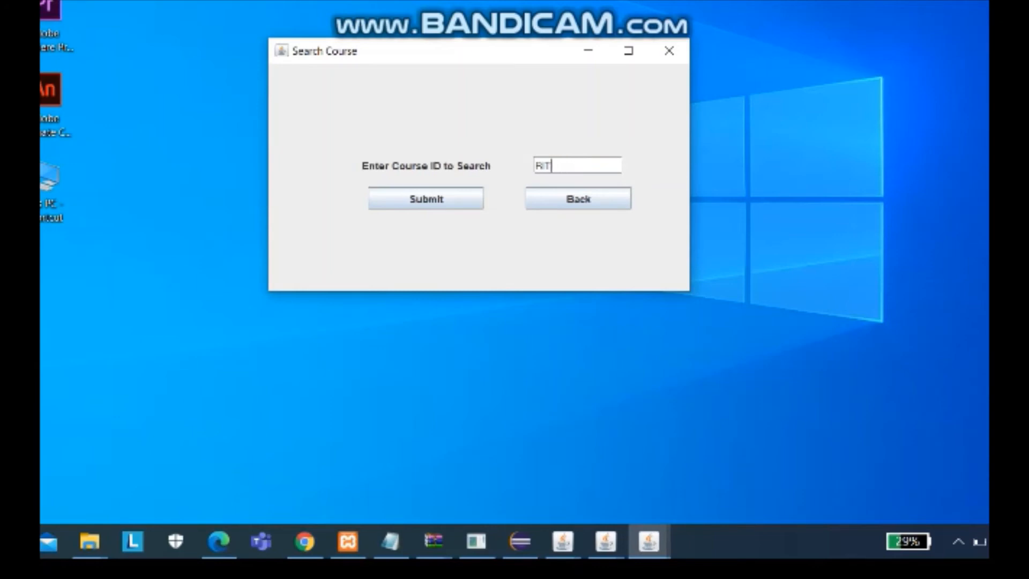
type("2")
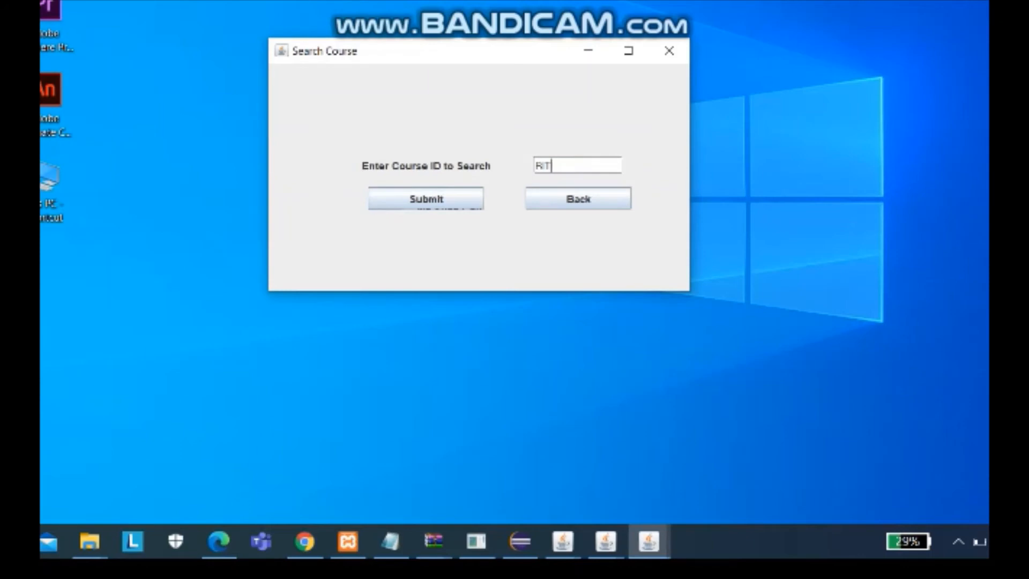
type("I")
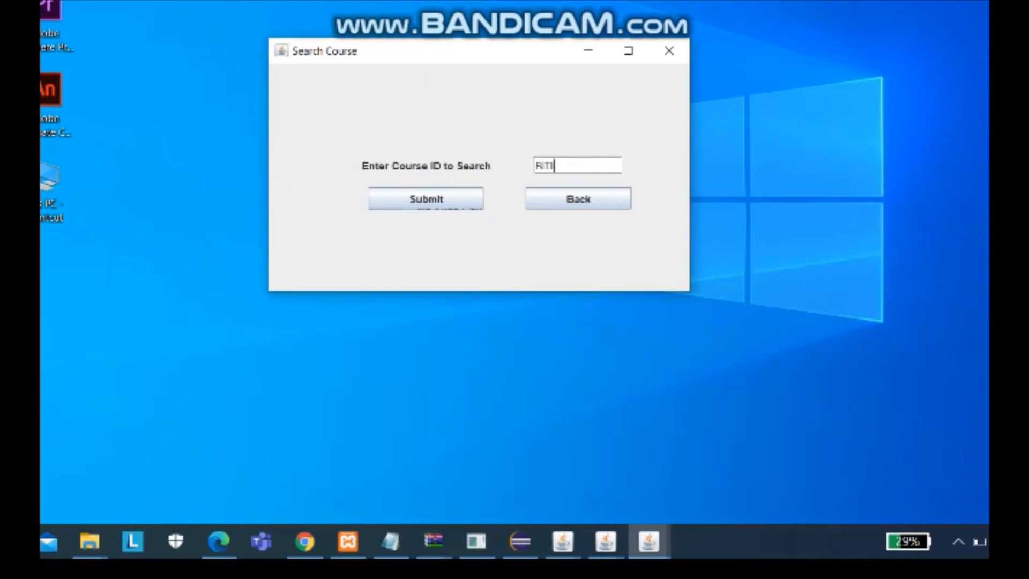
key("Backspace")
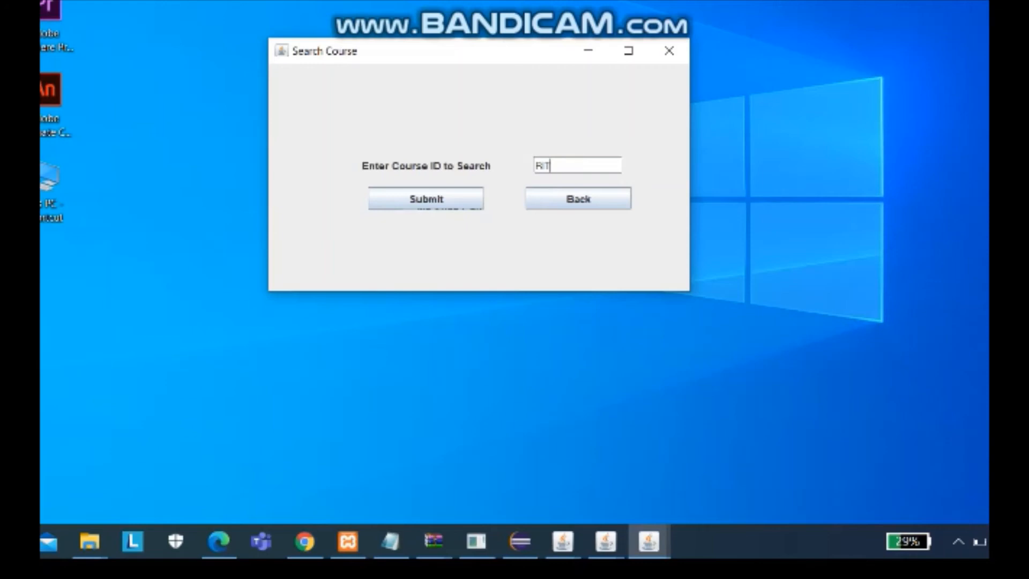
type("P")
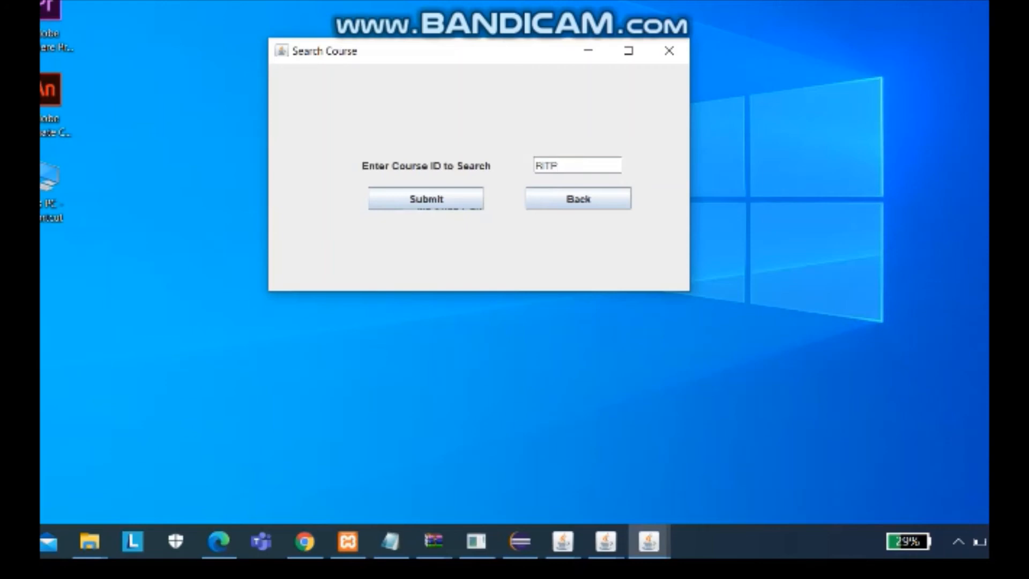
type("3113")
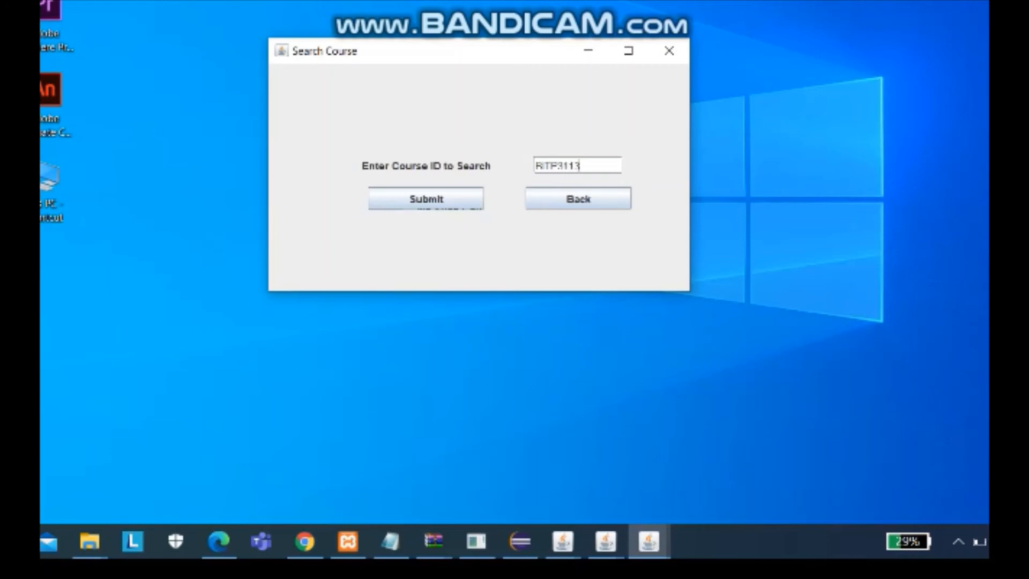
left_click(425, 198)
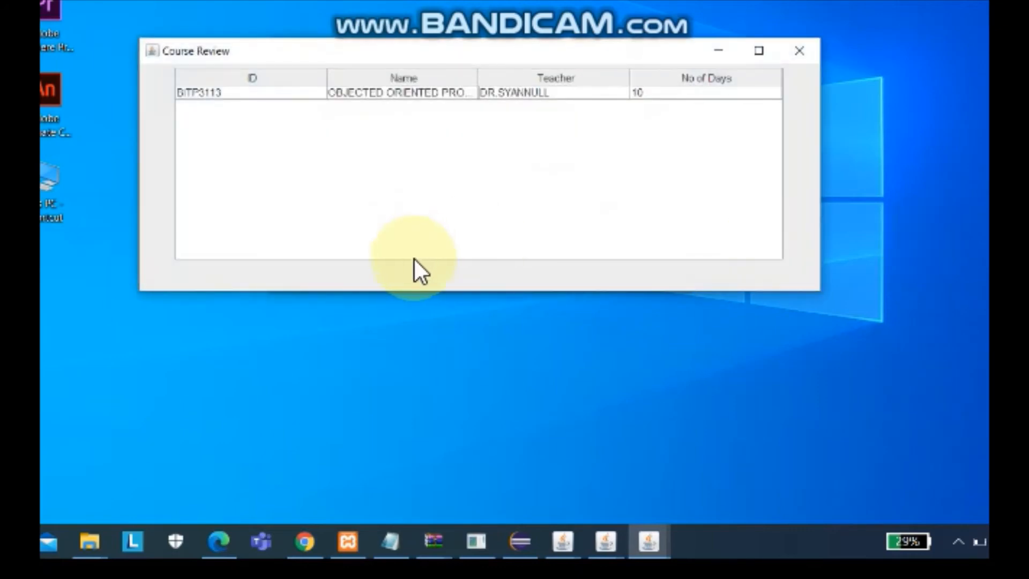
mouse_move(374, 302)
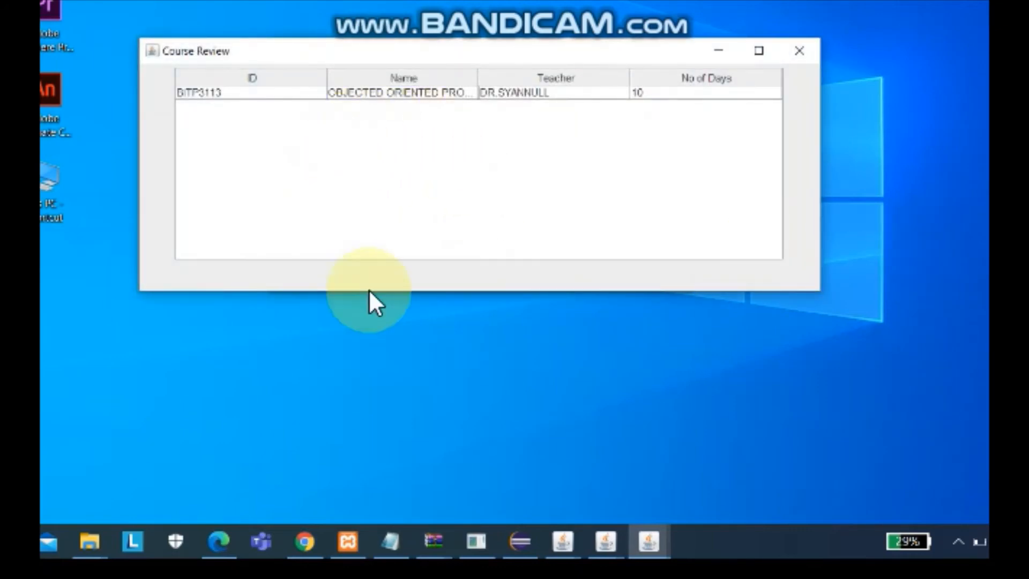
mouse_move(578, 252)
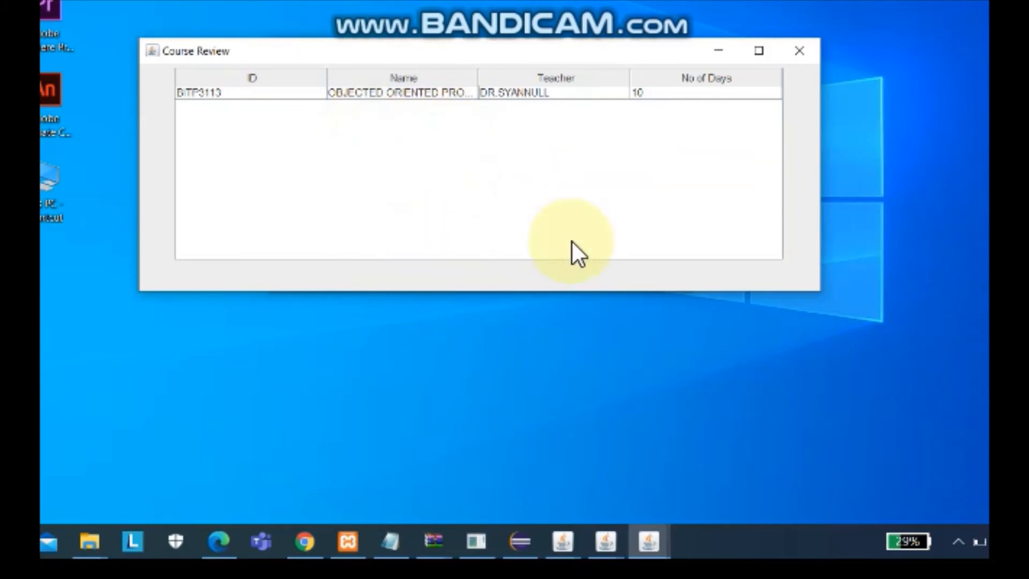
mouse_move(358, 220)
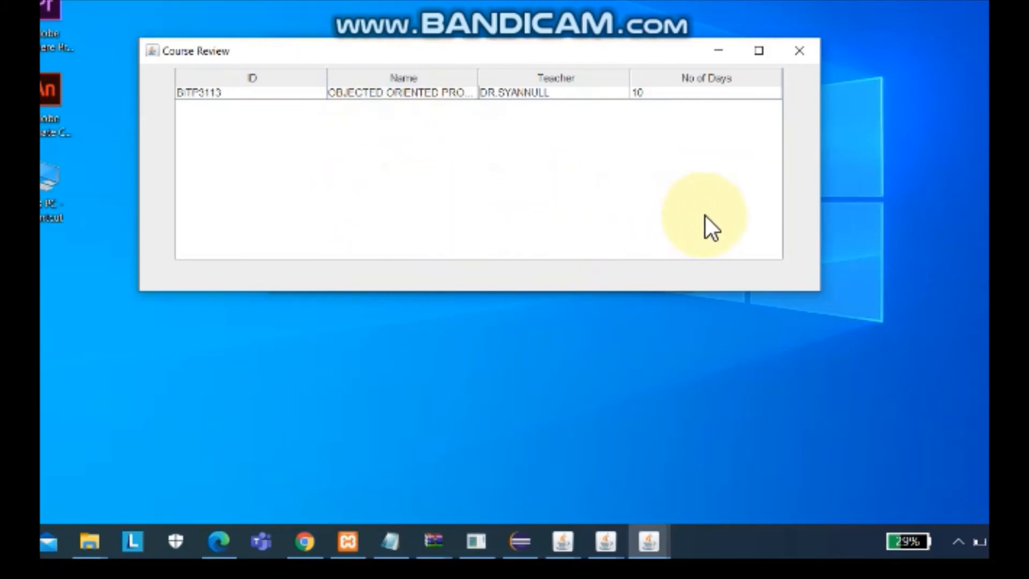
mouse_move(748, 197)
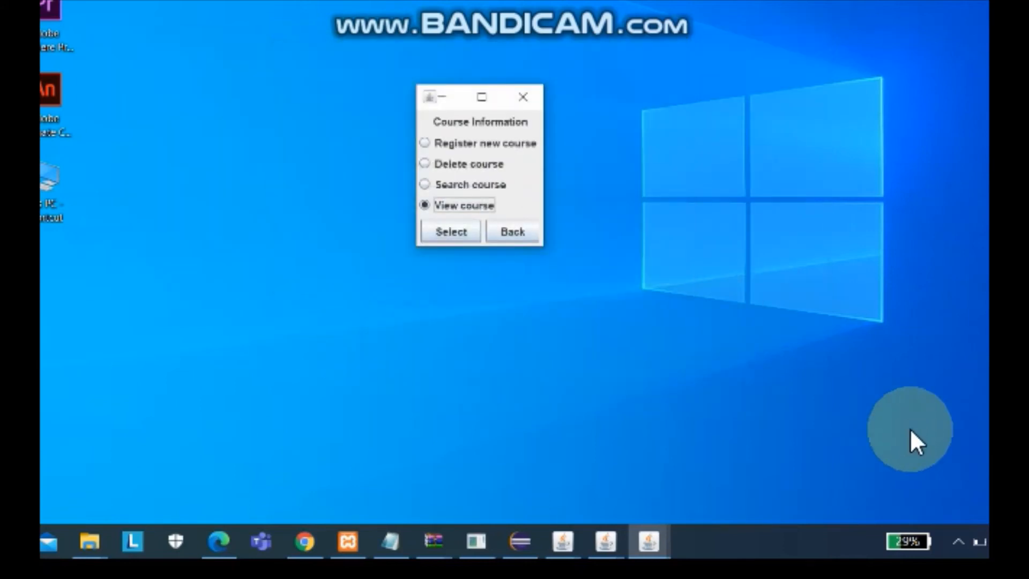
left_click(450, 231)
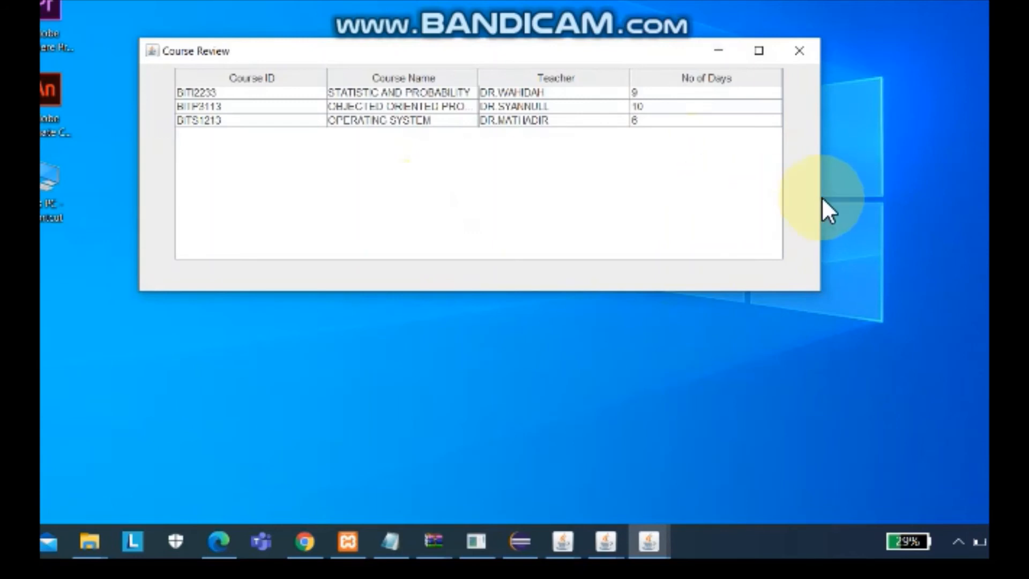
mouse_move(859, 256)
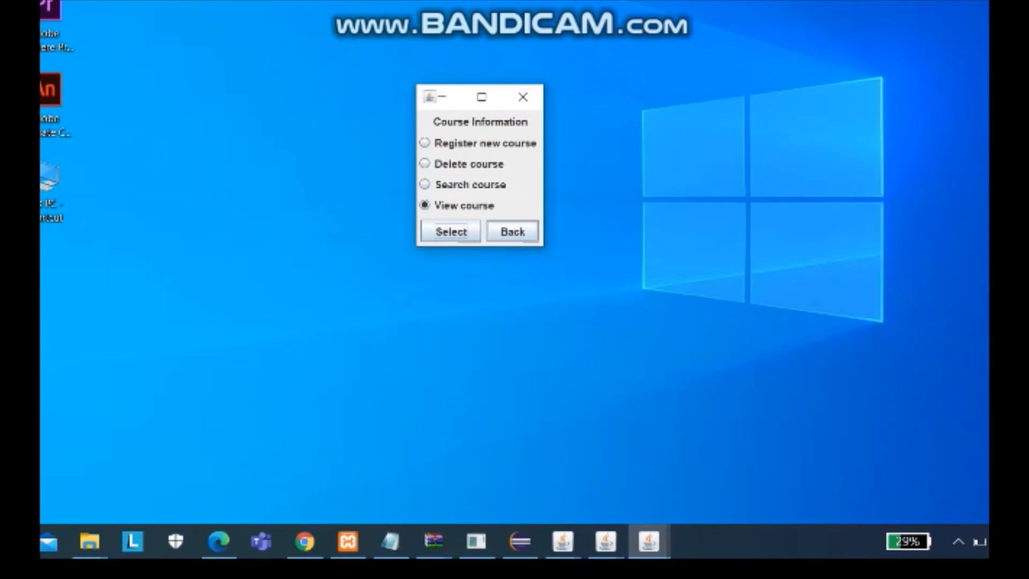
Return to the login screen and sign in as student Tan.
left_click(511, 231)
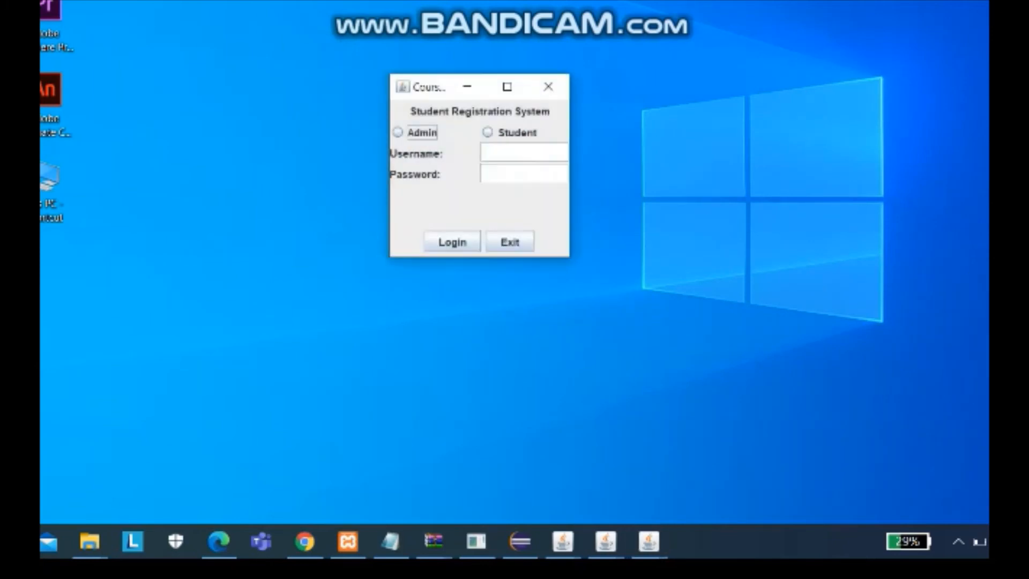
left_click(487, 132)
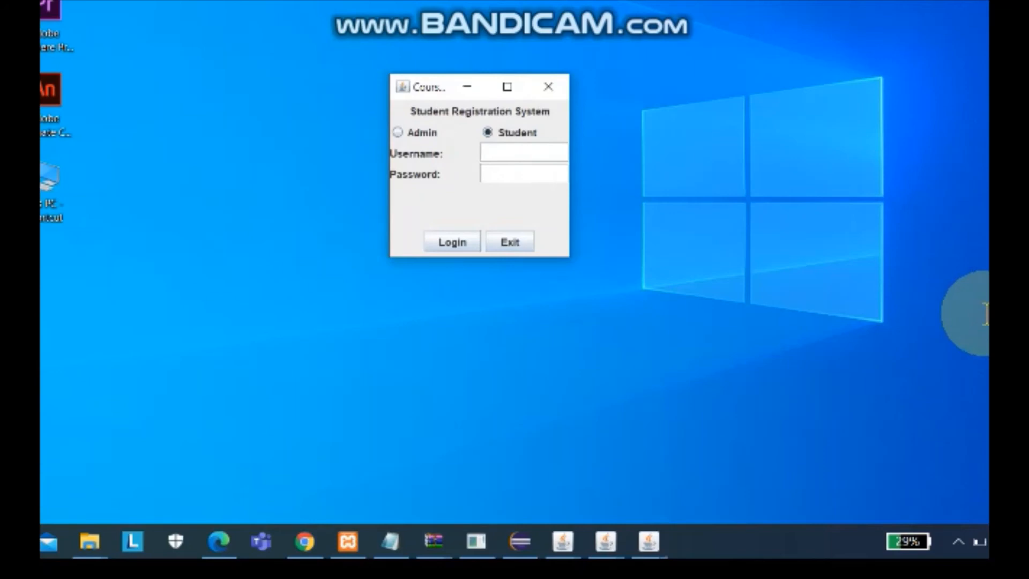
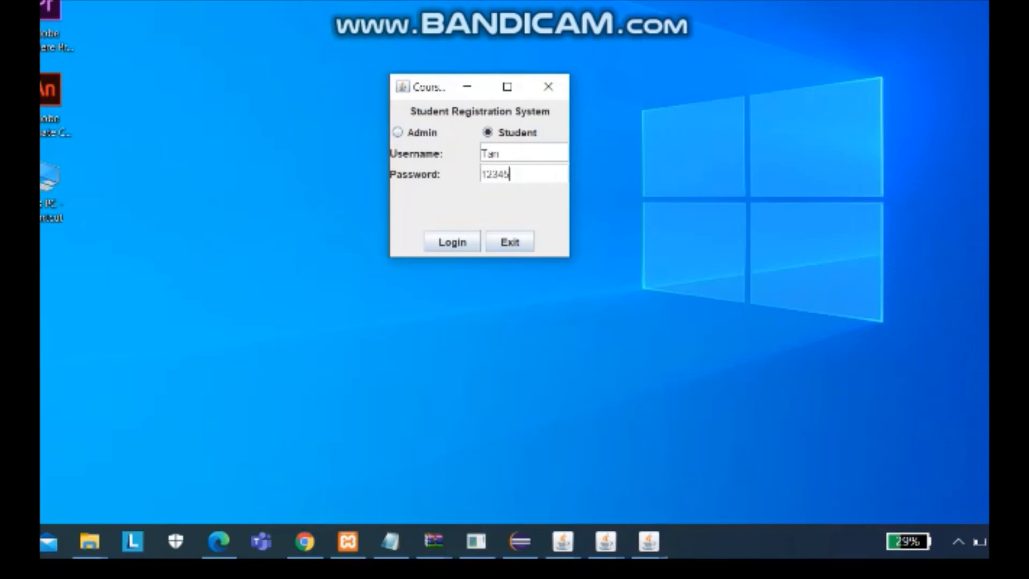
left_click(451, 240)
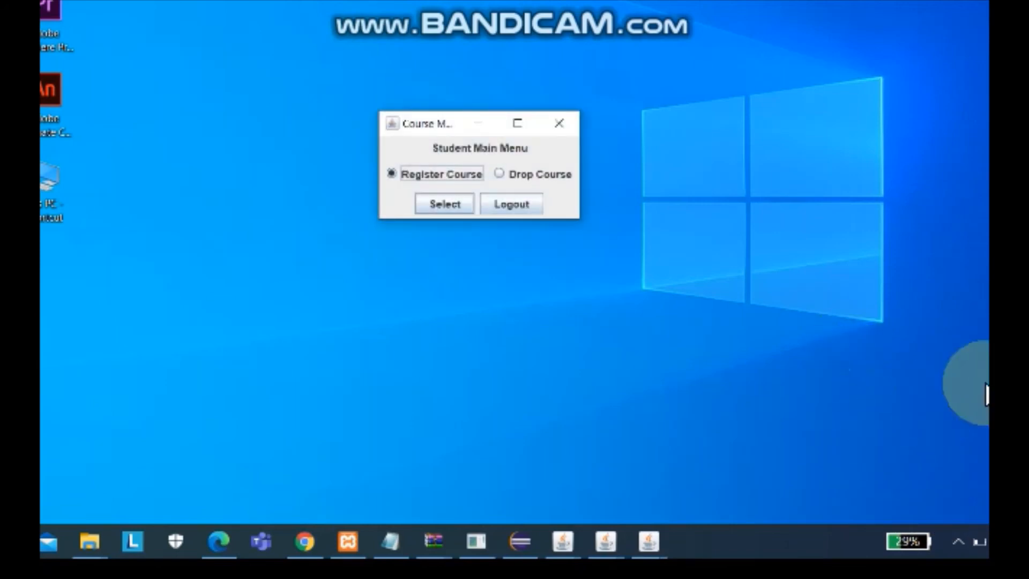
mouse_move(961, 351)
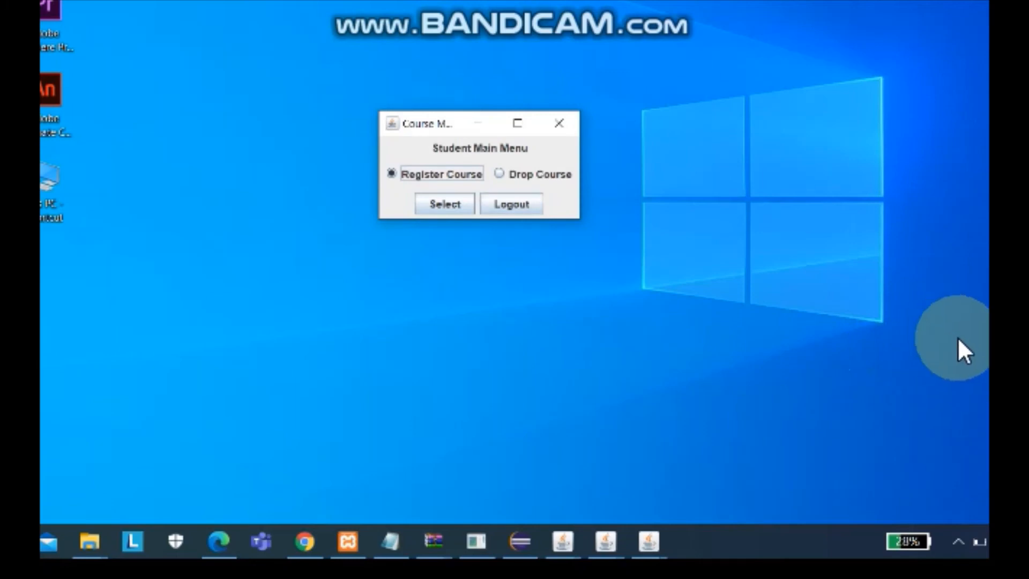
mouse_move(945, 410)
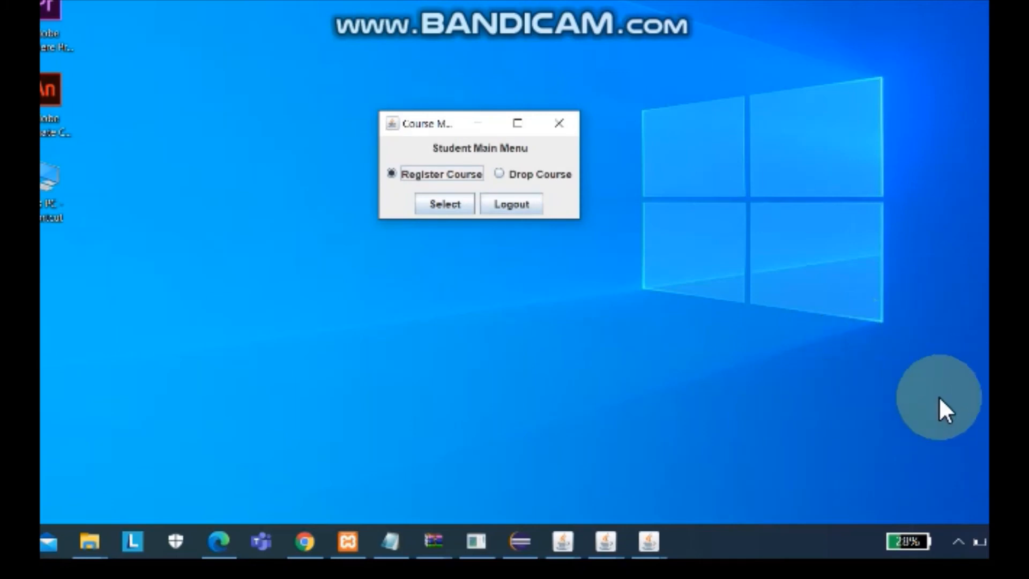
Register student Tan for course BITI2233 and dismiss the success message.
left_click(443, 204)
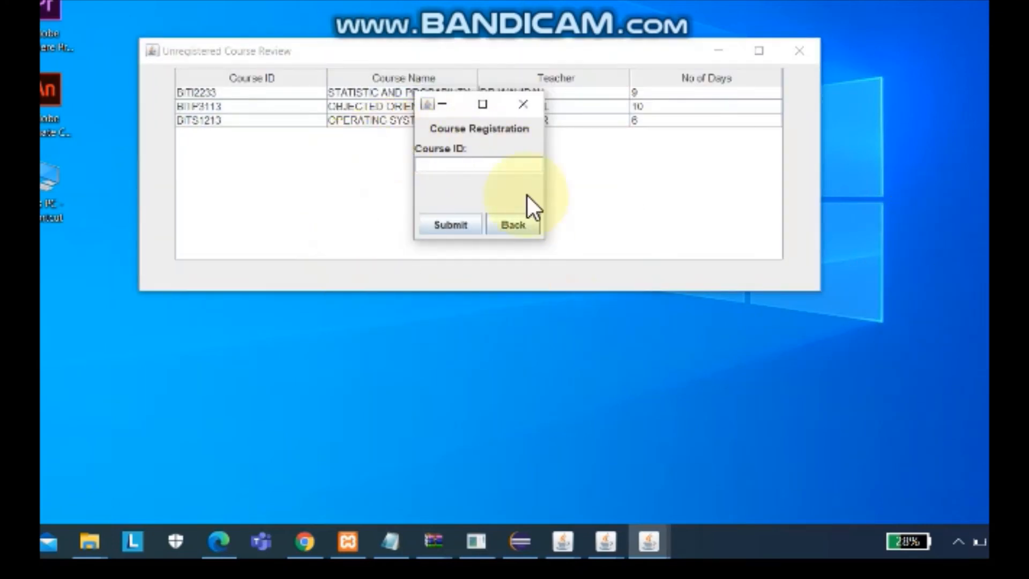
mouse_move(689, 348)
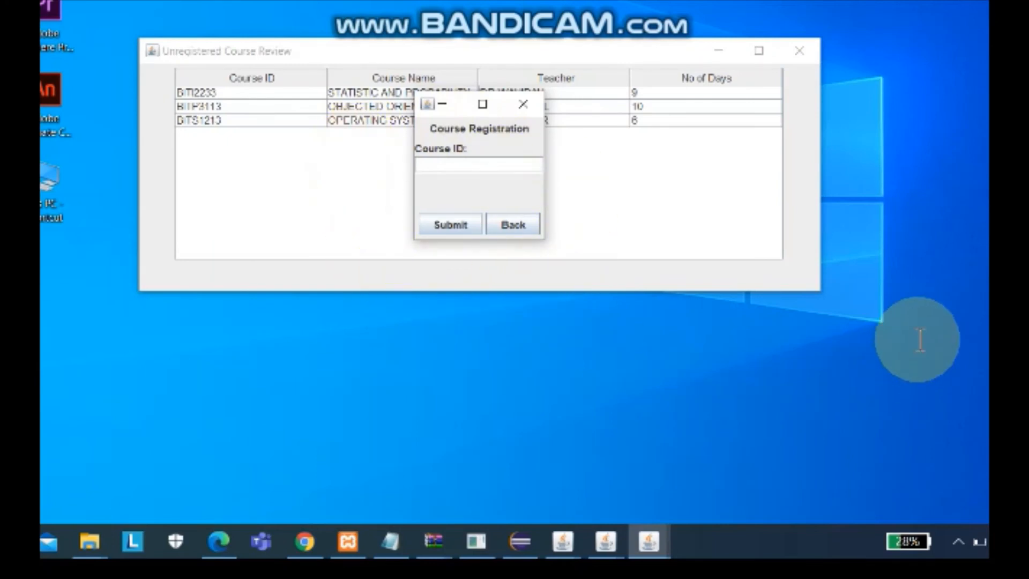
type("R")
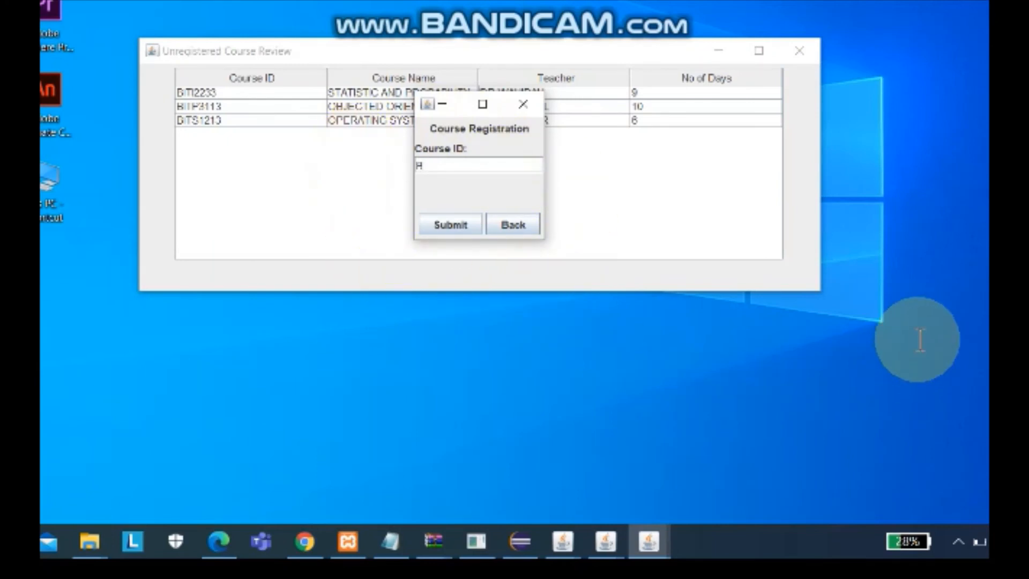
type("ITI")
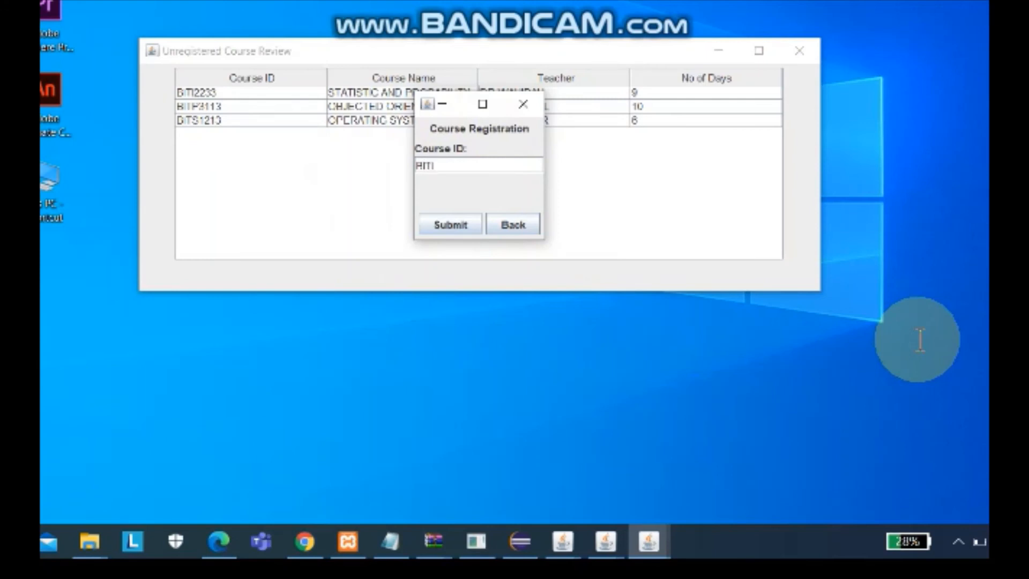
type("2233")
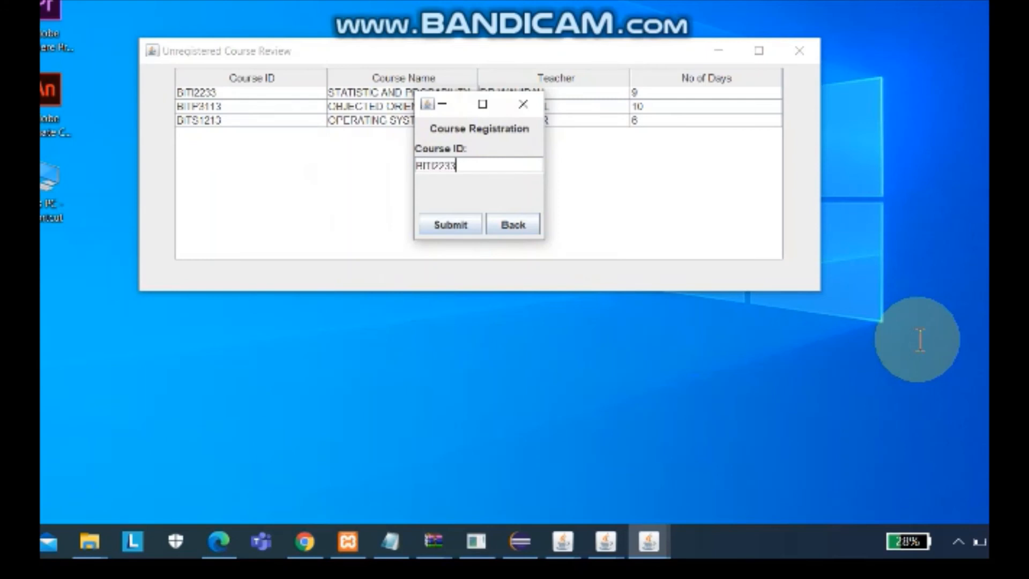
left_click(450, 224)
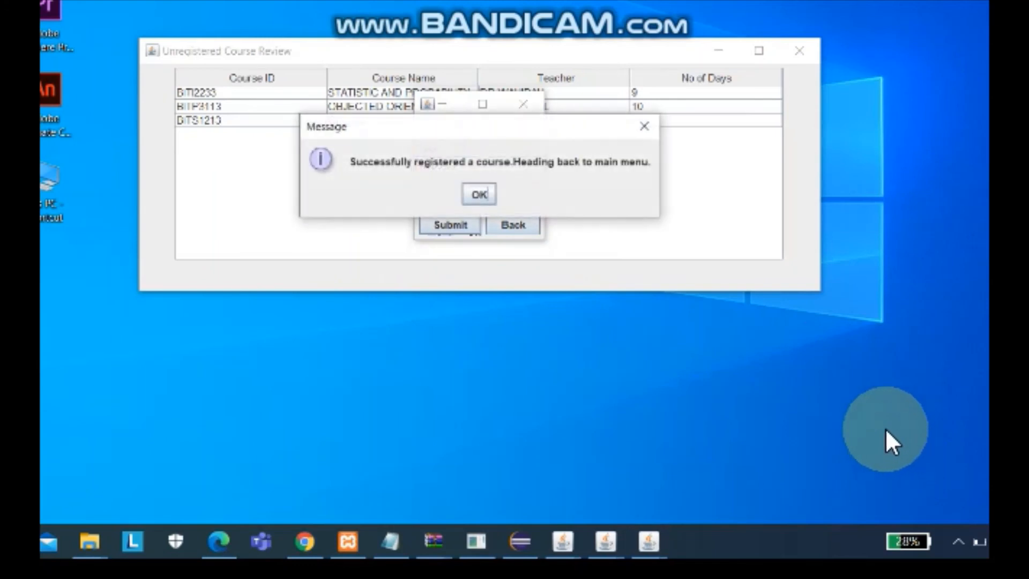
mouse_move(758, 364)
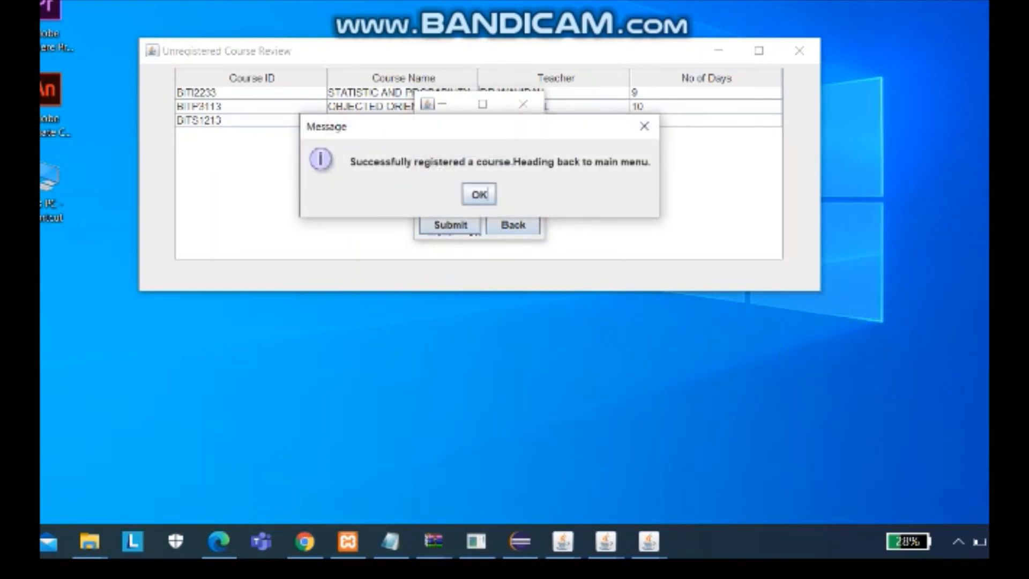
left_click(478, 194)
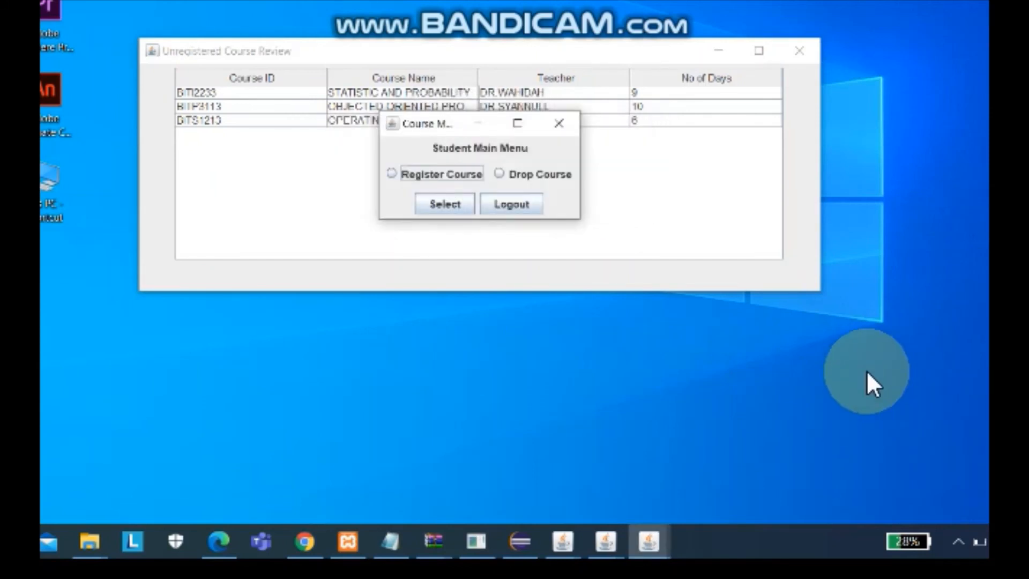
Register the student for BITS1213 (Operating System) and acknowledge the confirmation.
left_click(392, 173)
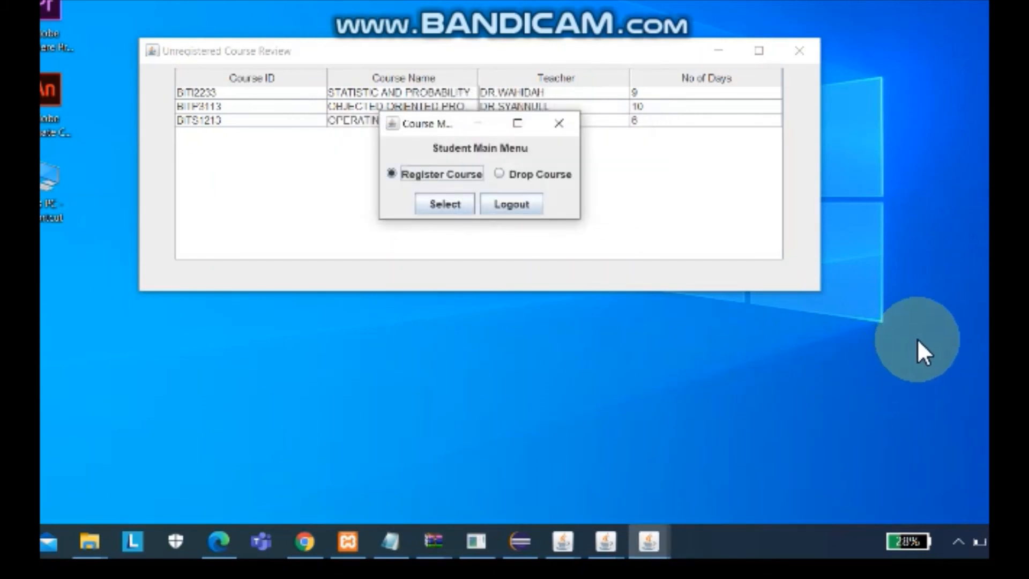
mouse_move(912, 384)
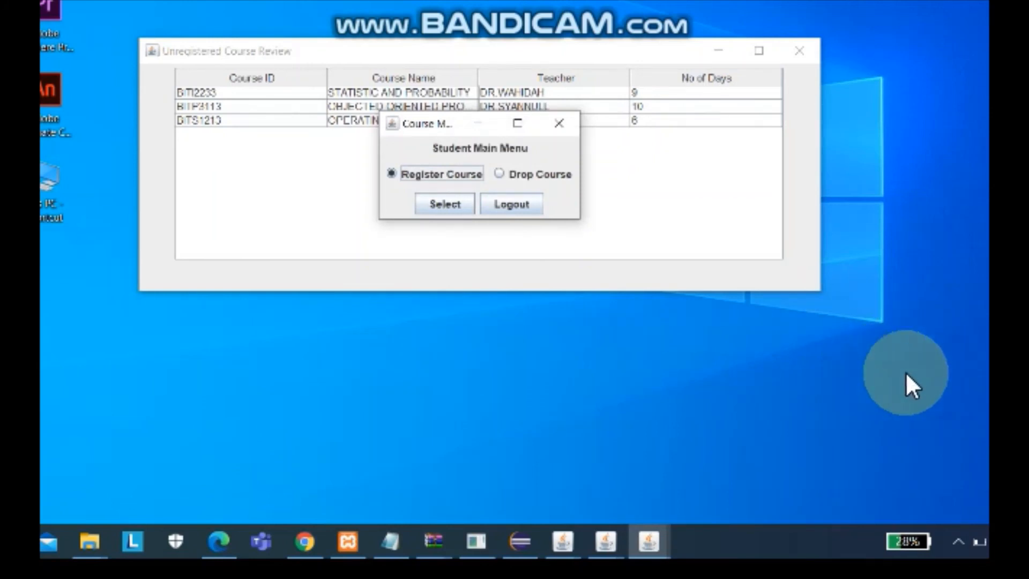
left_click(444, 204)
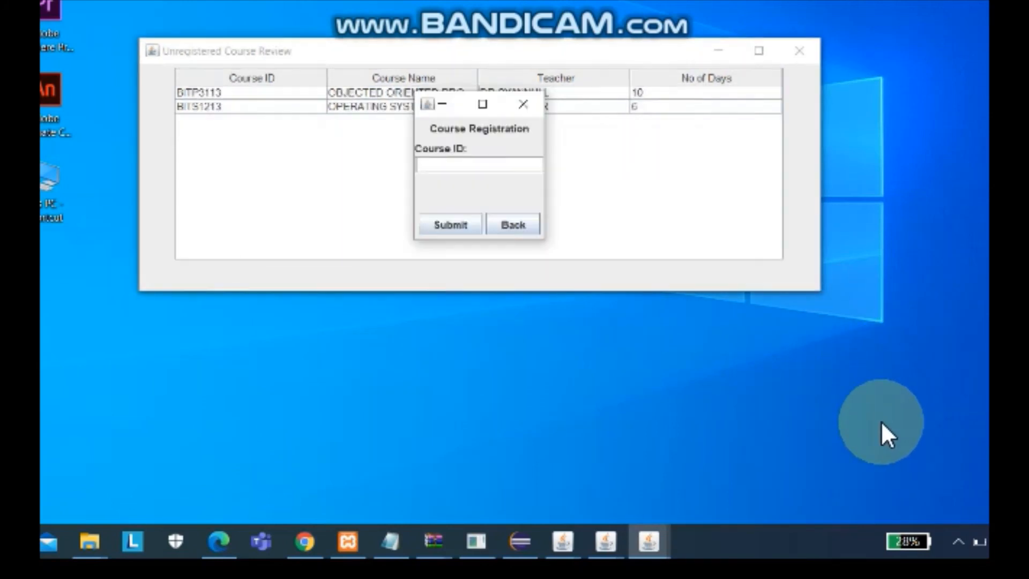
mouse_move(414, 176)
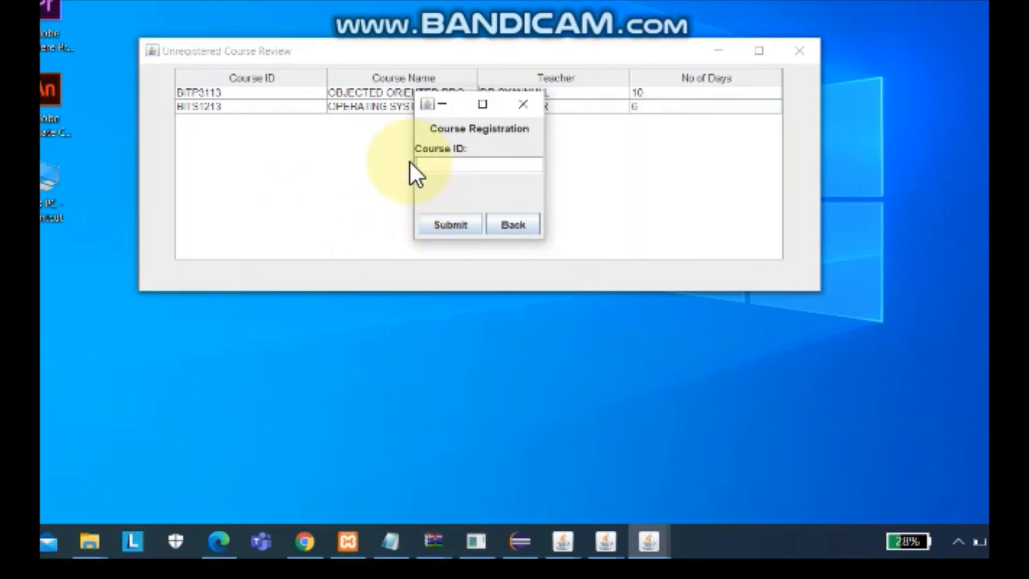
mouse_move(400, 256)
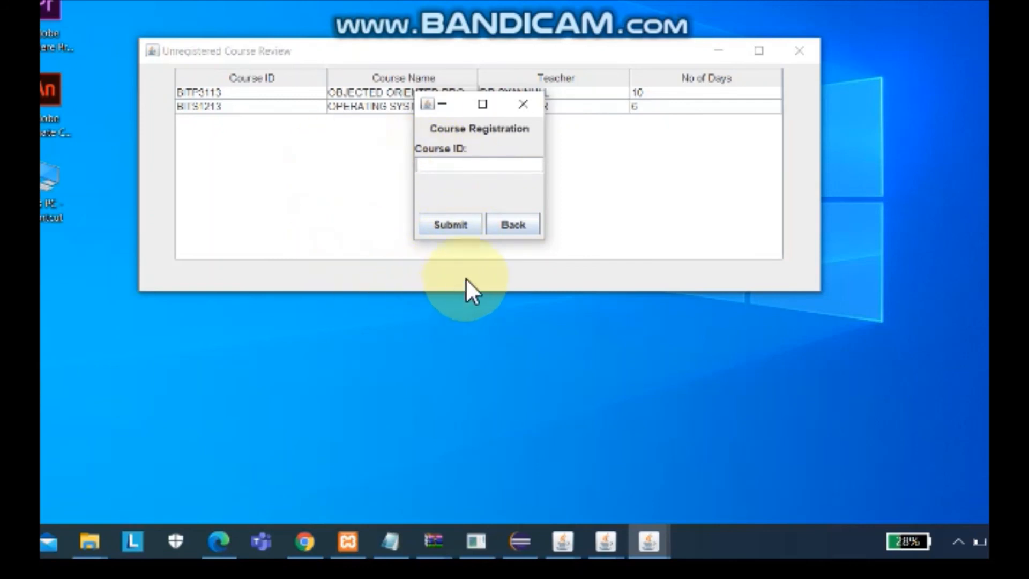
mouse_move(345, 246)
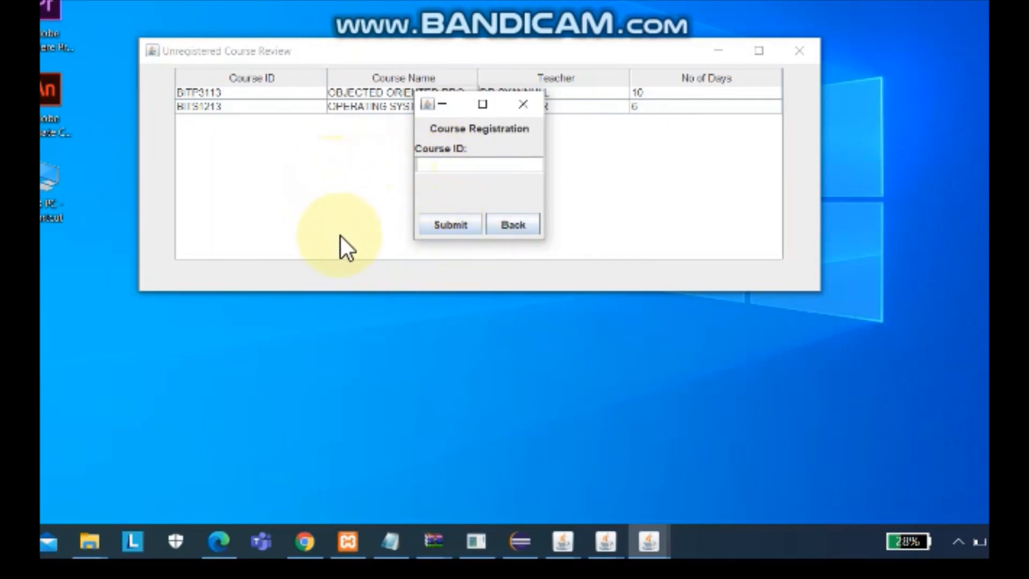
type("B")
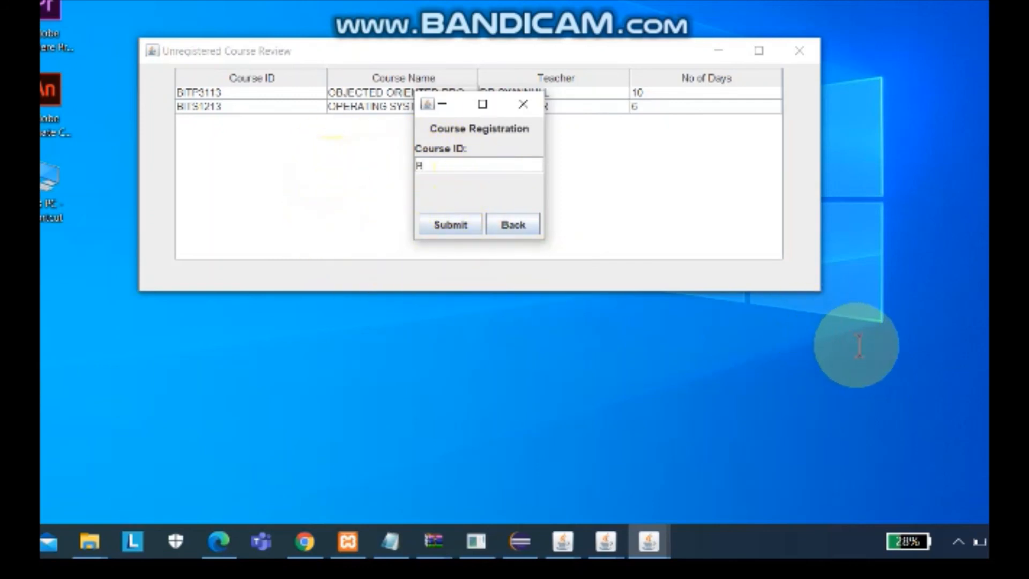
type("ITS1213")
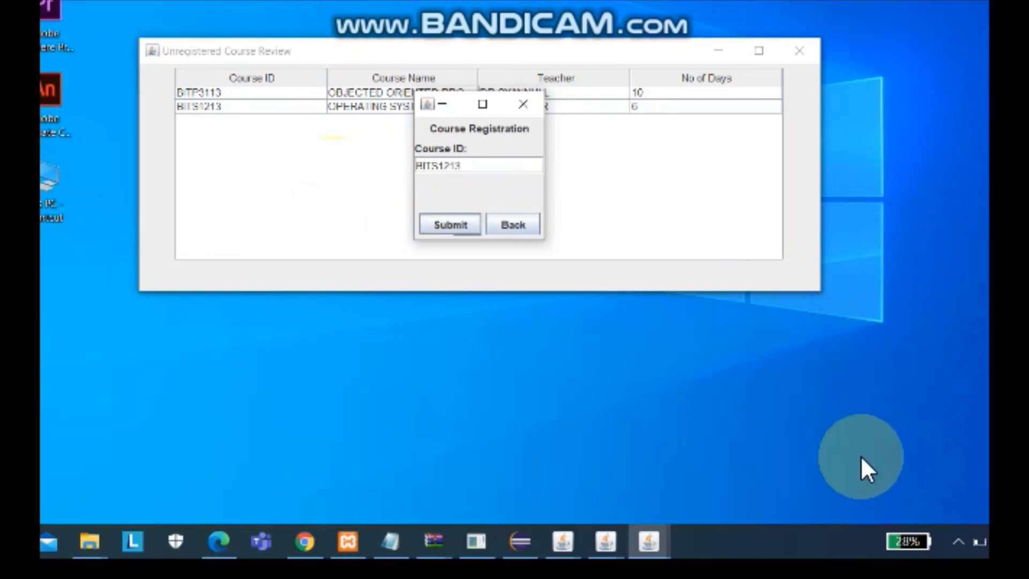
left_click(450, 224)
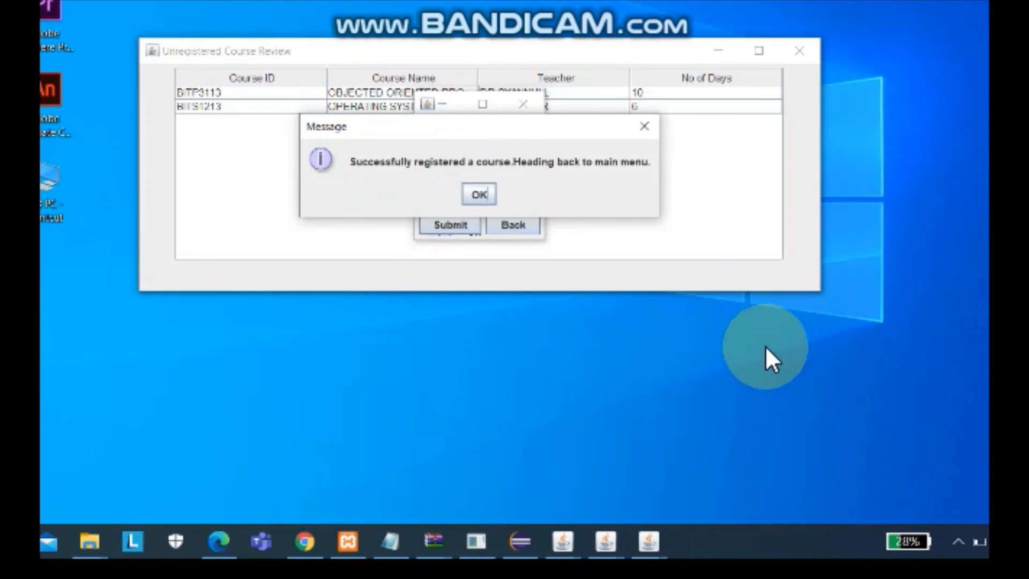
mouse_move(813, 357)
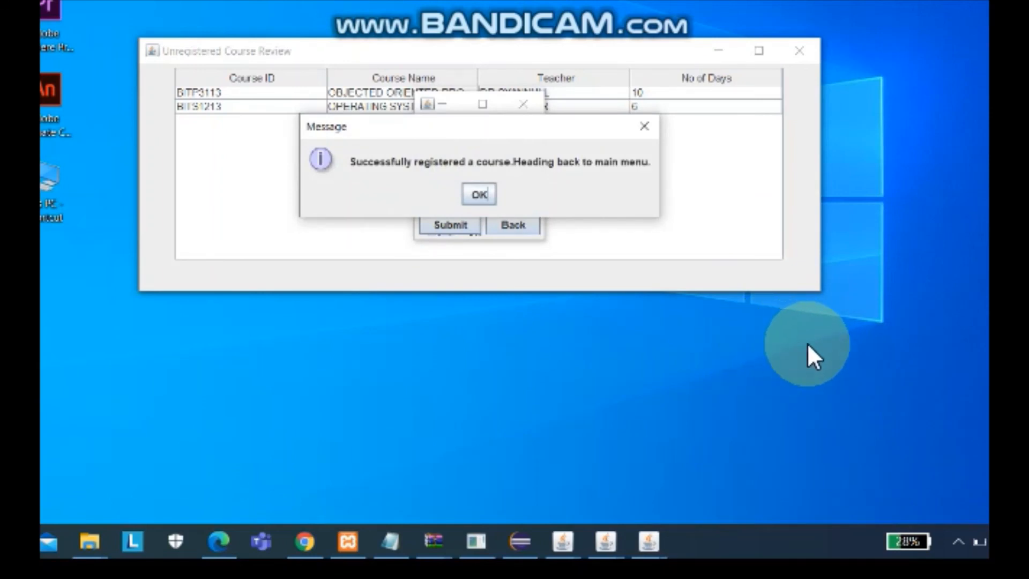
mouse_move(977, 406)
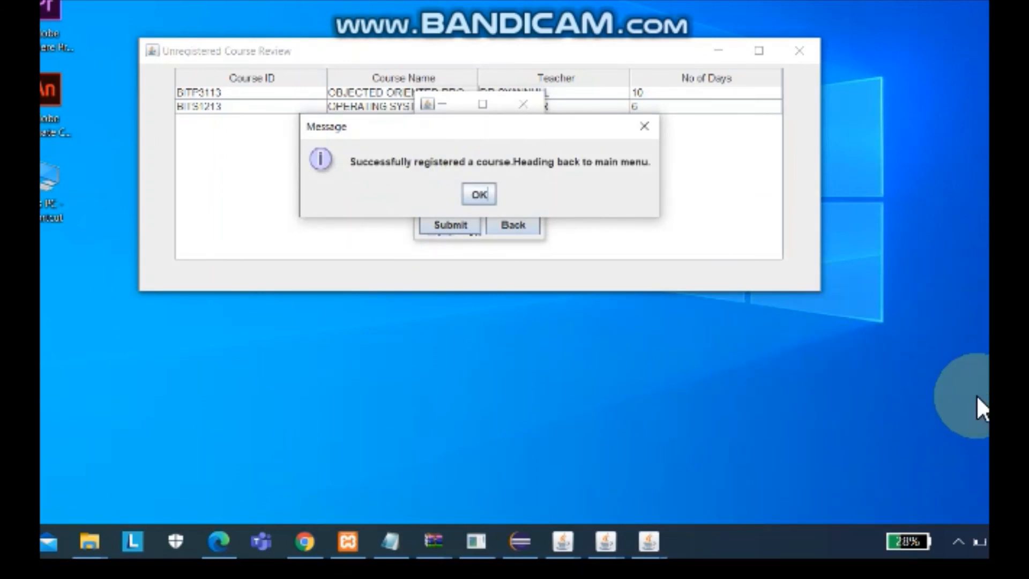
left_click(478, 194)
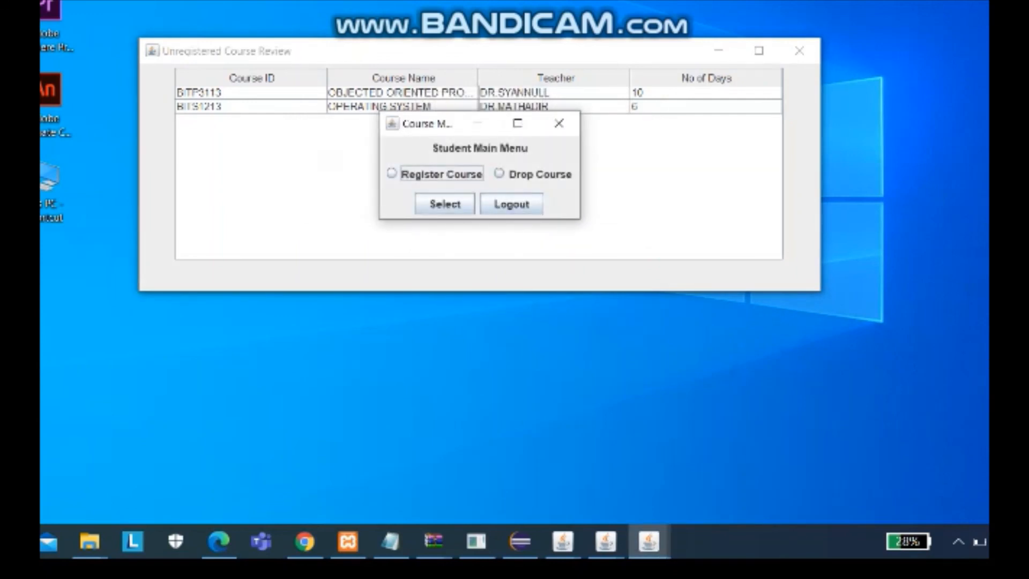
Drop registration ID 4 (BITI2233) and dismiss the deletion confirmation.
left_click(444, 204)
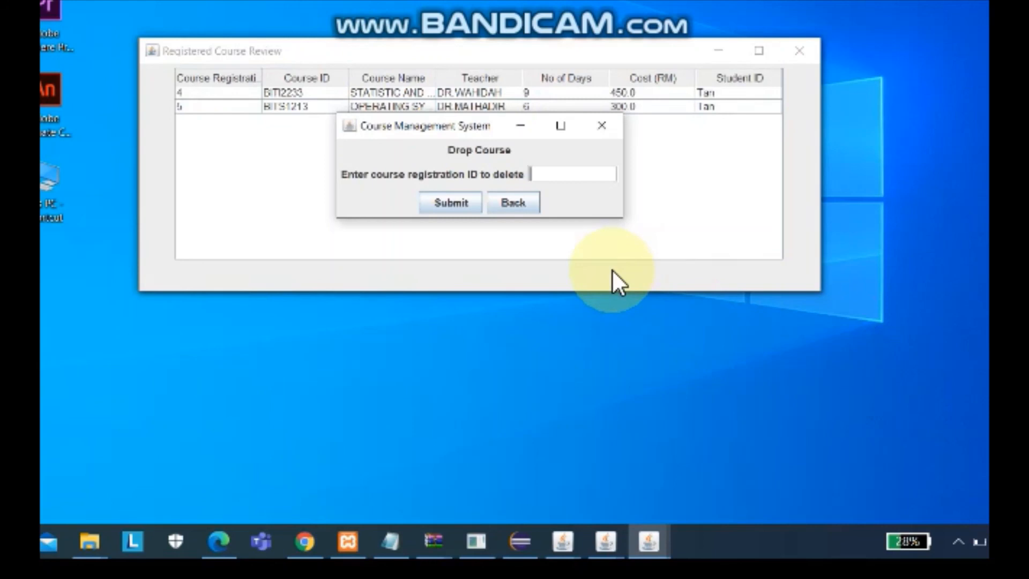
mouse_move(804, 378)
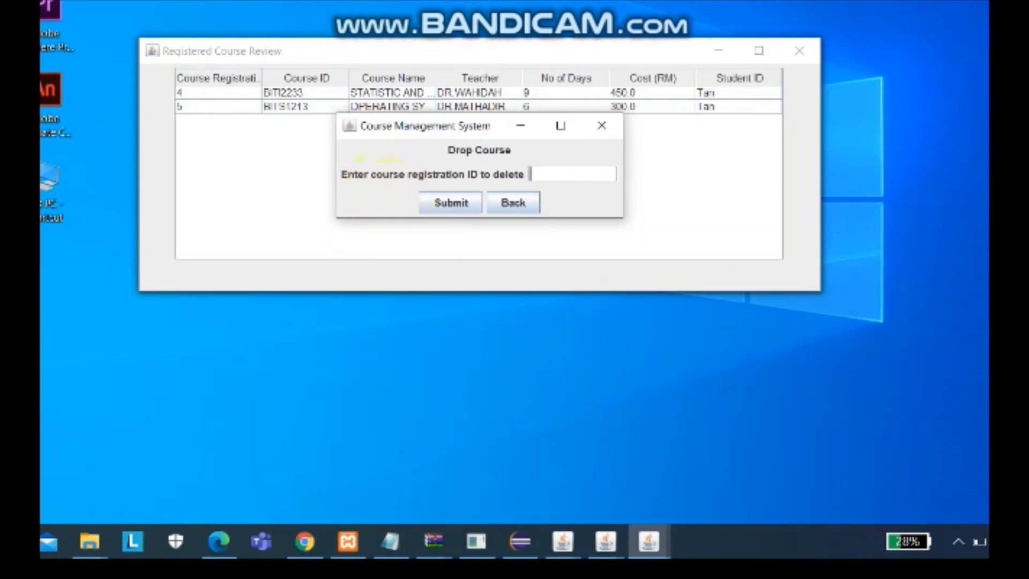
type("4")
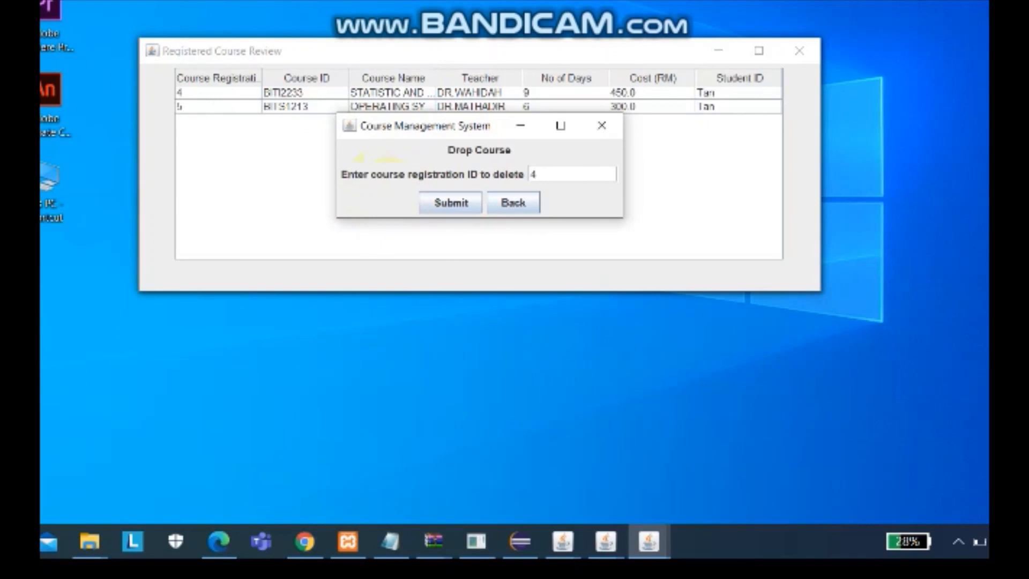
mouse_move(862, 184)
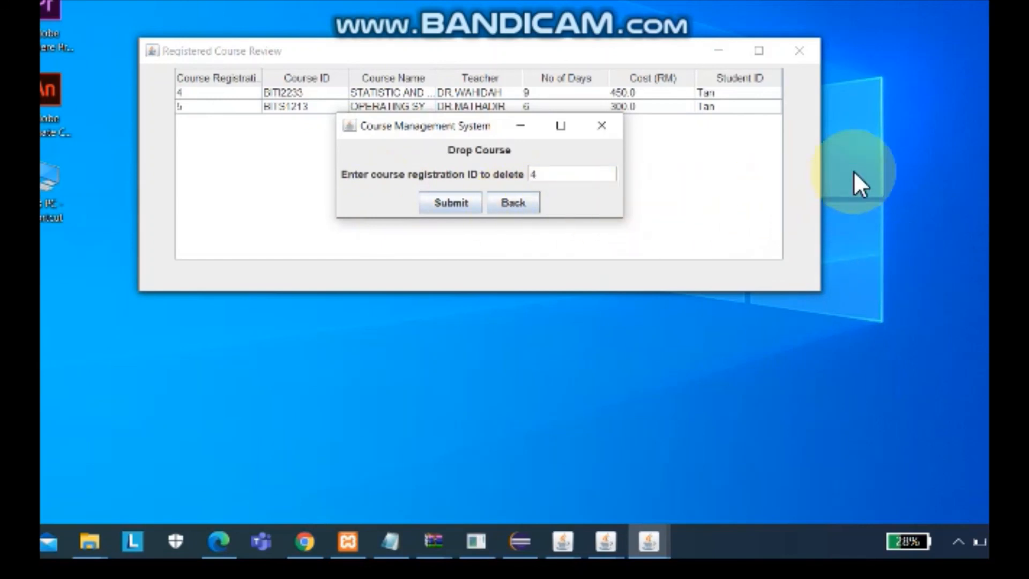
left_click(451, 202)
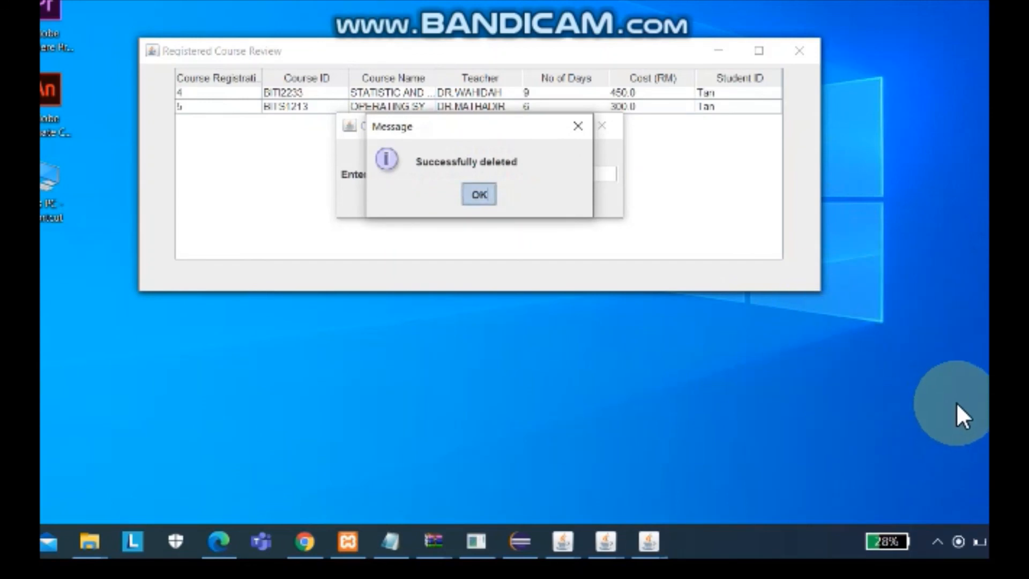
left_click(478, 193)
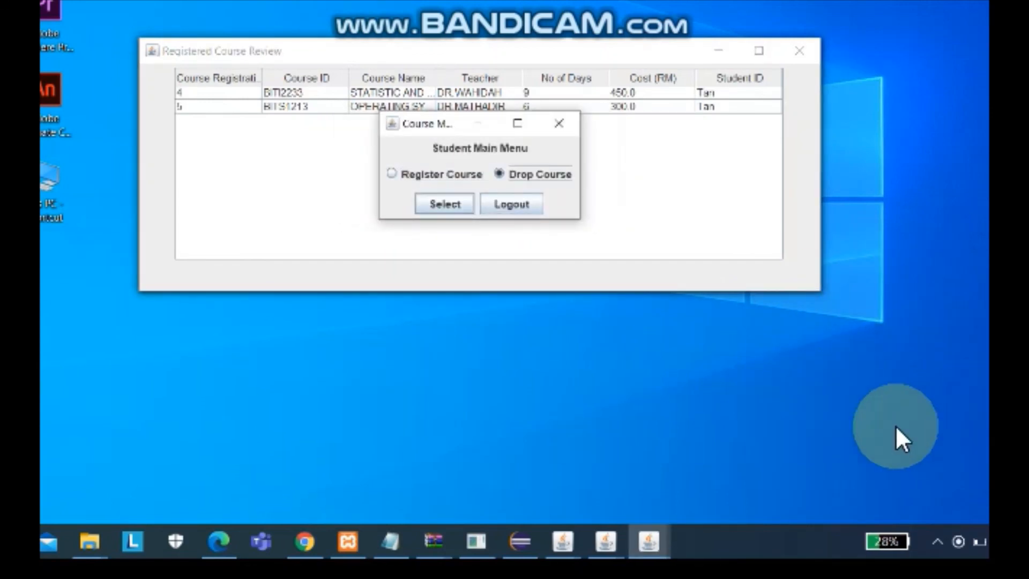
View remaining registrations, confirming only BITS1213 is left, then go back to login.
left_click(444, 204)
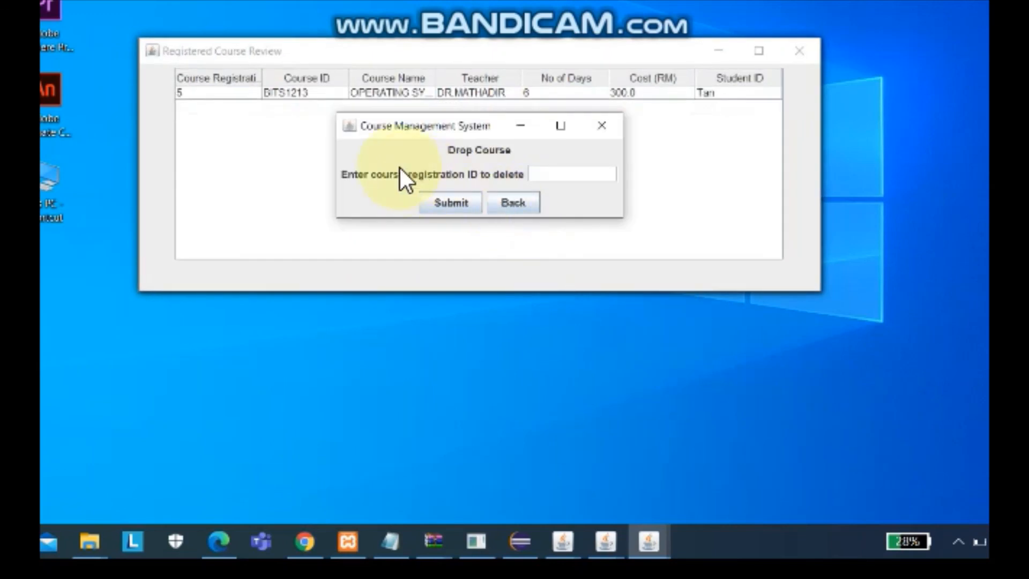
mouse_move(360, 163)
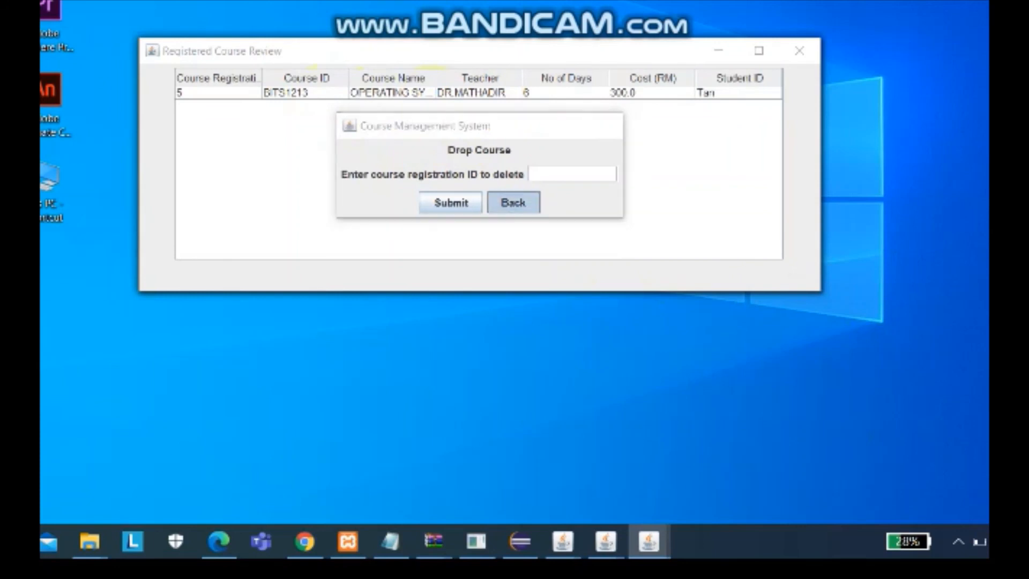
left_click(513, 202)
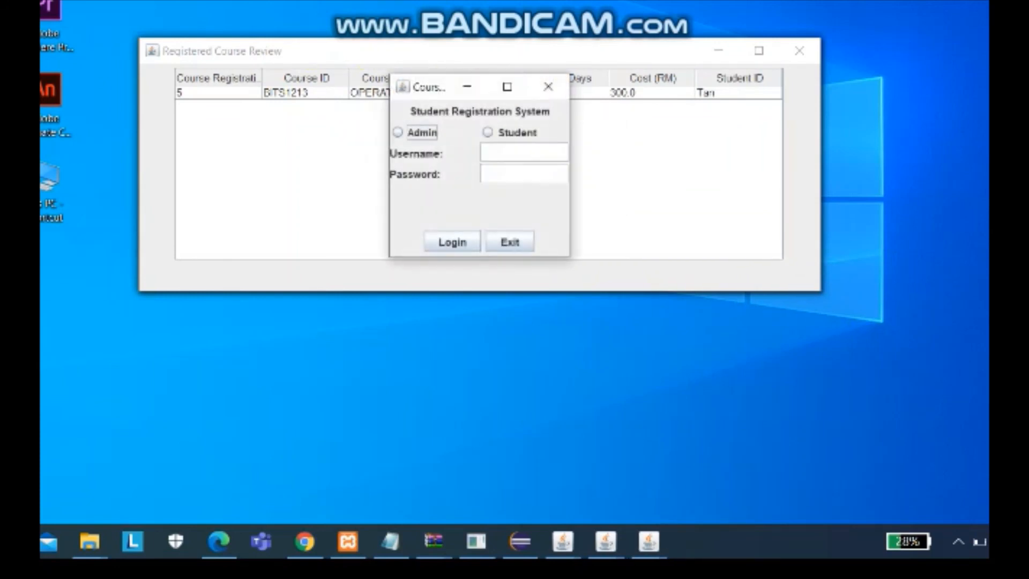